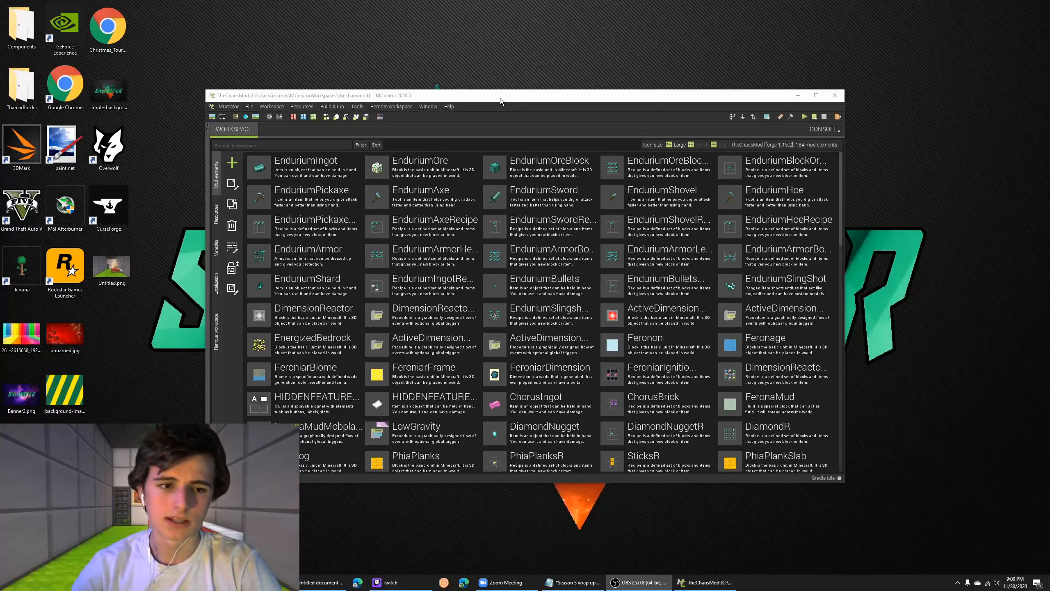
Bring the episode plan notes to the front
{"action": "scroll", "scroll_direction": "down", "scroll_amount": 3}
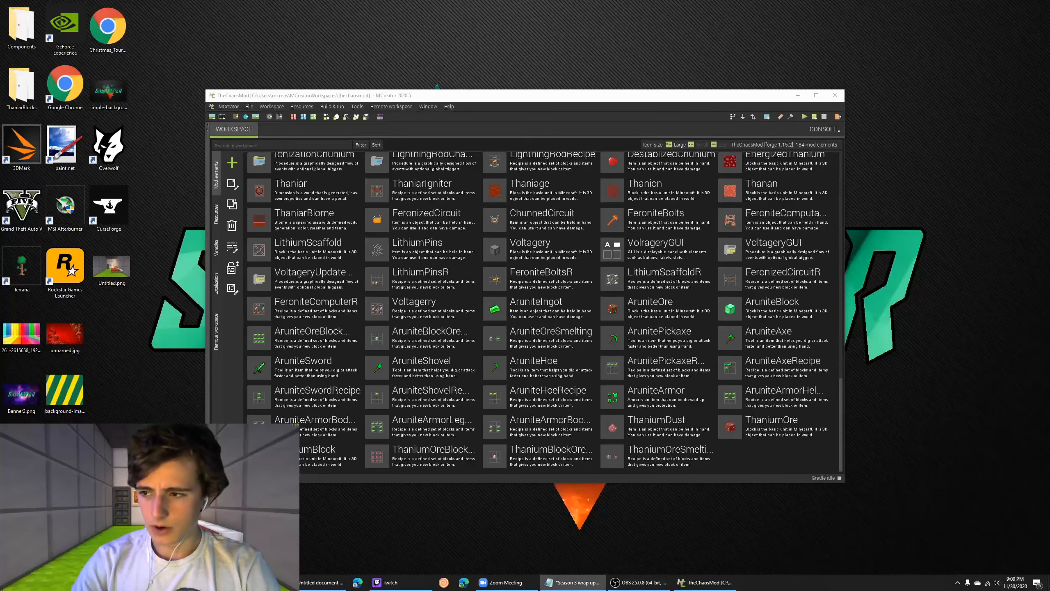
{"action": "left_click", "coordinate": [573, 581]}
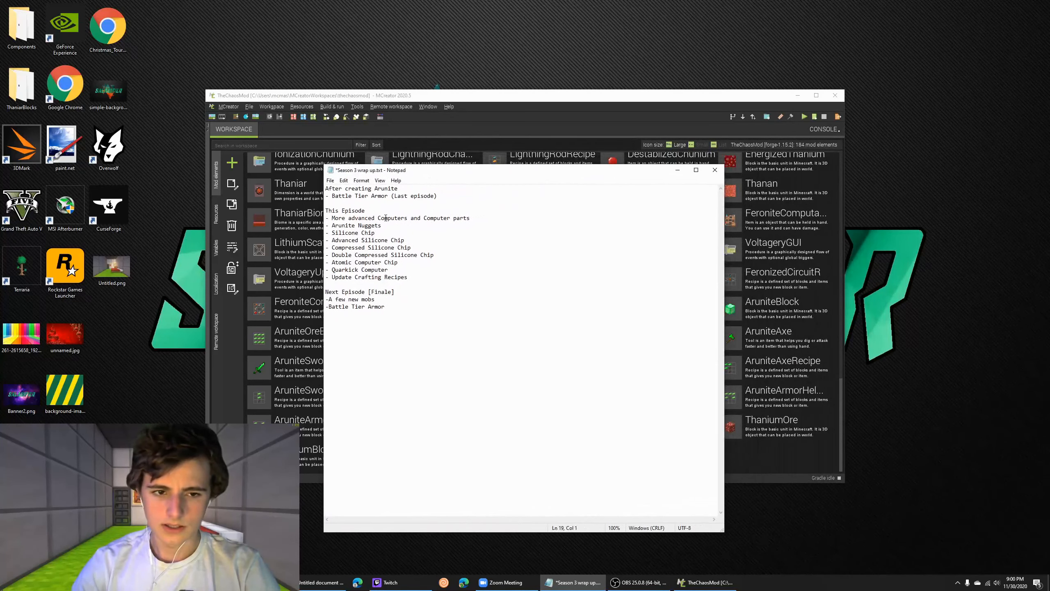
{"action": "left_click", "coordinate": [433, 281]}
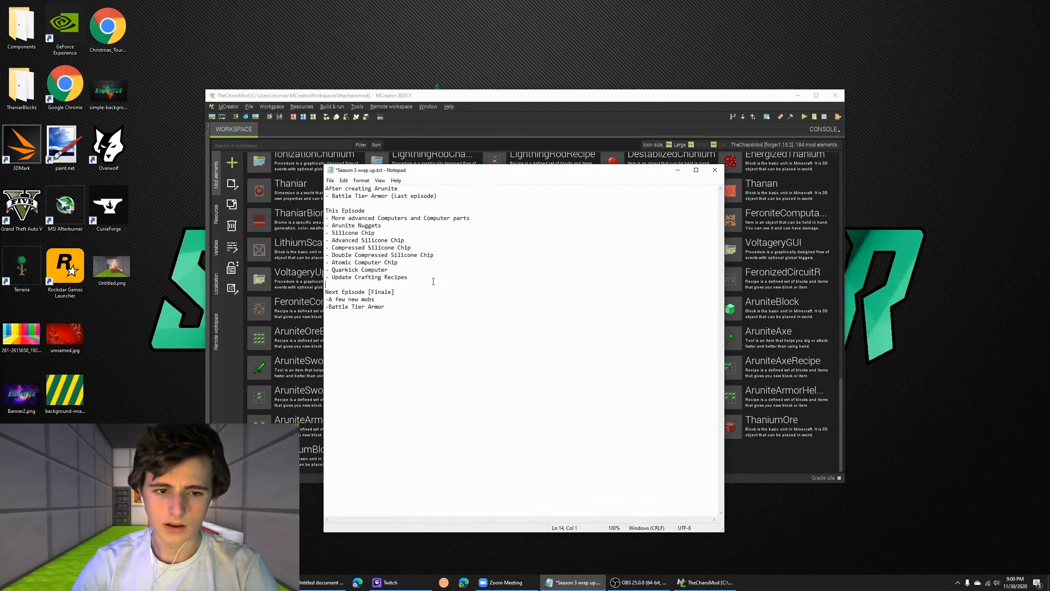
{"action": "mouse_move", "coordinate": [771, 414]}
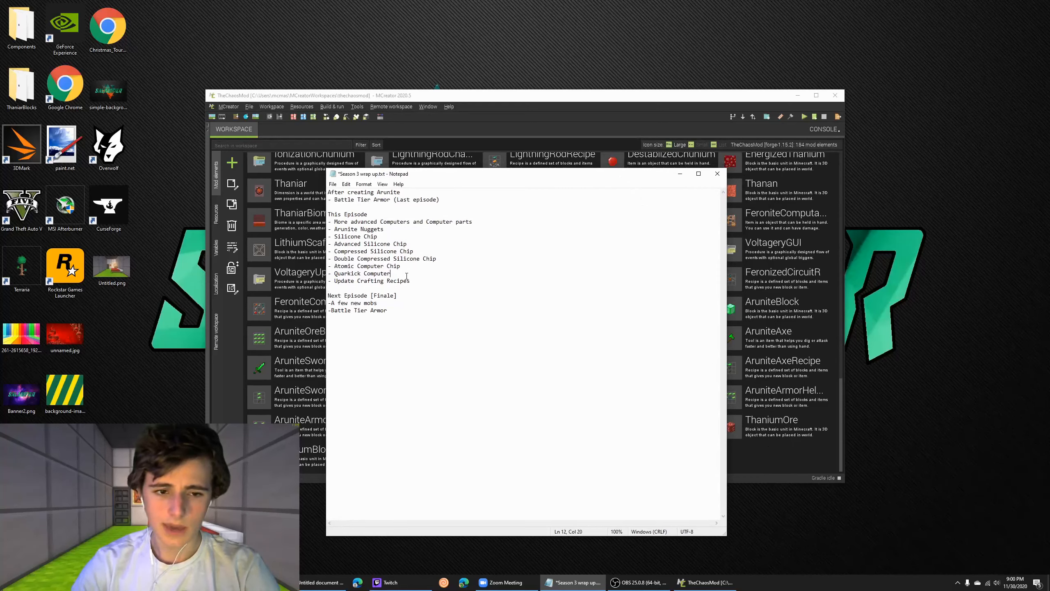
{"action": "mouse_move", "coordinate": [586, 249]}
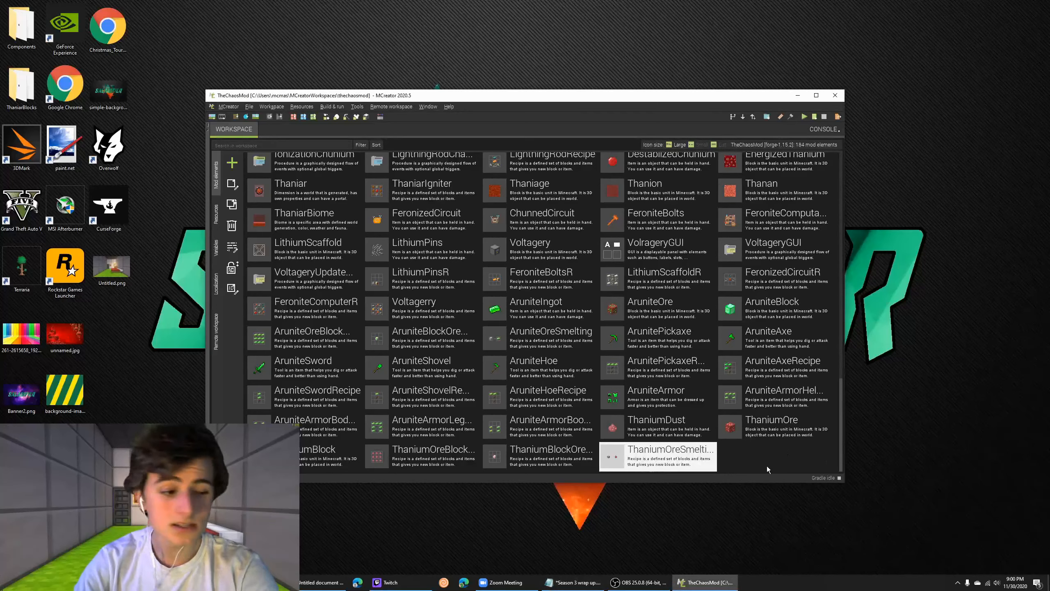
{"action": "mouse_move", "coordinate": [609, 291]}
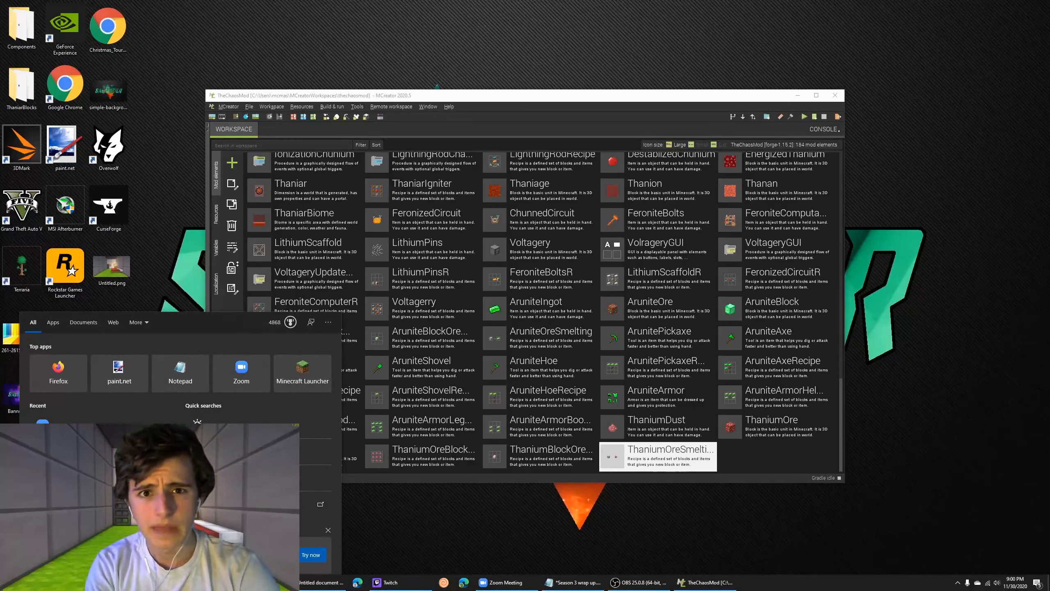
Launch paint.net and save the SiliconeChipTier2 chip texture to the Desktop
{"action": "type", "text": "paint.net"}
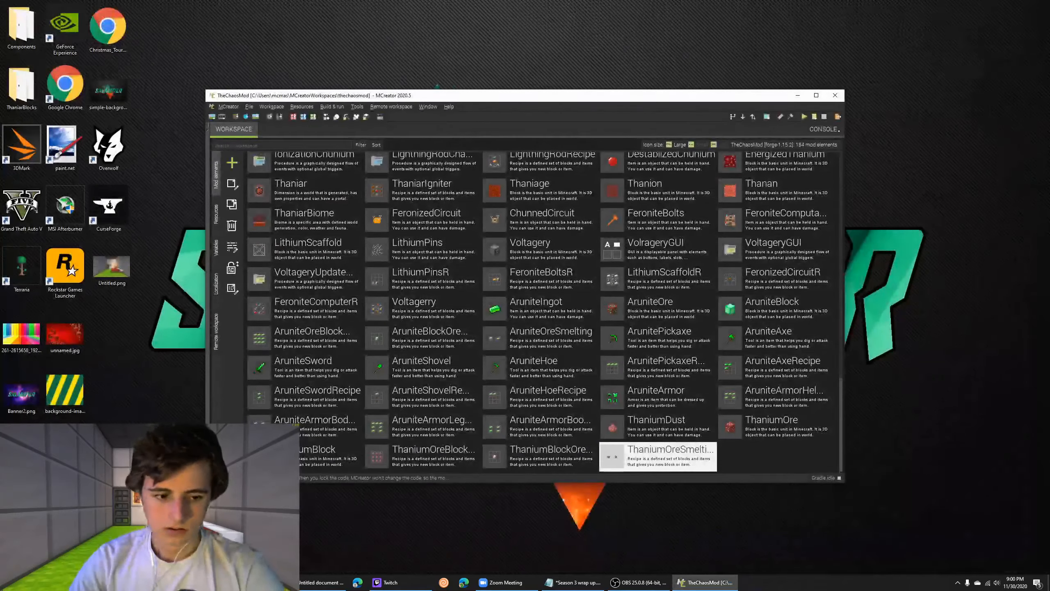
{"action": "left_click", "coordinate": [768, 581]}
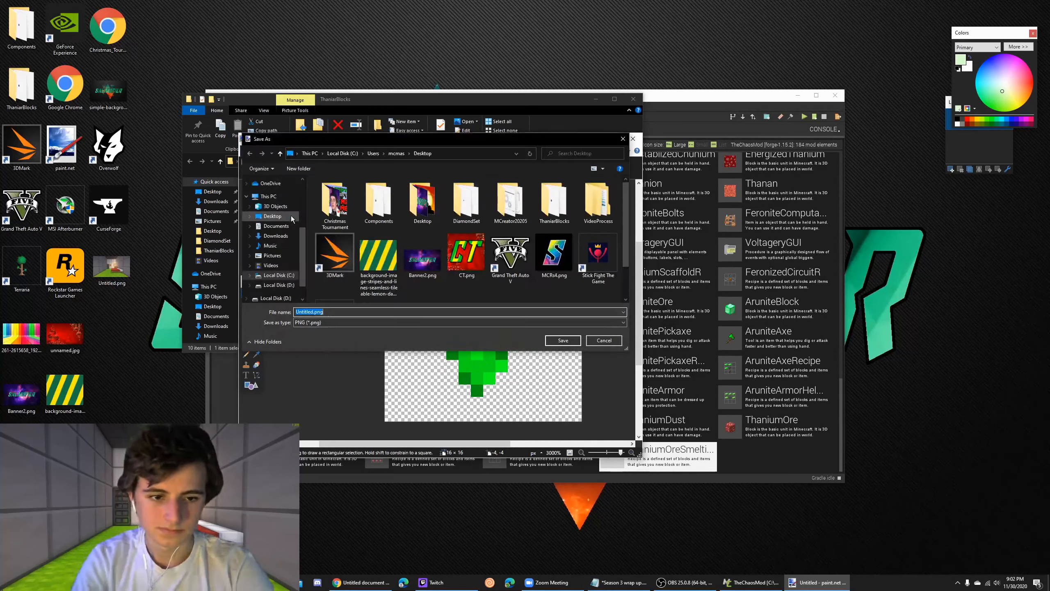
{"action": "left_click", "coordinate": [562, 341]}
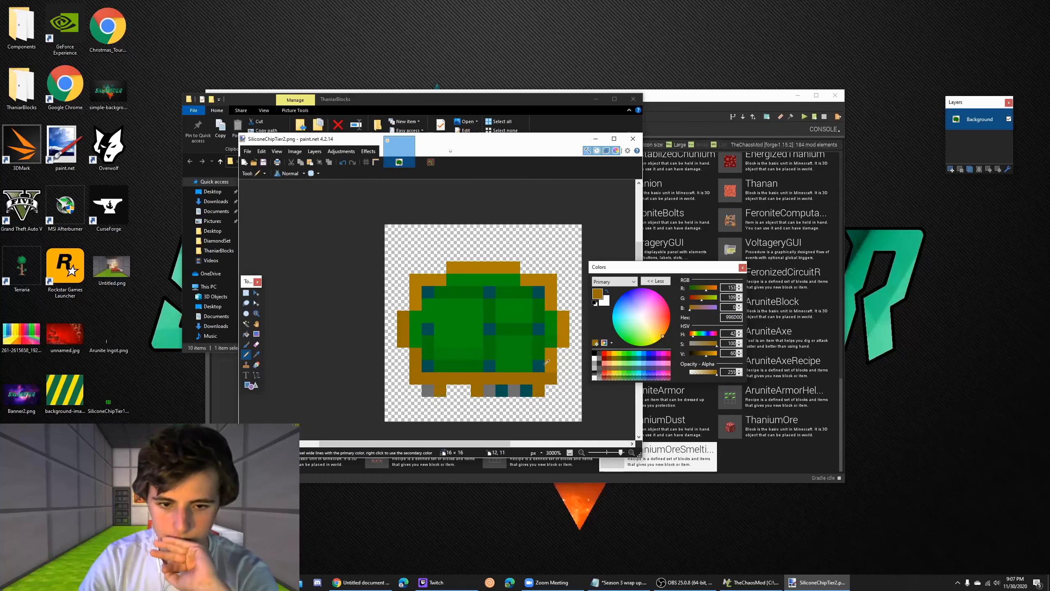
{"action": "left_click", "coordinate": [247, 151]}
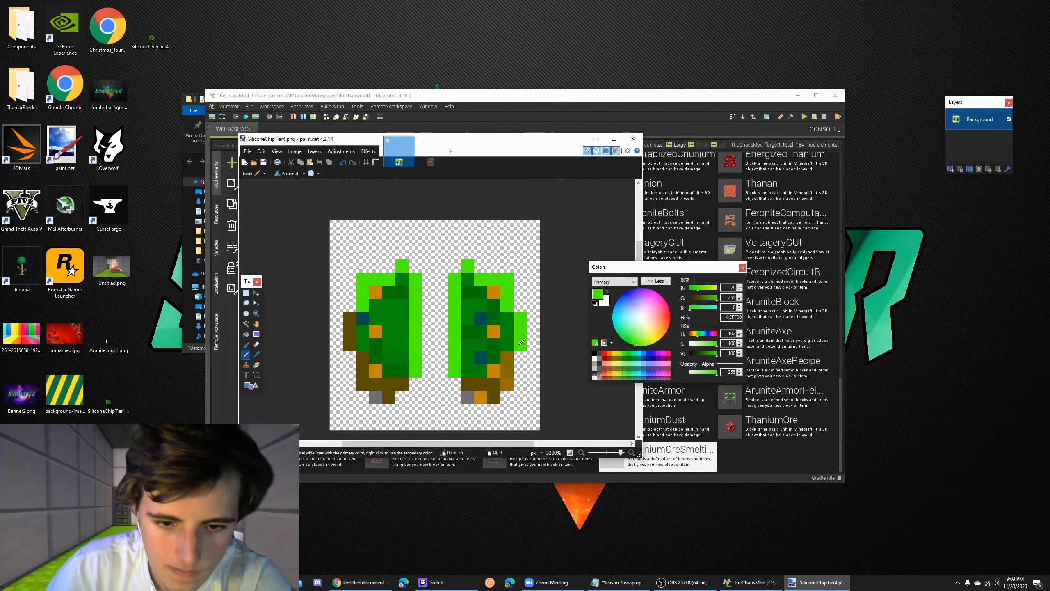
Save the chip frame as a new Desktop PNG and paint with pale cream
{"action": "left_click", "coordinate": [620, 358]}
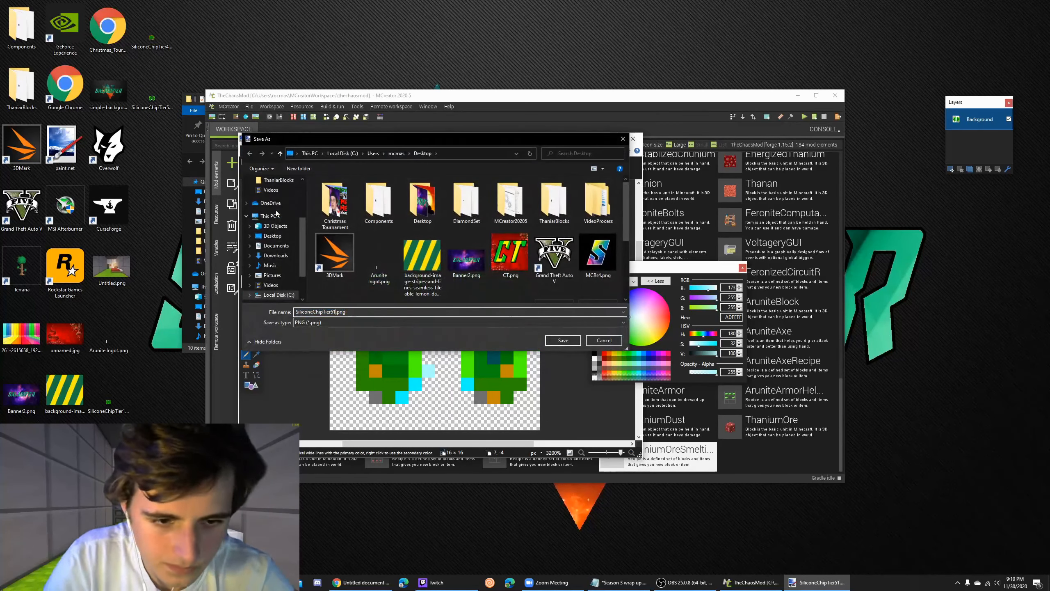
{"action": "left_click", "coordinate": [562, 340]}
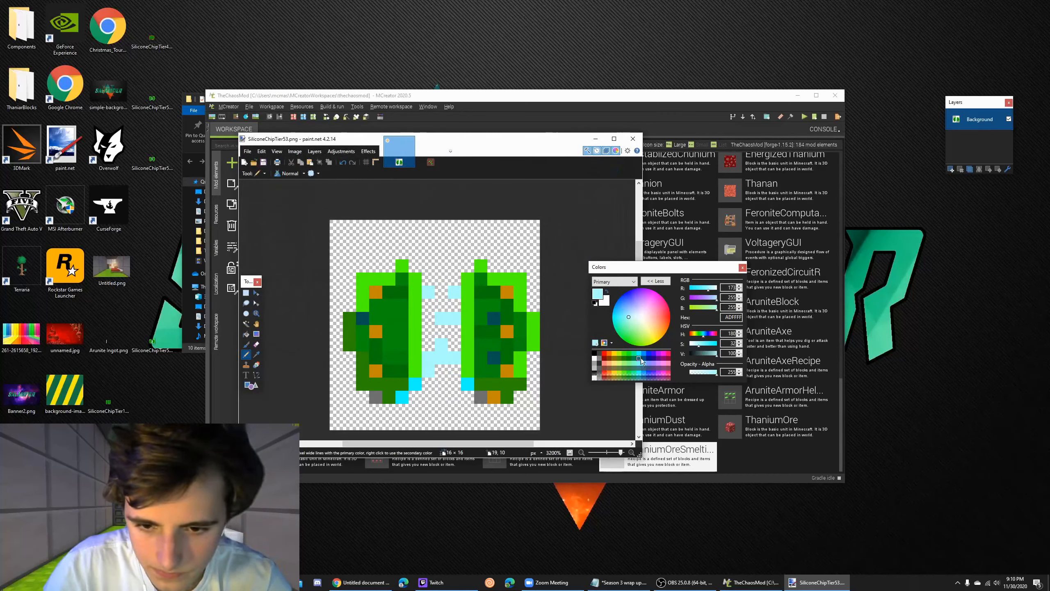
{"action": "left_click", "coordinate": [647, 323]}
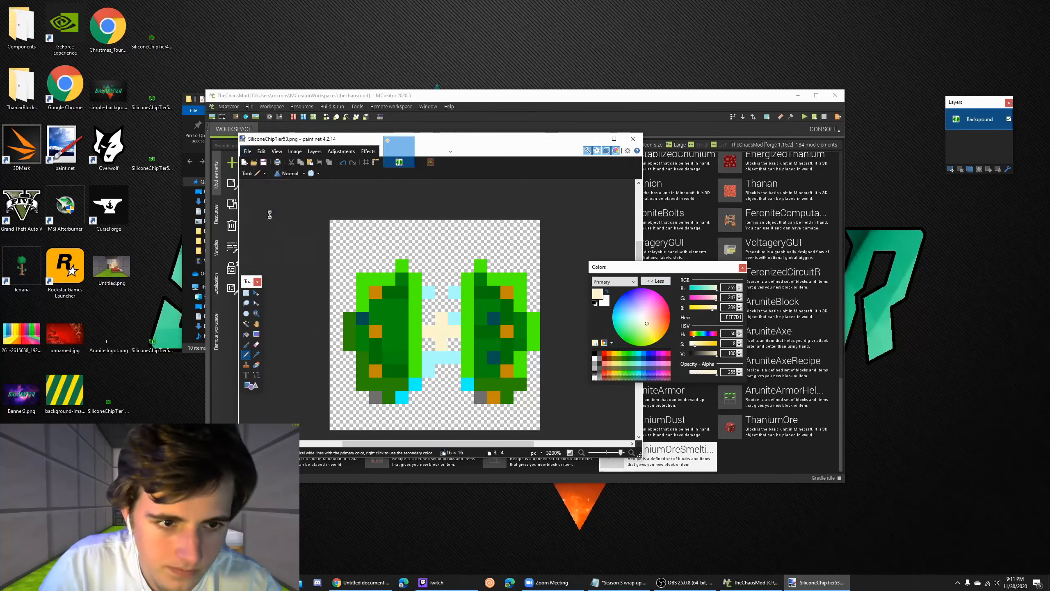
{"action": "left_click", "coordinate": [246, 355]}
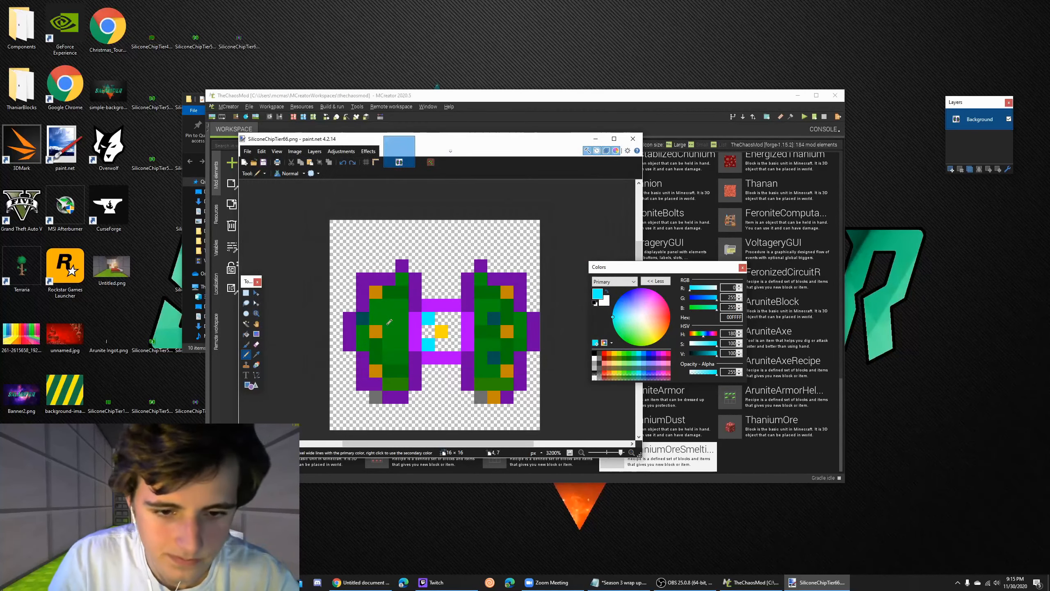
{"action": "left_click", "coordinate": [247, 151]}
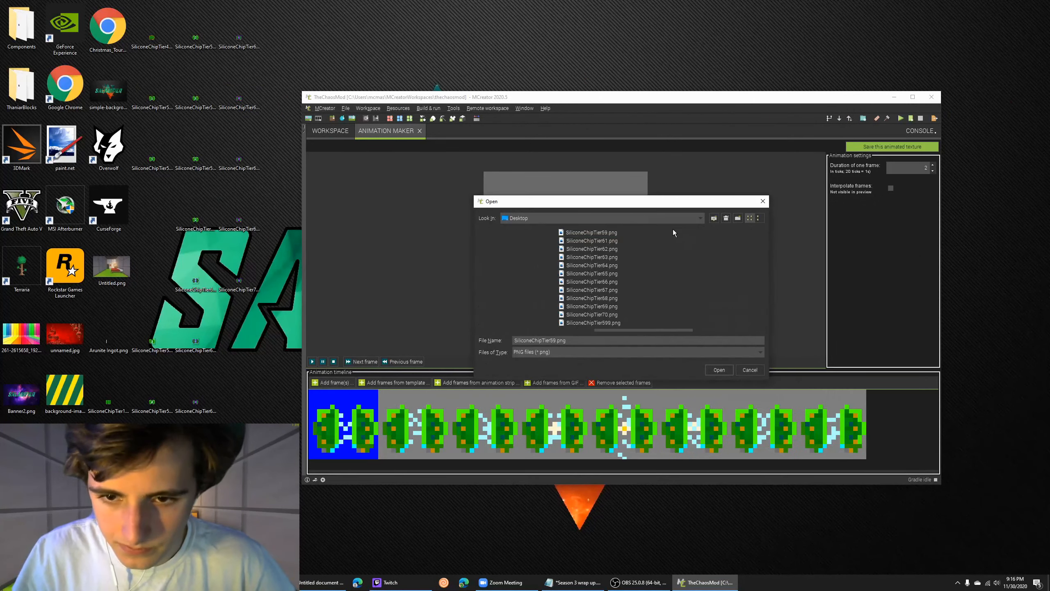
Add the chip PNGs as animation frames and save them as a named animated texture
{"action": "left_click", "coordinate": [718, 369]}
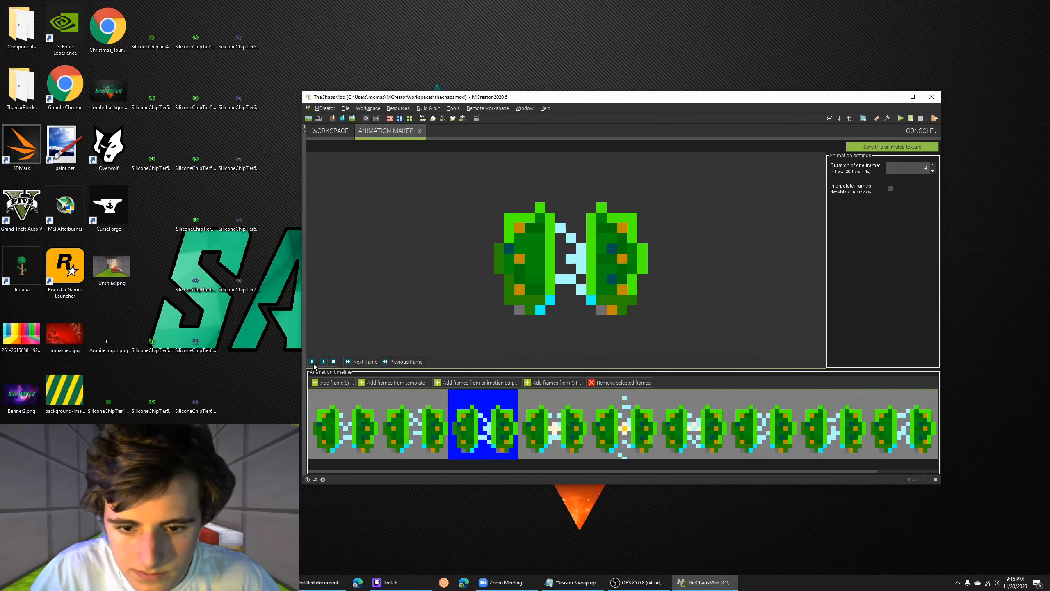
{"action": "left_click", "coordinate": [891, 146]}
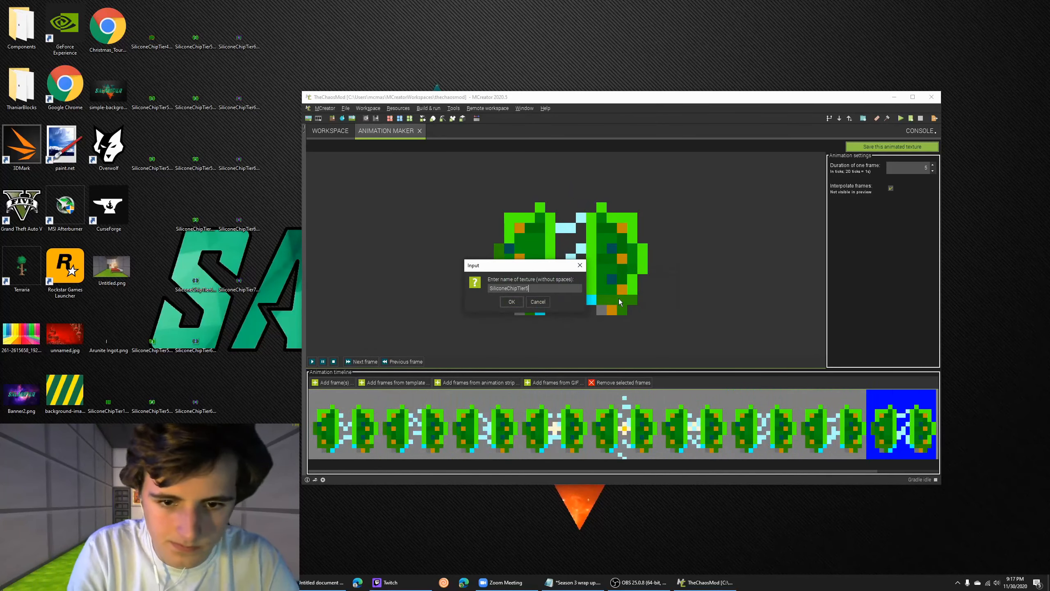
{"action": "left_click", "coordinate": [511, 302]}
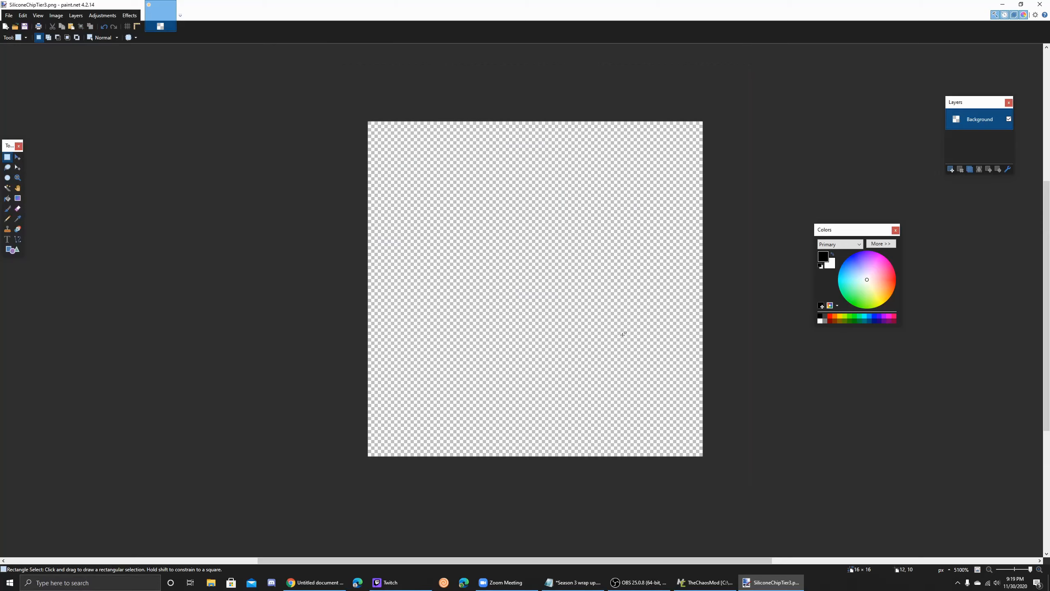
{"action": "mouse_move", "coordinate": [601, 238]}
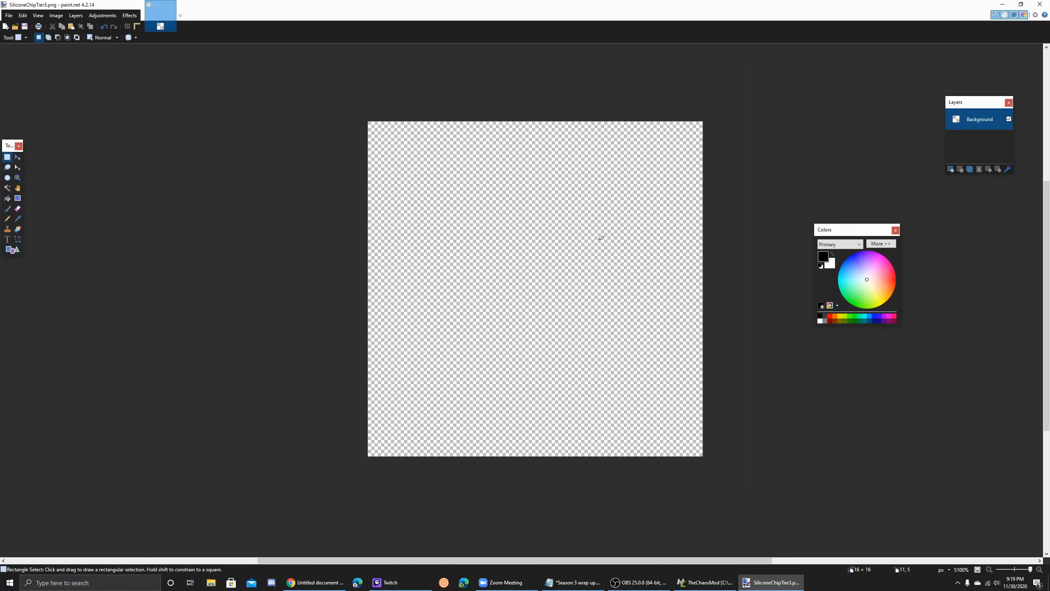
{"action": "mouse_move", "coordinate": [601, 238]}
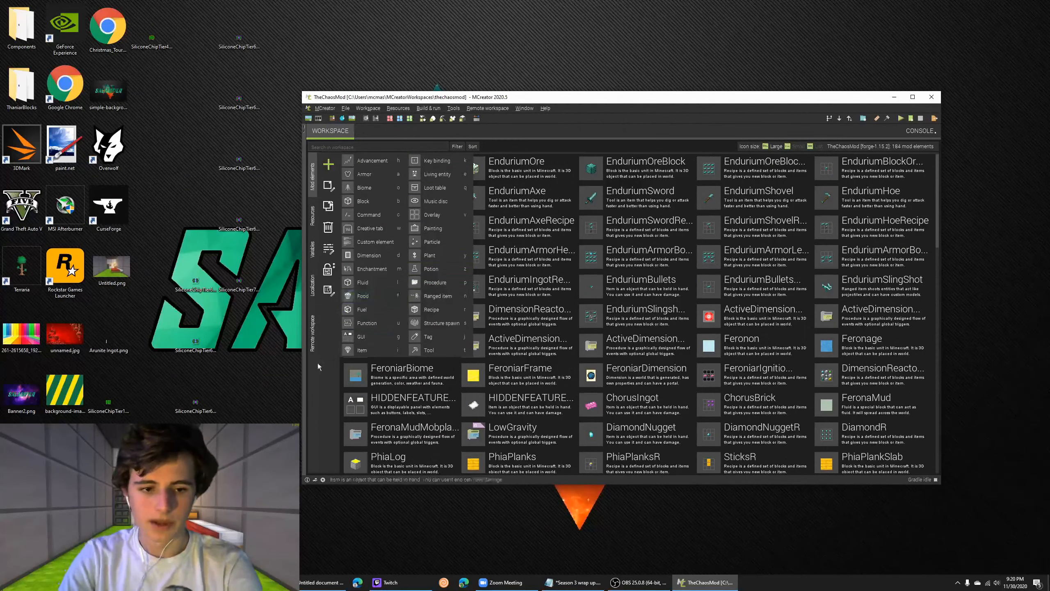
View the EnduriumIngotRecipe shapeless grid, then return to the mod elements list
{"action": "left_click", "coordinate": [361, 350]}
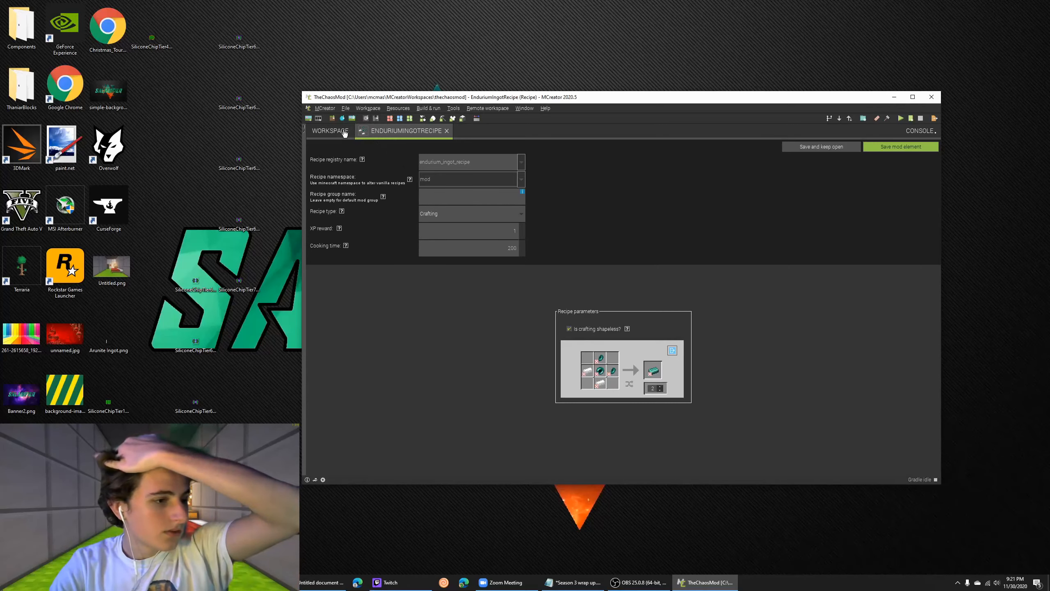
{"action": "left_click", "coordinate": [330, 130]}
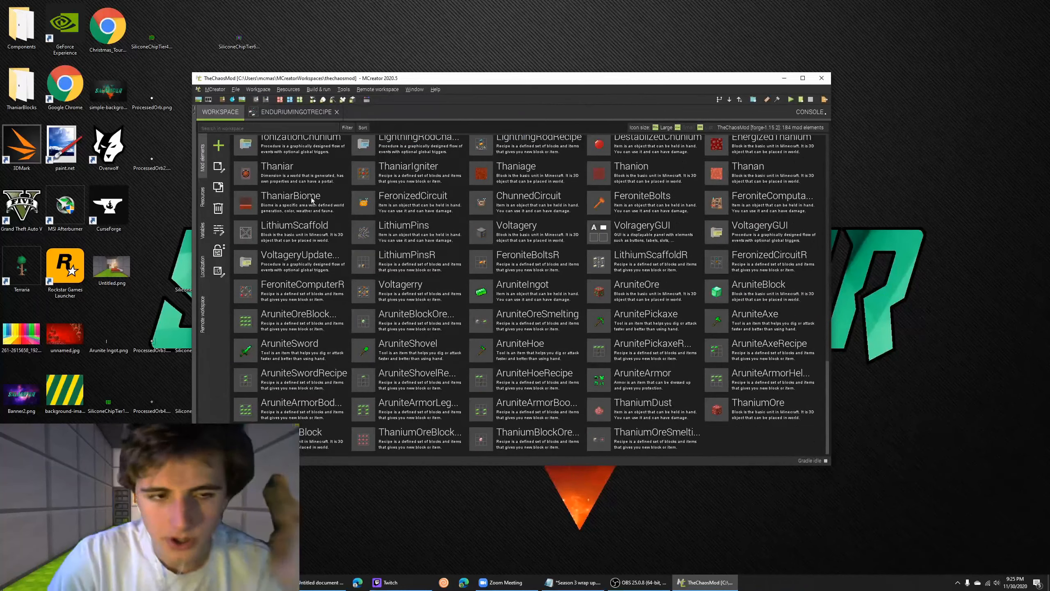
{"action": "mouse_move", "coordinate": [218, 145]}
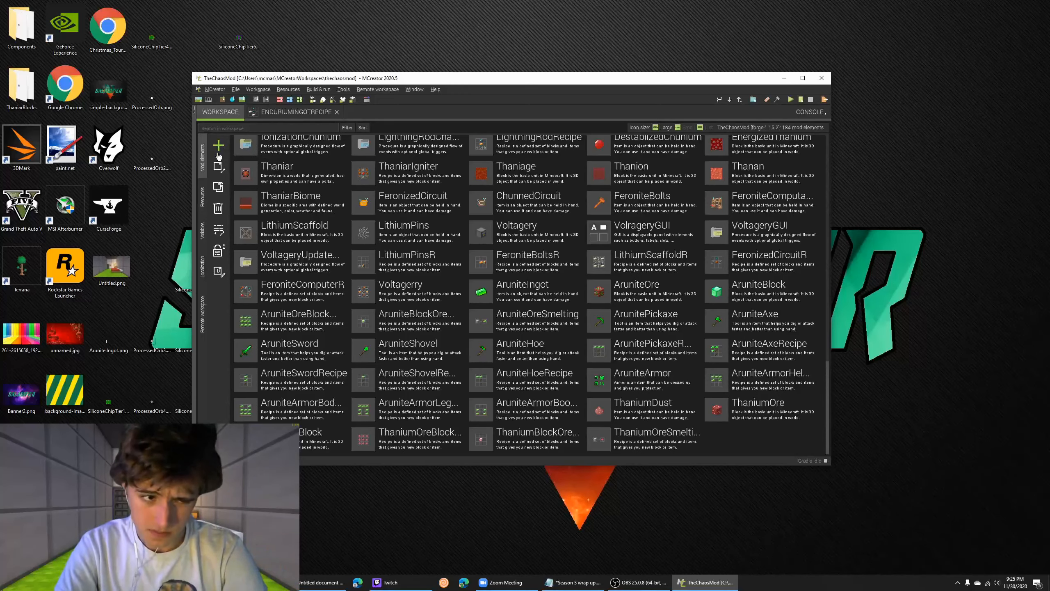
Create the ProcessedOrbTier3 item using the third processed orb image as texture
{"action": "left_click", "coordinate": [218, 146]}
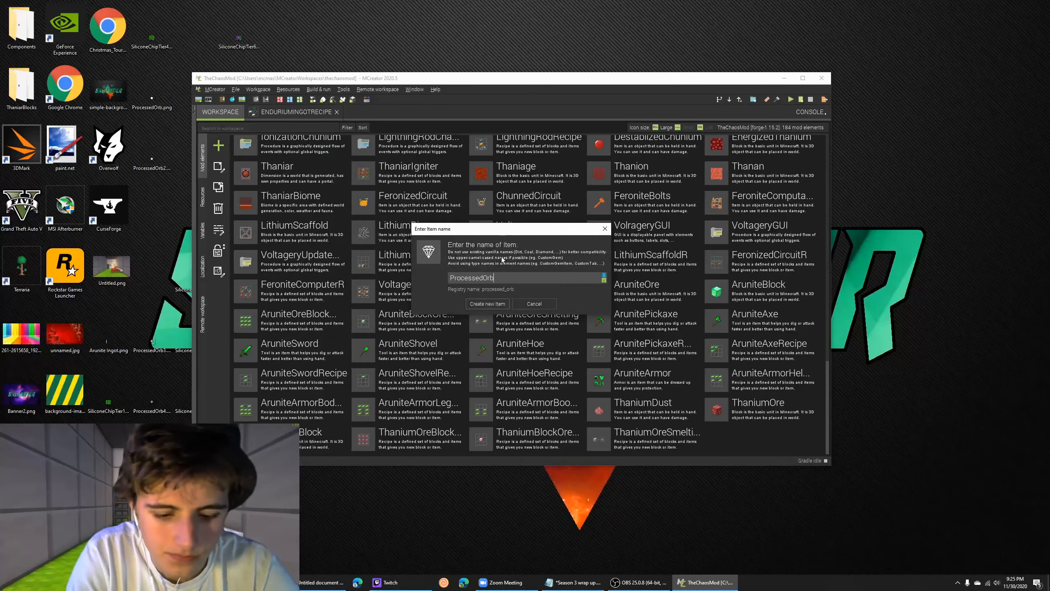
{"action": "left_click", "coordinate": [487, 304]}
{"action": "type", "text": "P"}
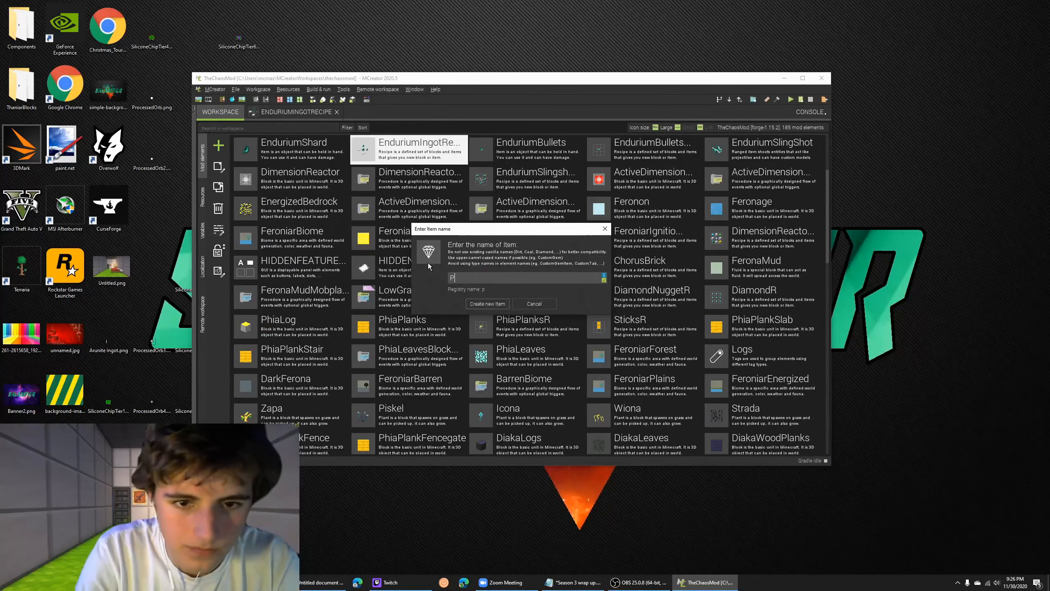
{"action": "left_click", "coordinate": [487, 304]}
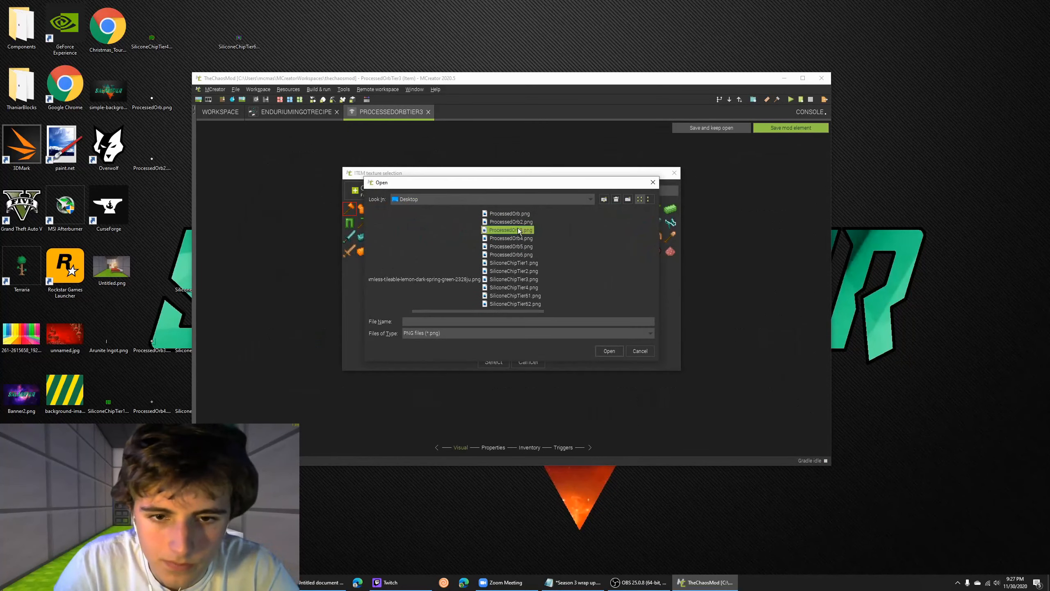
{"action": "left_click", "coordinate": [639, 350]}
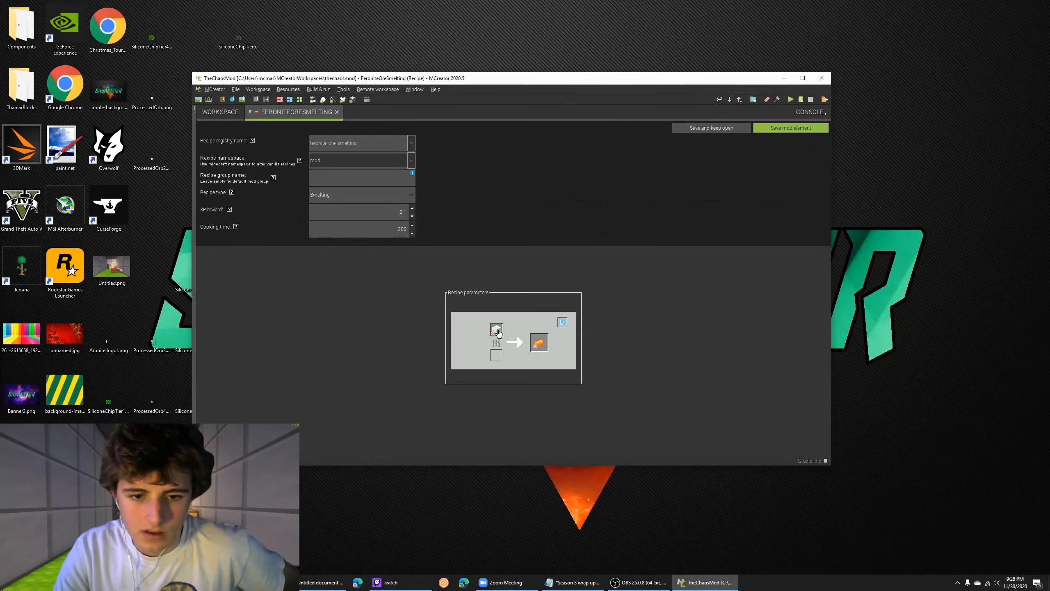
{"action": "mouse_move", "coordinate": [286, 128]}
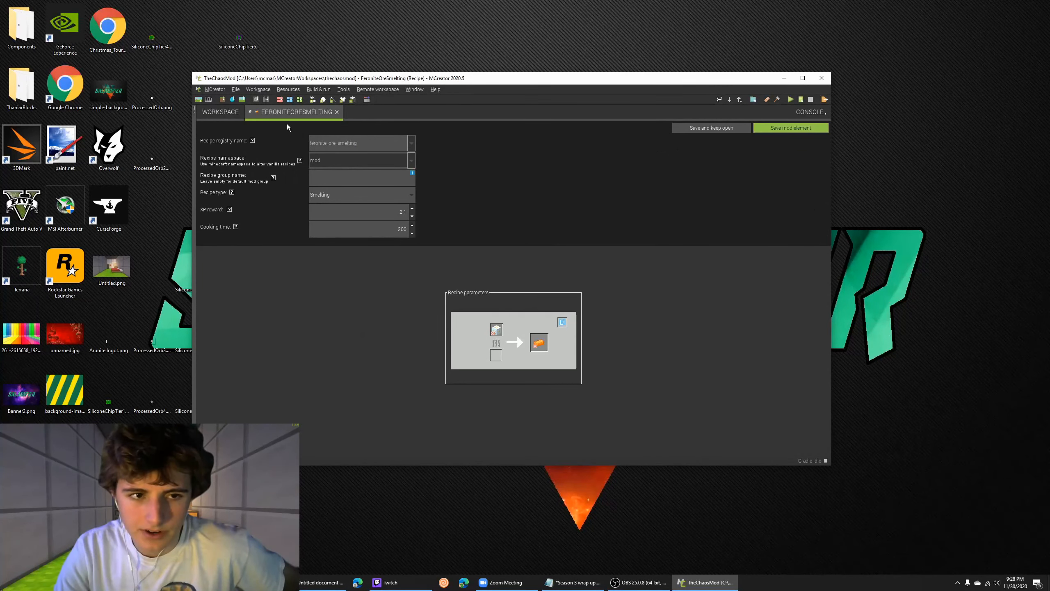
Close the smelting recipe and create a new recipe element named FeroniteRecipe
{"action": "left_click", "coordinate": [336, 112]}
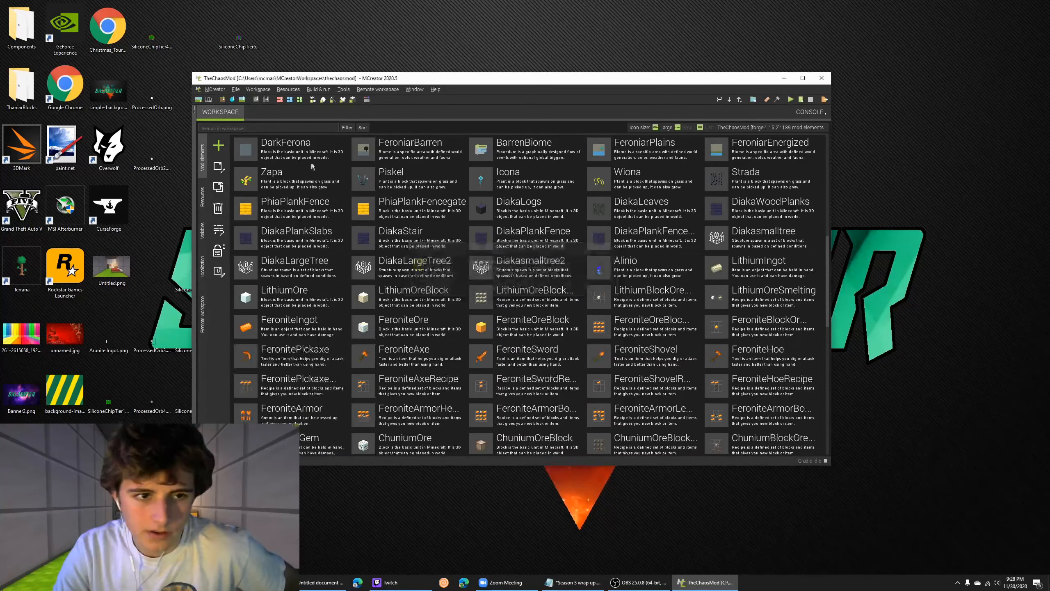
{"action": "left_click", "coordinate": [218, 145]}
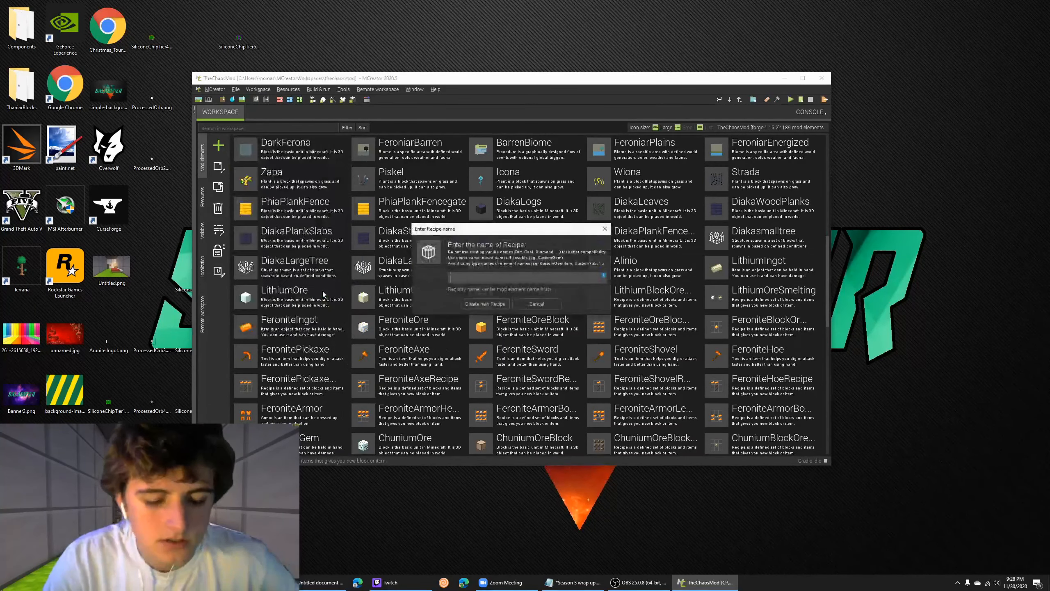
{"action": "type", "text": "Feronit"}
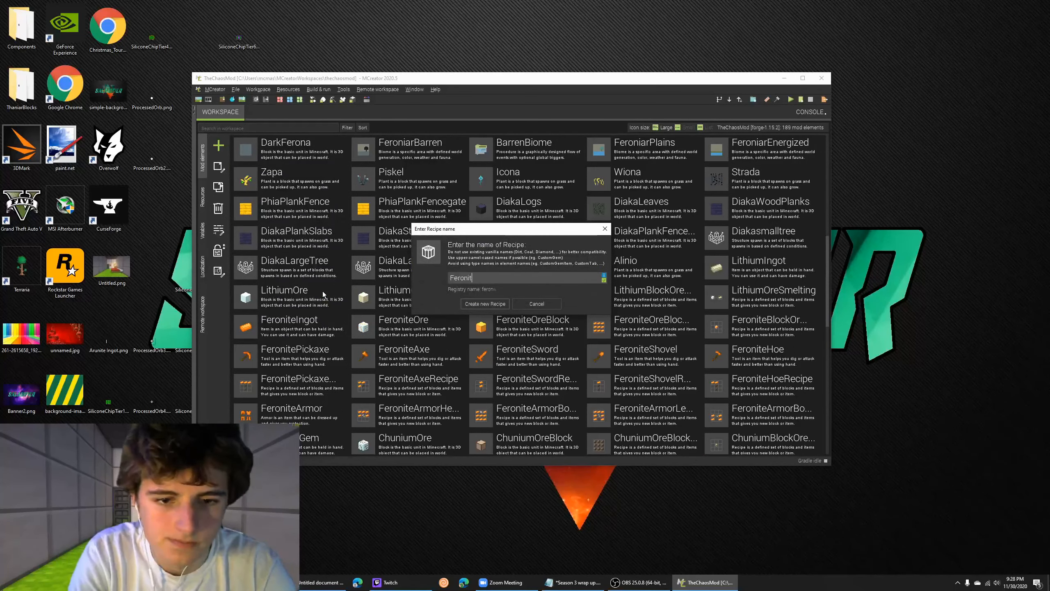
{"action": "left_click", "coordinate": [485, 303]}
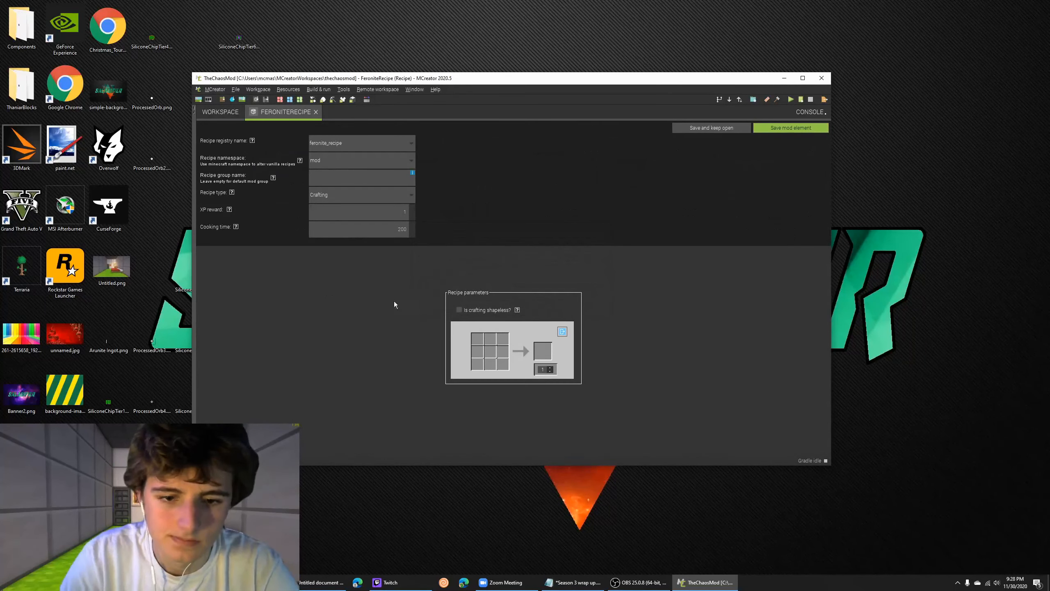
Fill the crafting slots with items found by searching 'or', 'fire', 'pro', then save
{"action": "left_click", "coordinate": [542, 351]}
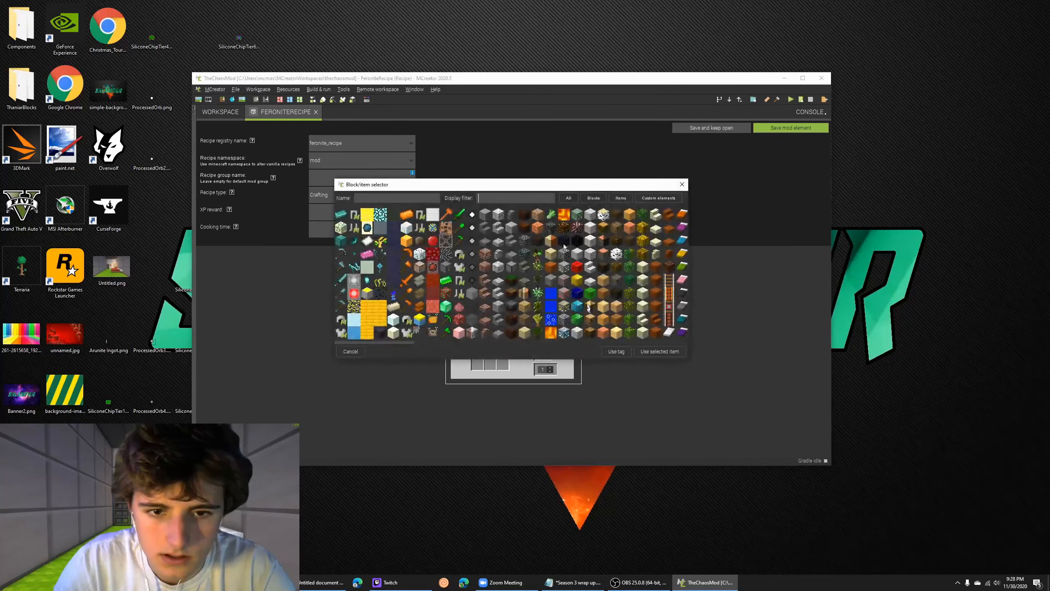
{"action": "type", "text": "or"}
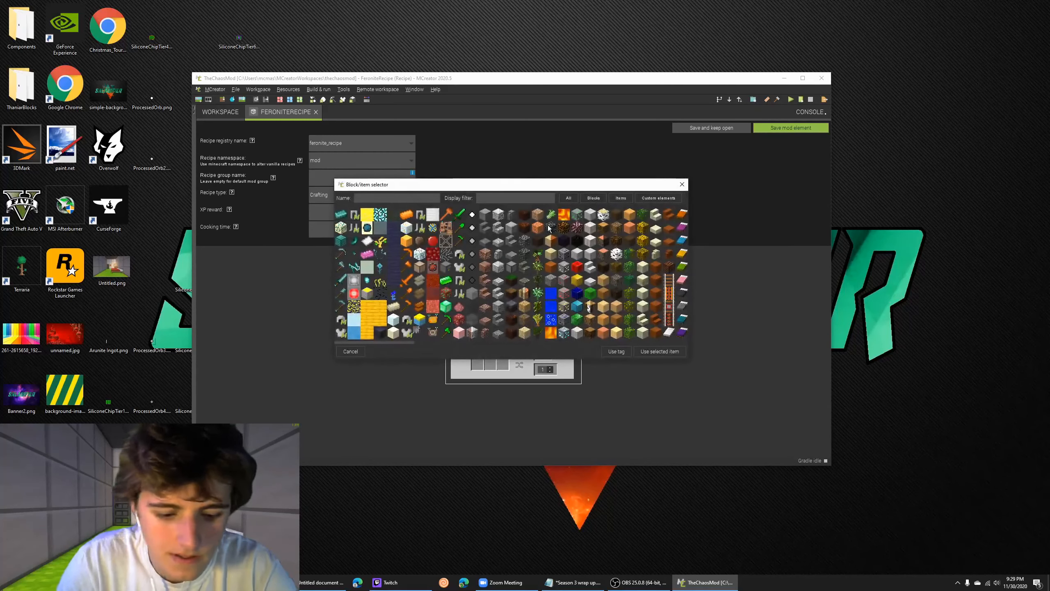
{"action": "type", "text": "fire"}
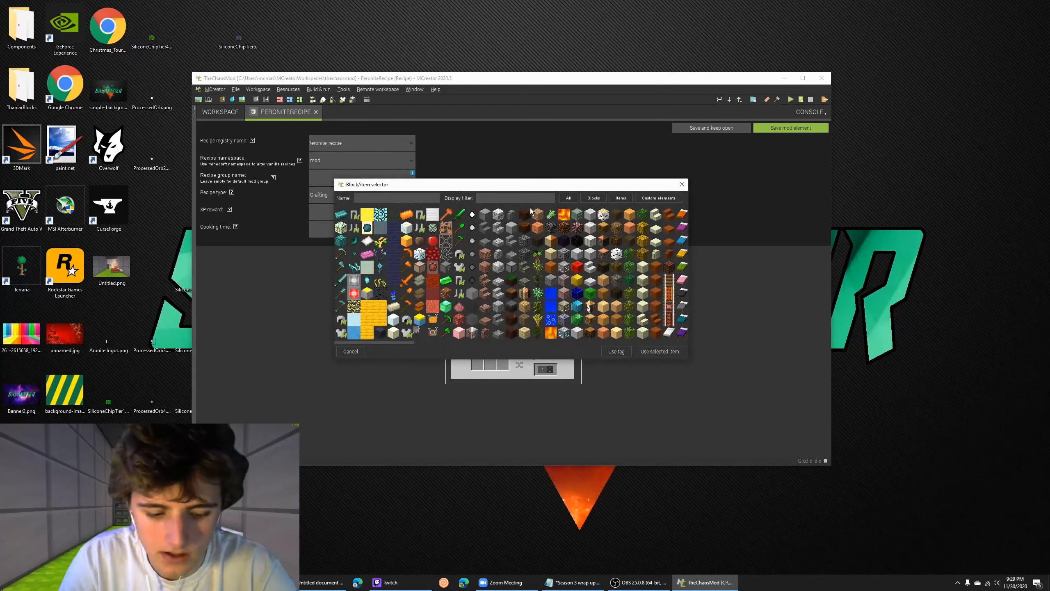
{"action": "type", "text": "pro"}
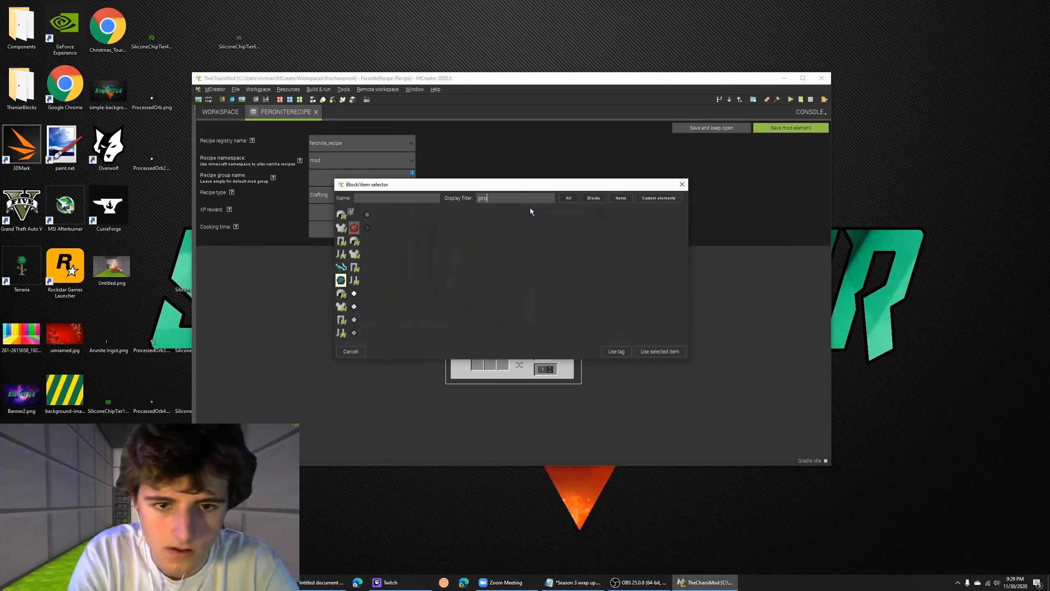
{"action": "left_click", "coordinate": [658, 351]}
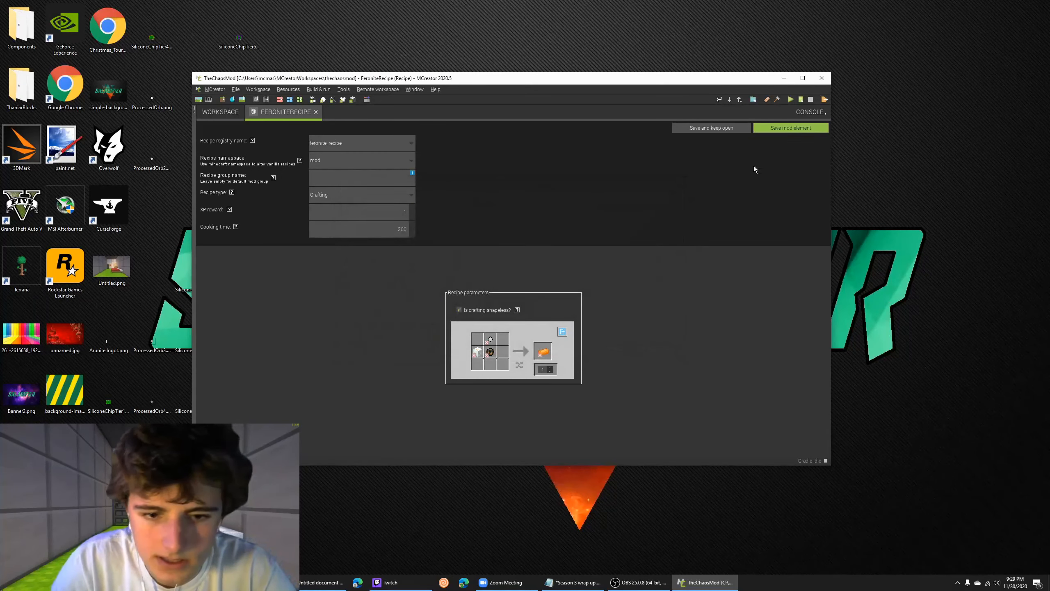
{"action": "left_click", "coordinate": [315, 112]}
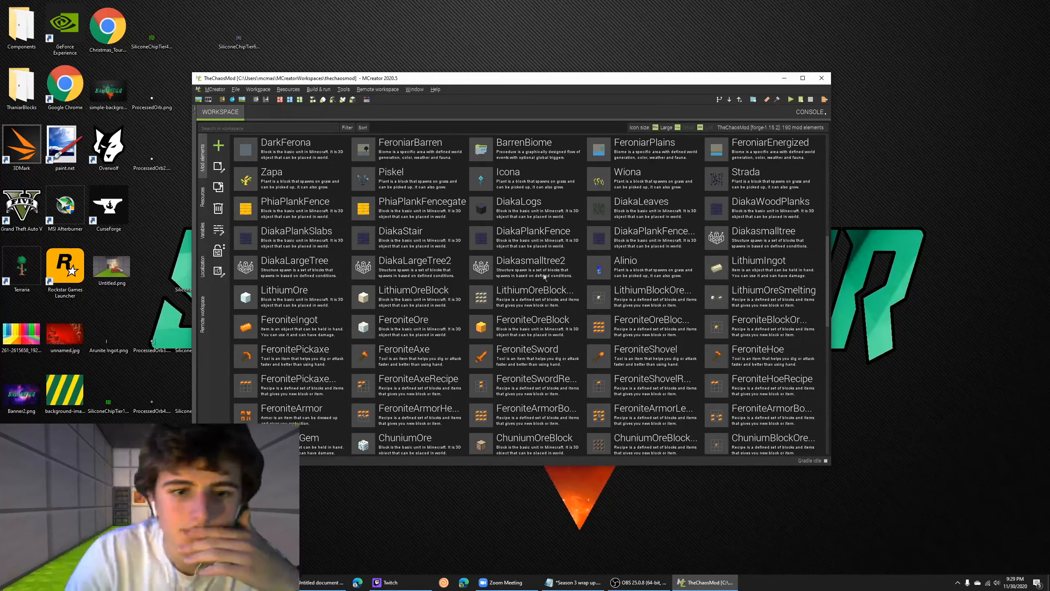
{"action": "scroll", "scroll_direction": "down", "scroll_amount": 3}
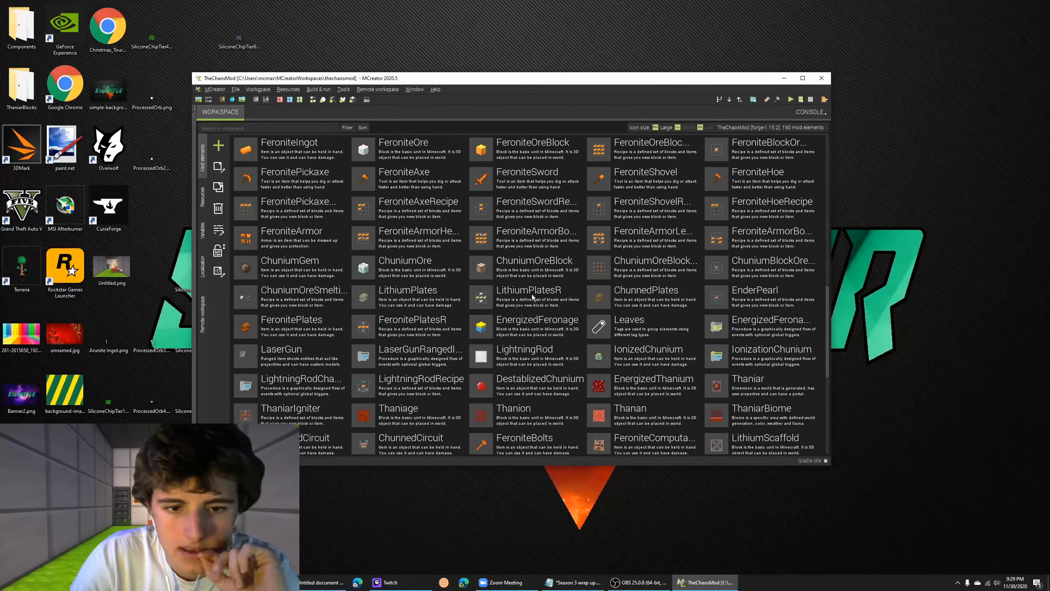
{"action": "mouse_move", "coordinate": [279, 285]}
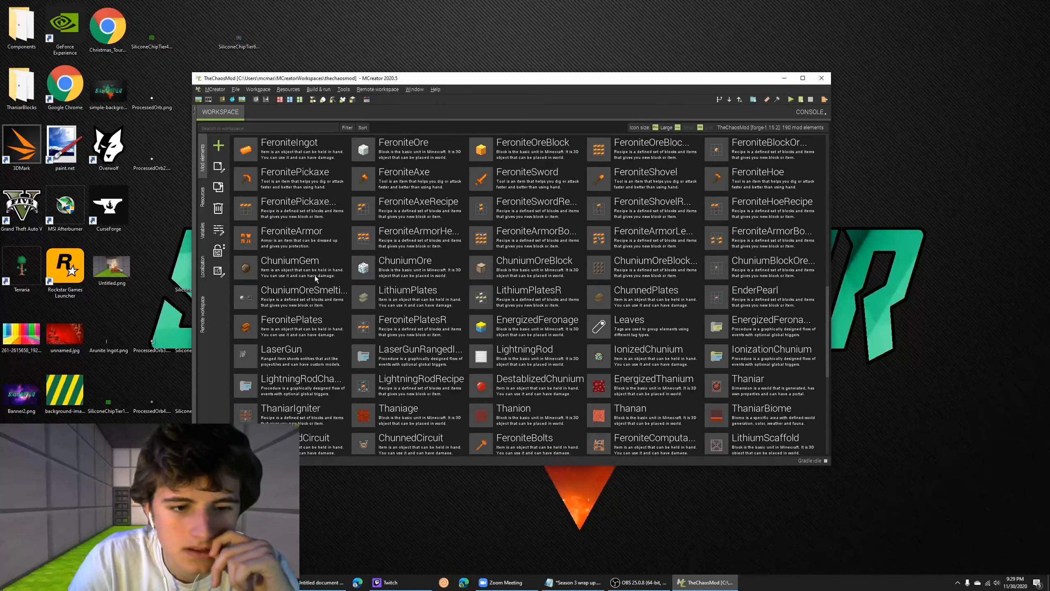
Inspect ChuniumOre, then delete the LithiumOreSmelting element from the workspace
{"action": "double_click", "coordinate": [405, 268]}
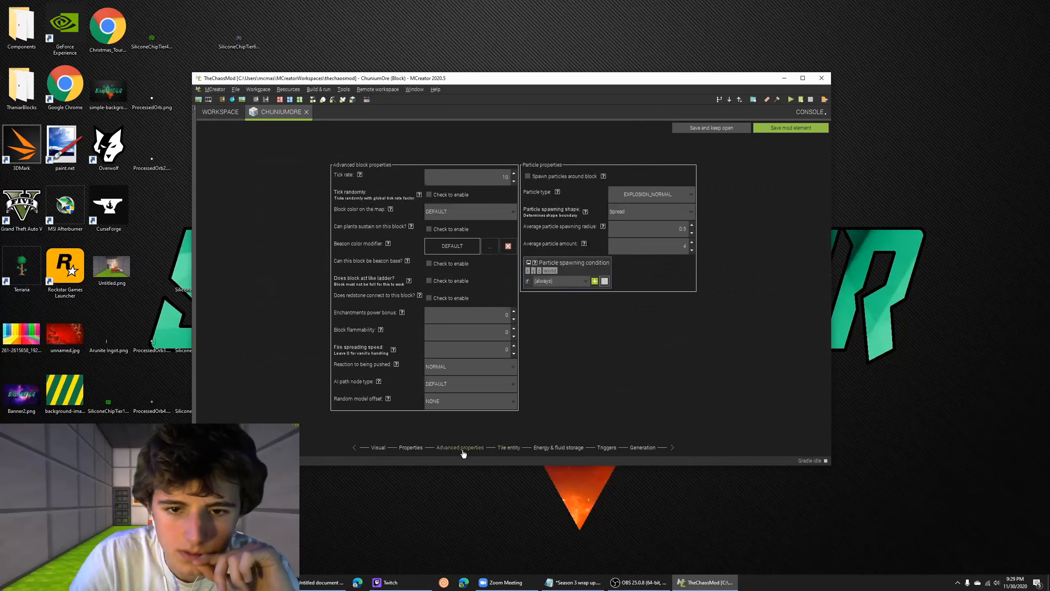
{"action": "left_click", "coordinate": [410, 447]}
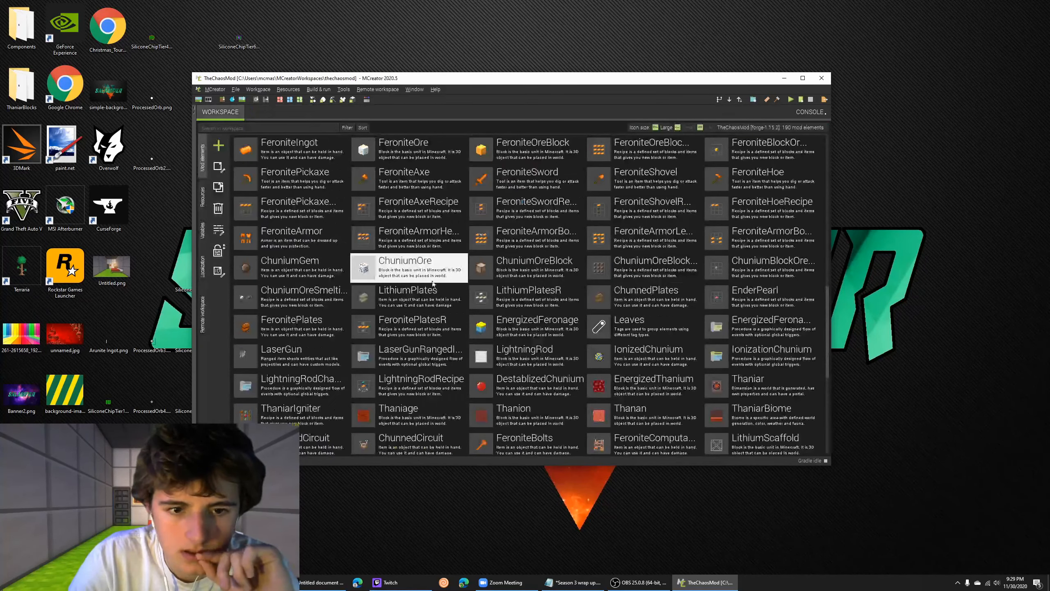
{"action": "mouse_move", "coordinate": [601, 293]}
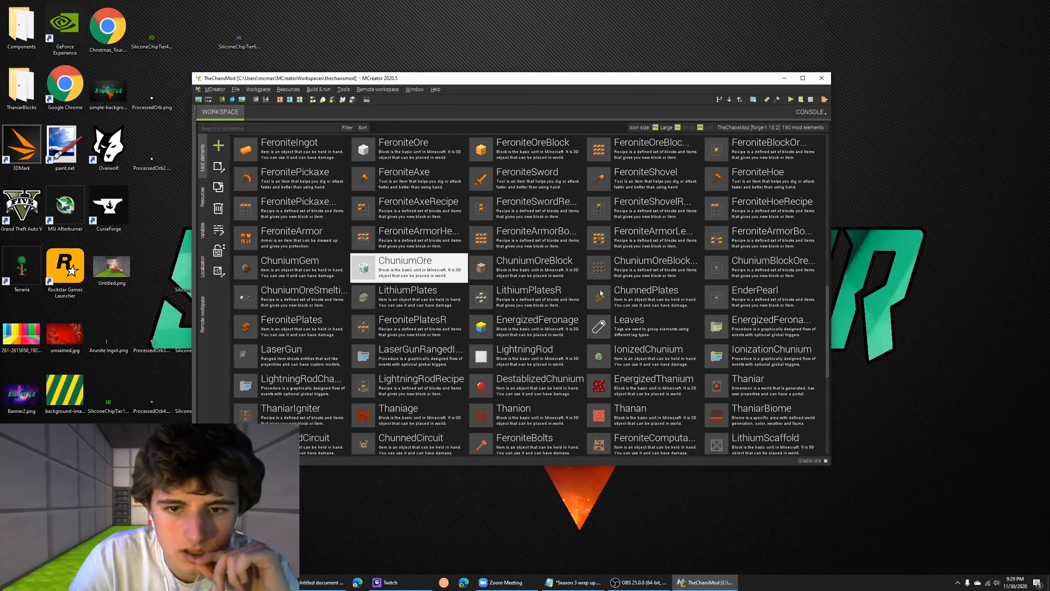
{"action": "scroll", "scroll_direction": "up", "scroll_amount": 3}
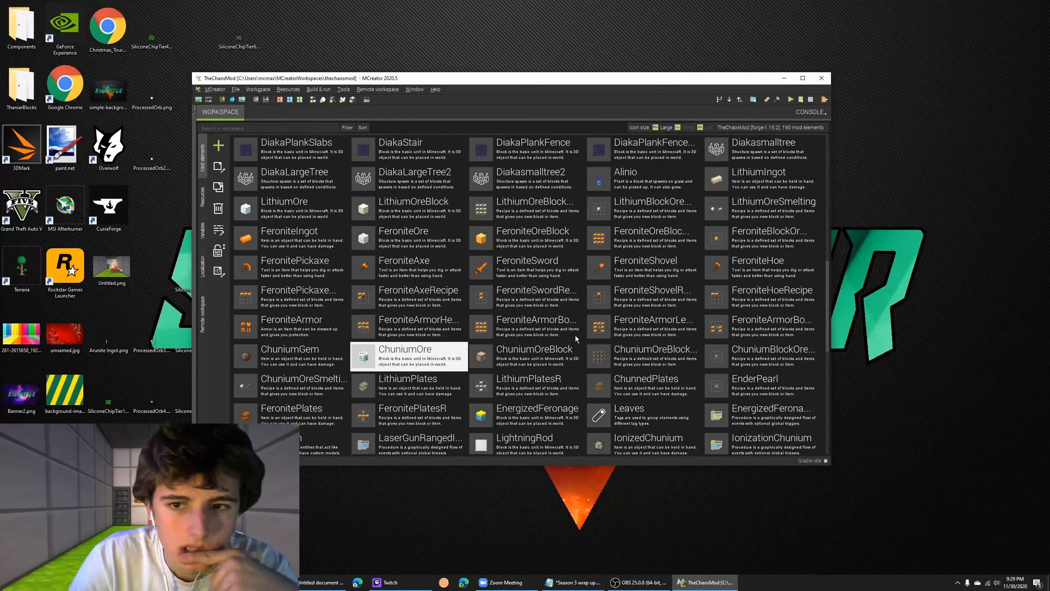
{"action": "scroll", "scroll_direction": "down", "scroll_amount": 3}
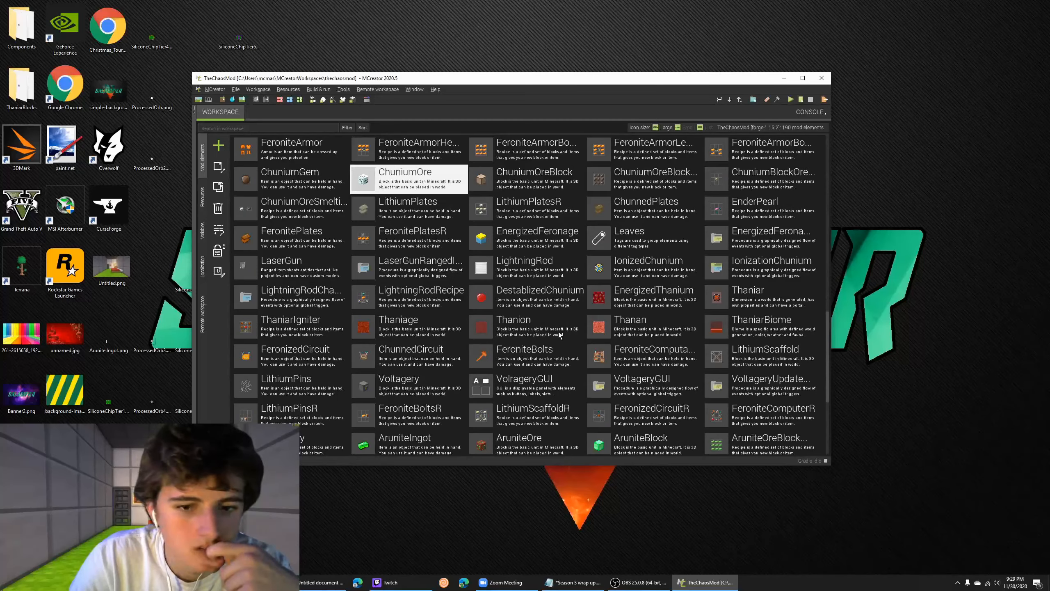
{"action": "scroll", "scroll_direction": "down", "scroll_amount": 3}
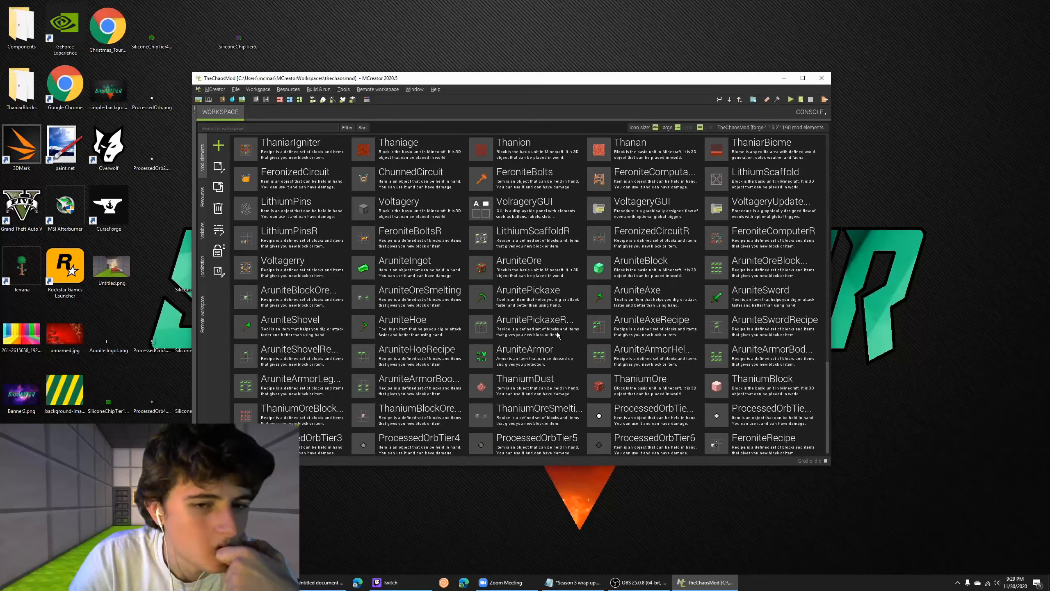
{"action": "scroll", "scroll_direction": "up", "scroll_amount": 3}
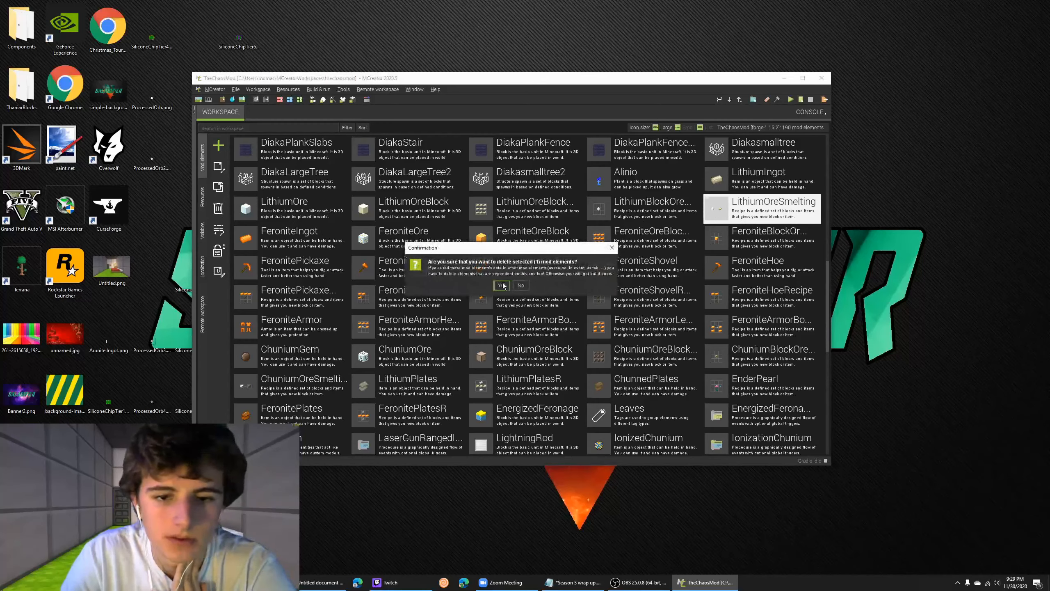
{"action": "left_click", "coordinate": [501, 286]}
{"action": "type", "text": "Lithiumn"}
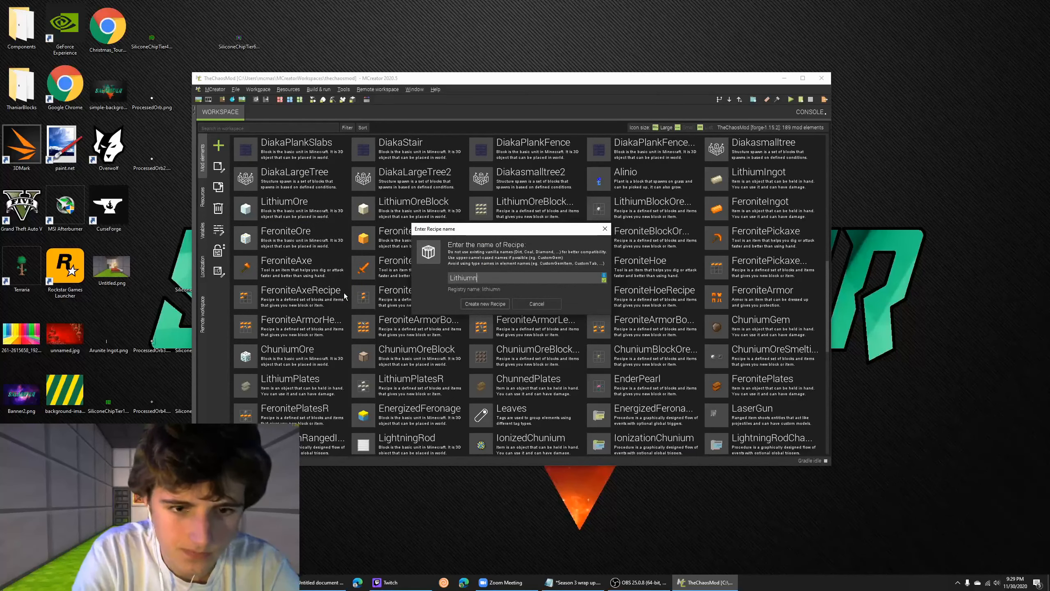
Create the Lithium recipe and place ProcessedOrbTierTwo in a crafting slot
{"action": "left_click", "coordinate": [485, 303]}
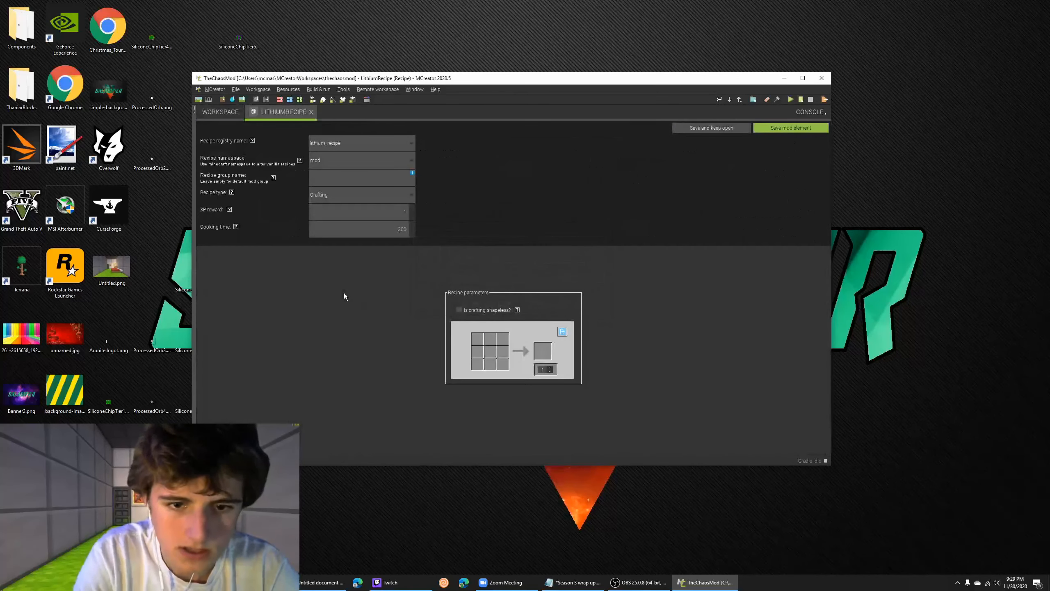
{"action": "mouse_move", "coordinate": [467, 377]}
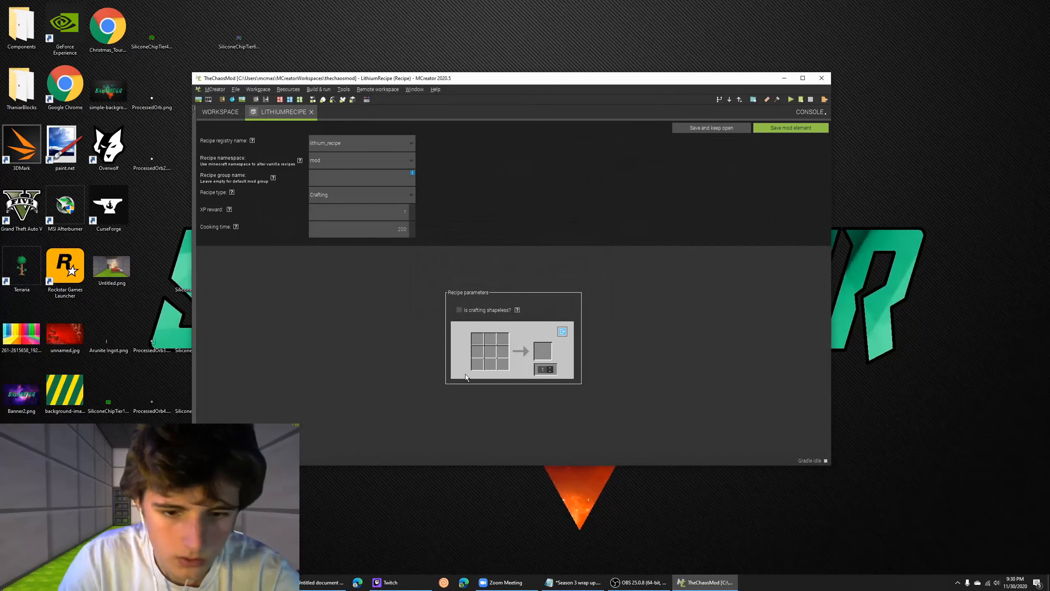
{"action": "left_click", "coordinate": [544, 351]}
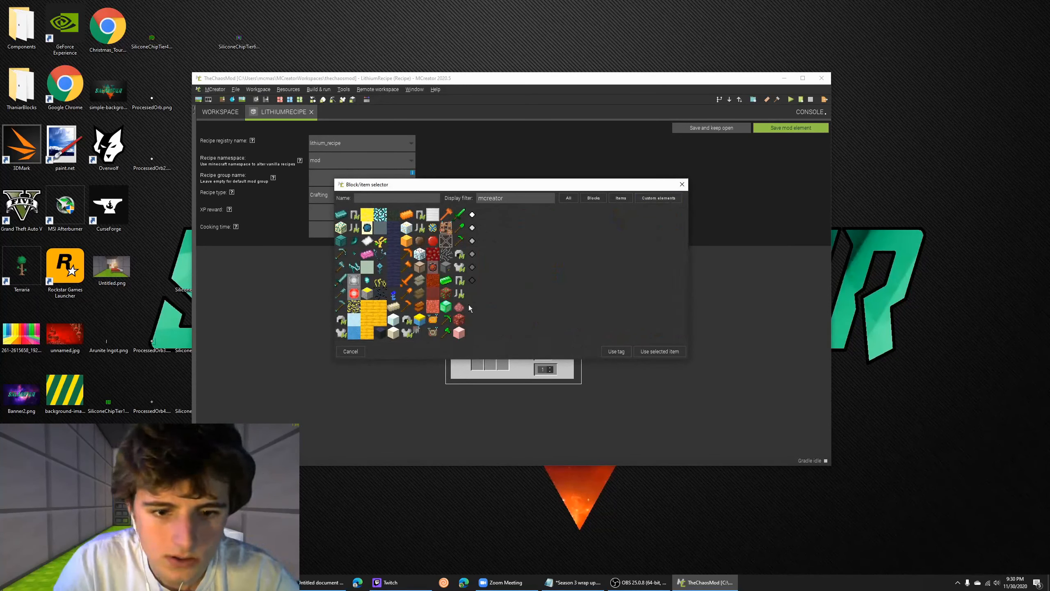
{"action": "mouse_move", "coordinate": [394, 316]}
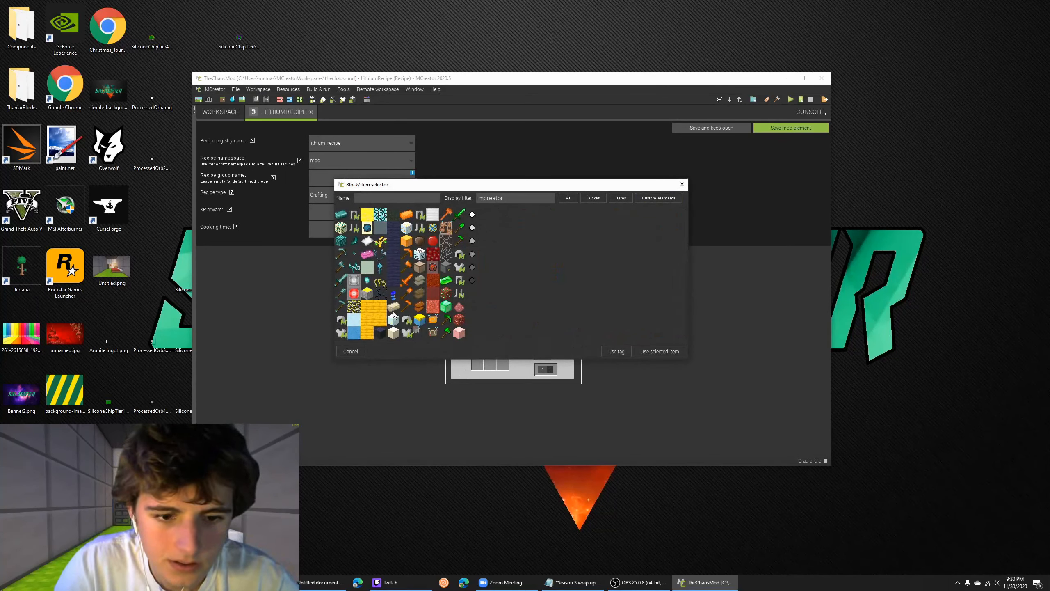
{"action": "mouse_move", "coordinate": [394, 320]}
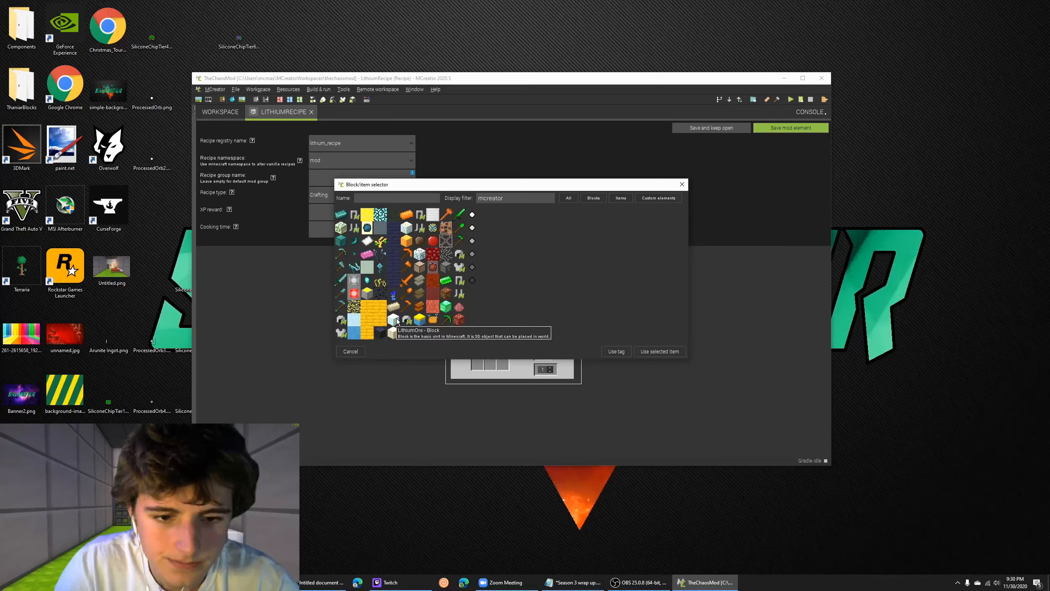
{"action": "left_click", "coordinate": [658, 198]}
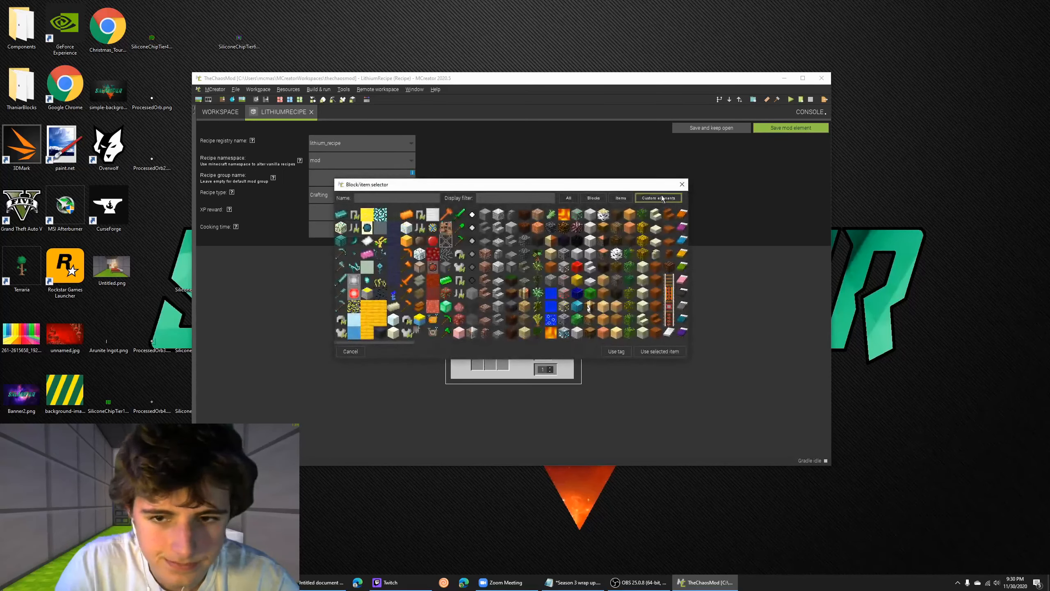
{"action": "left_click", "coordinate": [658, 198]}
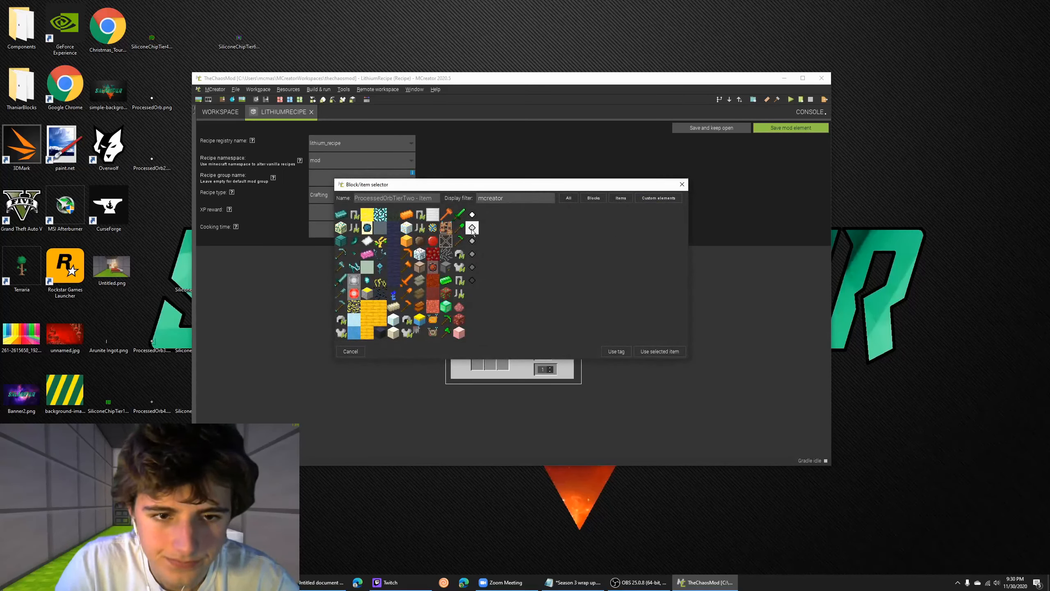
{"action": "left_click", "coordinate": [658, 351]}
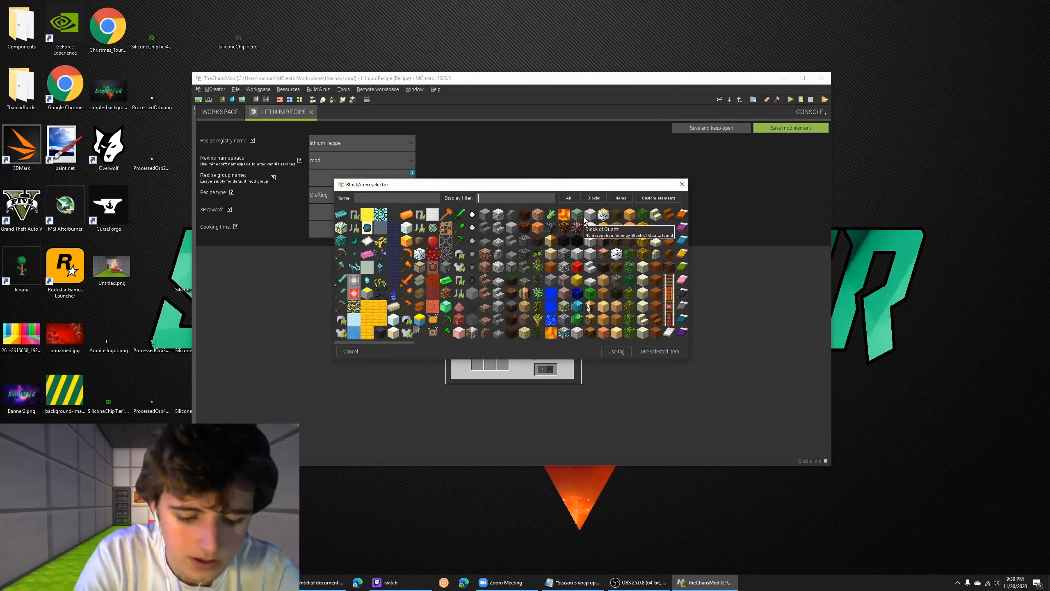
Add a mod ingredient found by searching 'ende', make it shapeless, and save
{"action": "type", "text": "ende"}
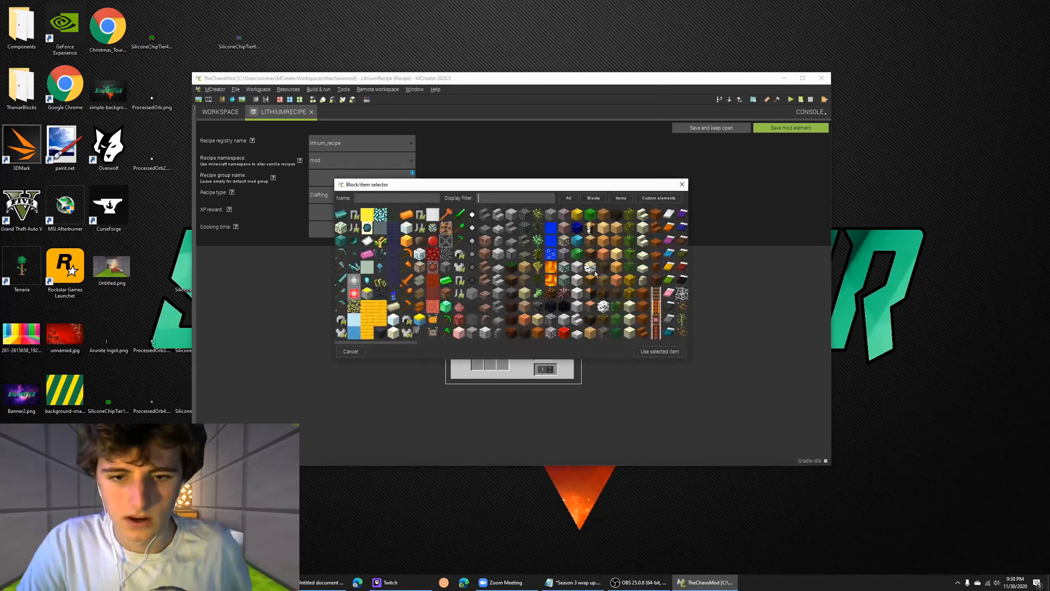
{"action": "type", "text": "mcreator"}
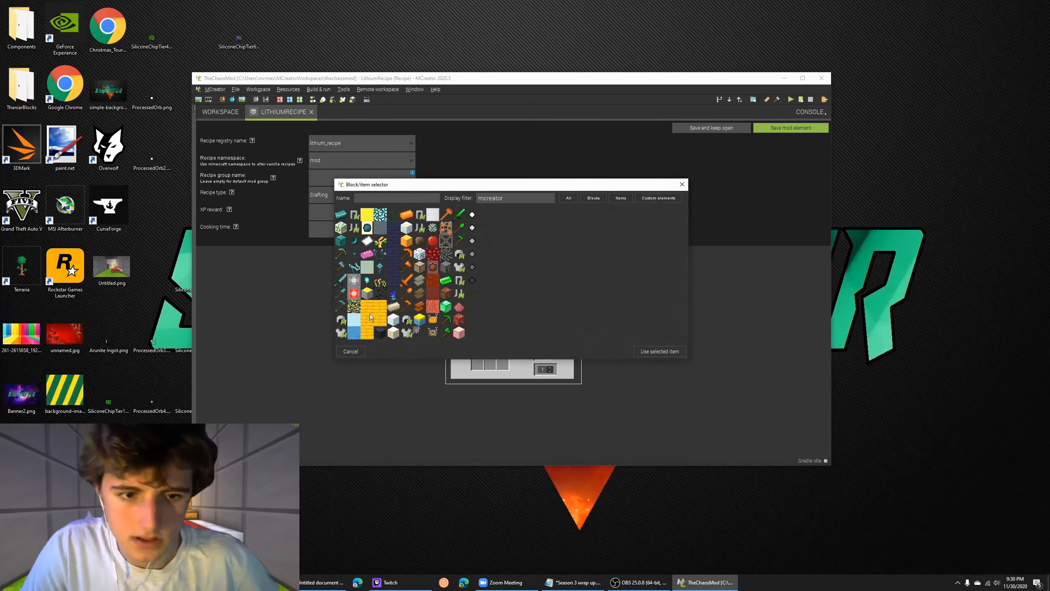
{"action": "left_click", "coordinate": [659, 351]}
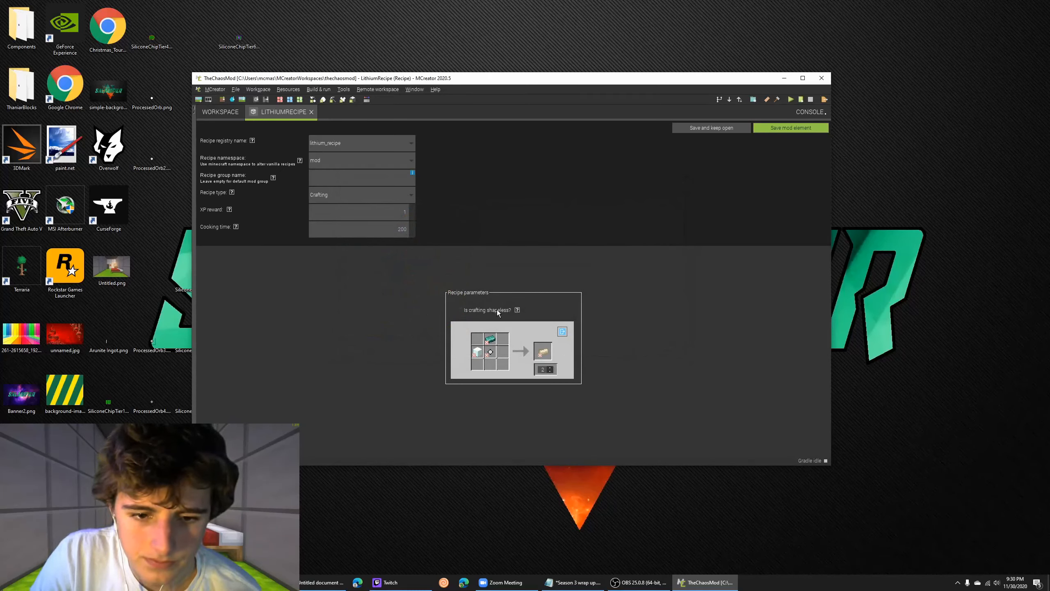
{"action": "left_click", "coordinate": [459, 310]}
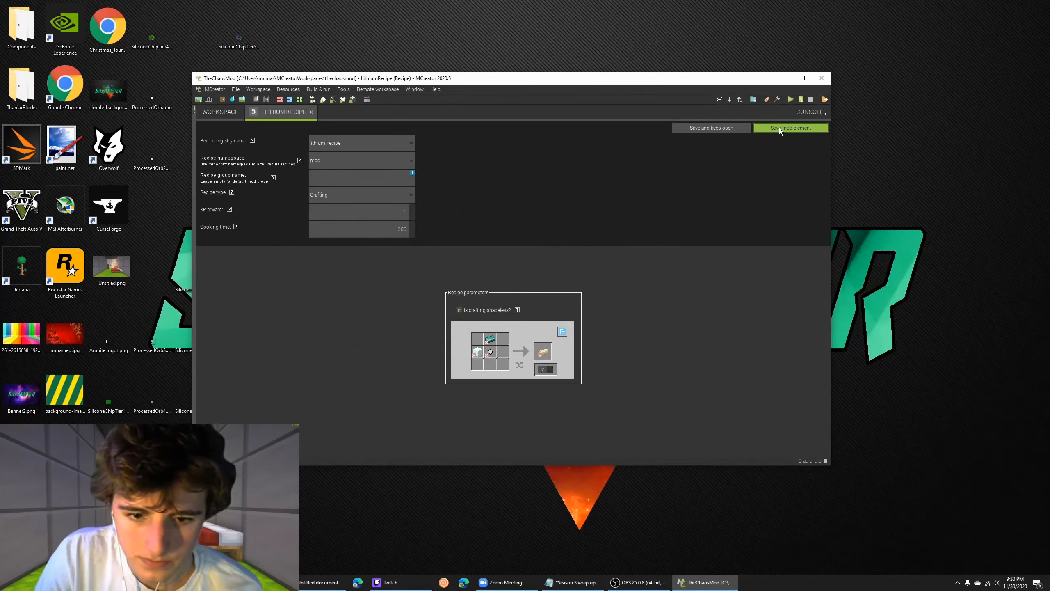
{"action": "left_click", "coordinate": [791, 127]}
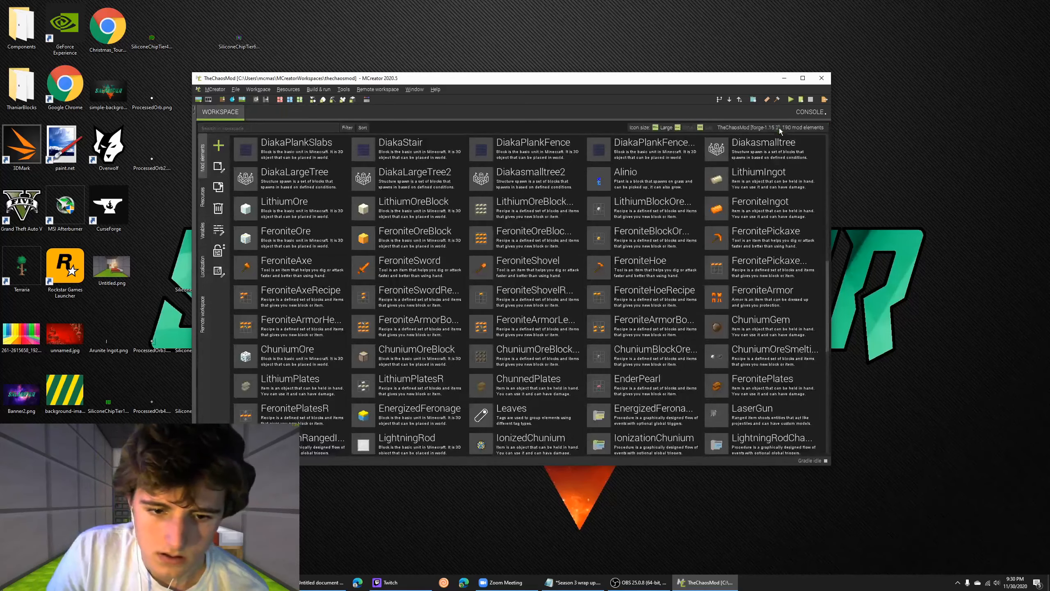
Reopen FeroniteRecipe, put a mod item in an empty slot, and save
{"action": "scroll", "scroll_direction": "down", "scroll_amount": 3}
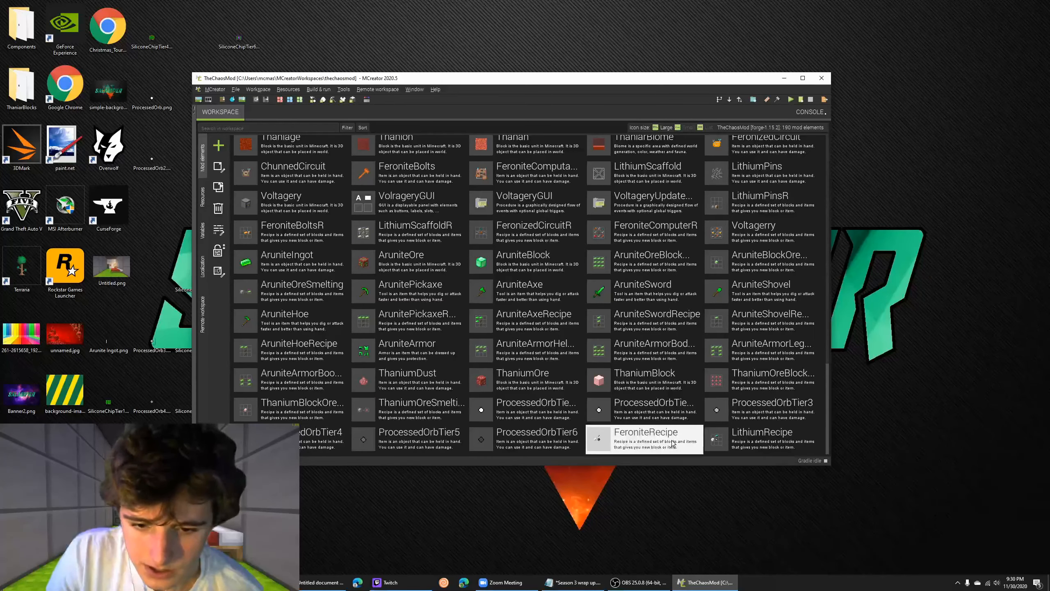
{"action": "double_click", "coordinate": [645, 436]}
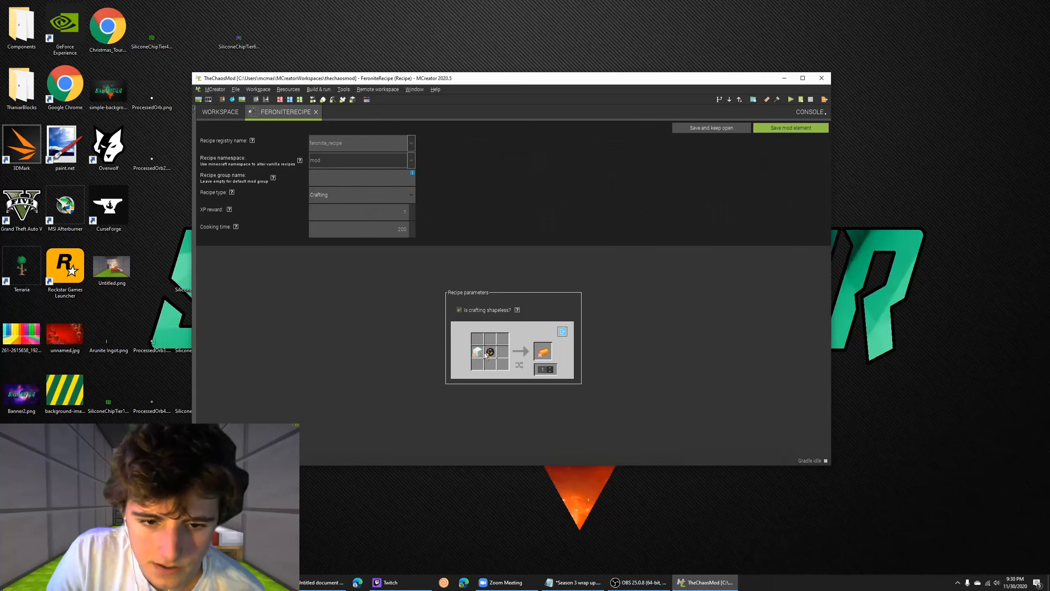
{"action": "left_click", "coordinate": [476, 352]}
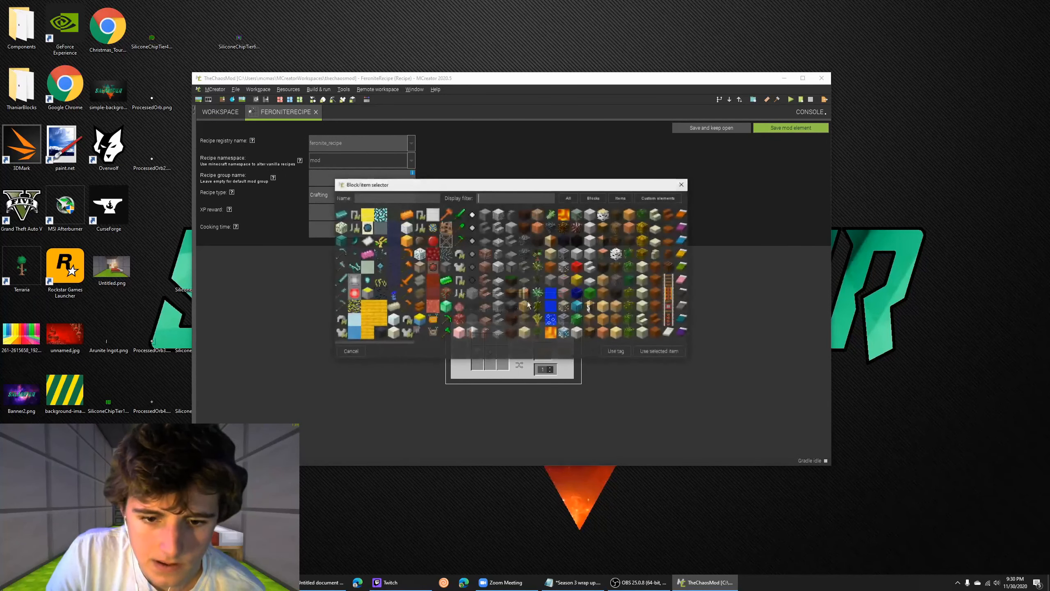
{"action": "type", "text": "mcreator"}
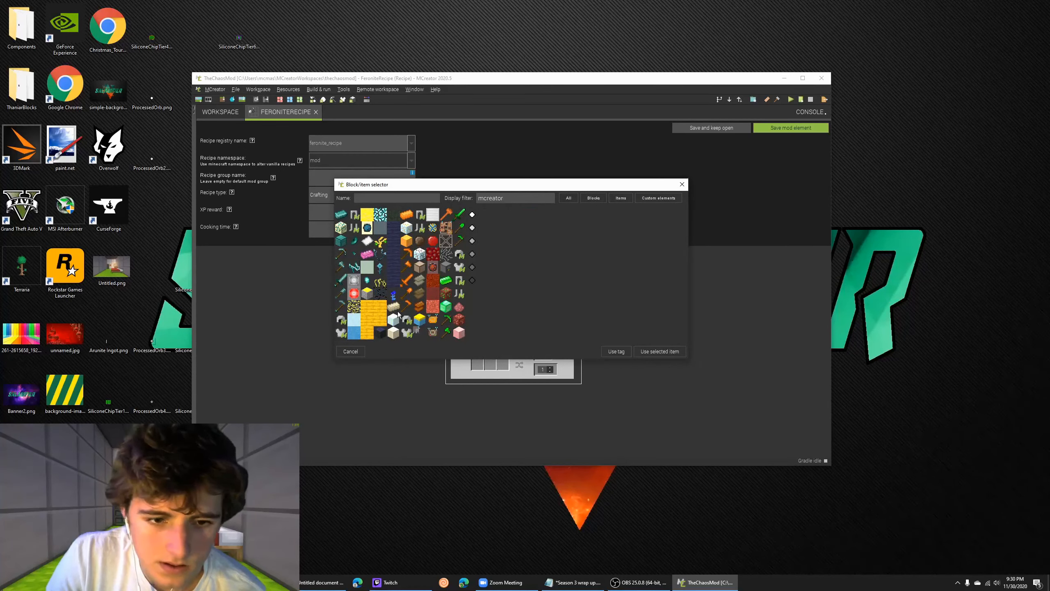
{"action": "left_click", "coordinate": [658, 351]}
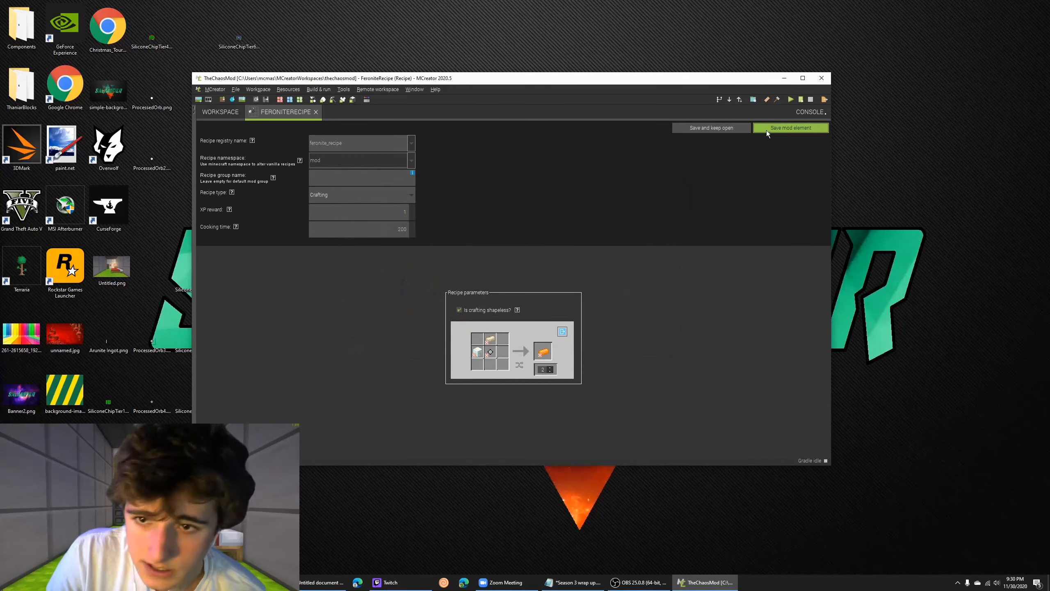
{"action": "left_click", "coordinate": [791, 128]}
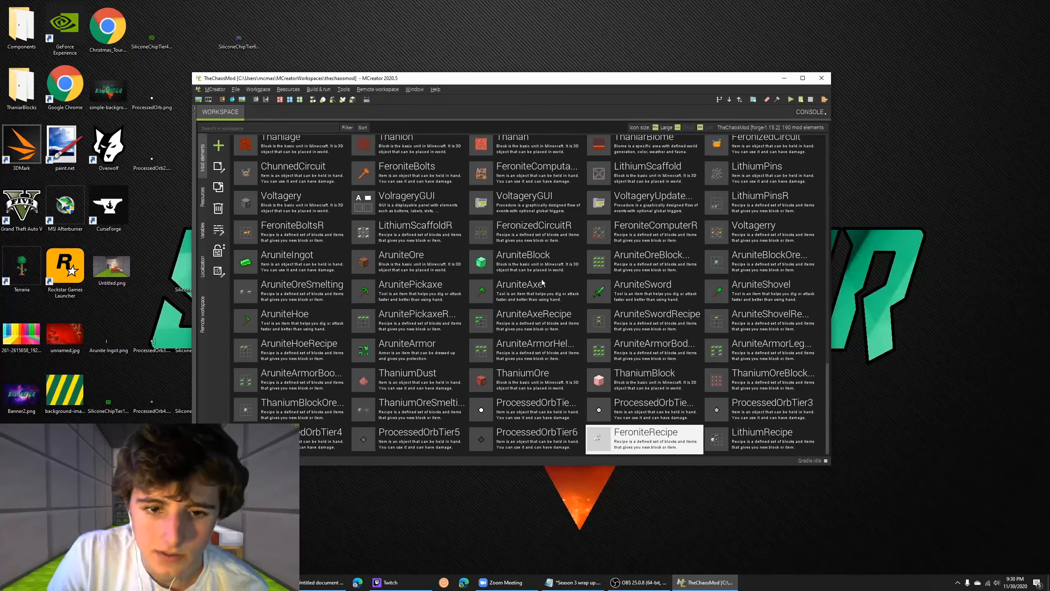
Find and delete ChuniumOreSmelting, leaving 189 mod elements
{"action": "scroll", "scroll_direction": "up", "scroll_amount": 3}
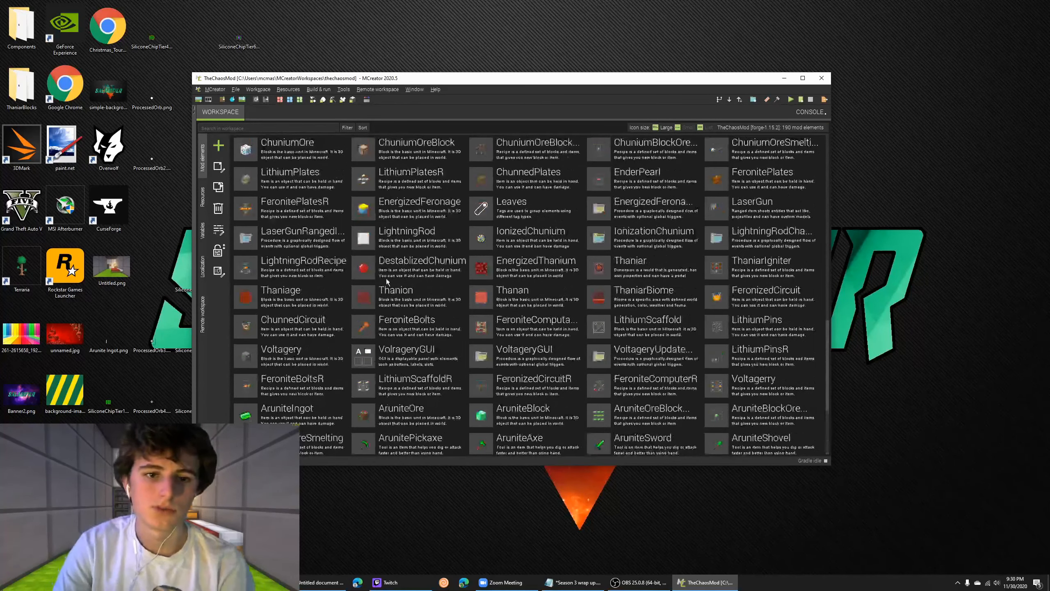
{"action": "scroll", "scroll_direction": "up", "scroll_amount": 3}
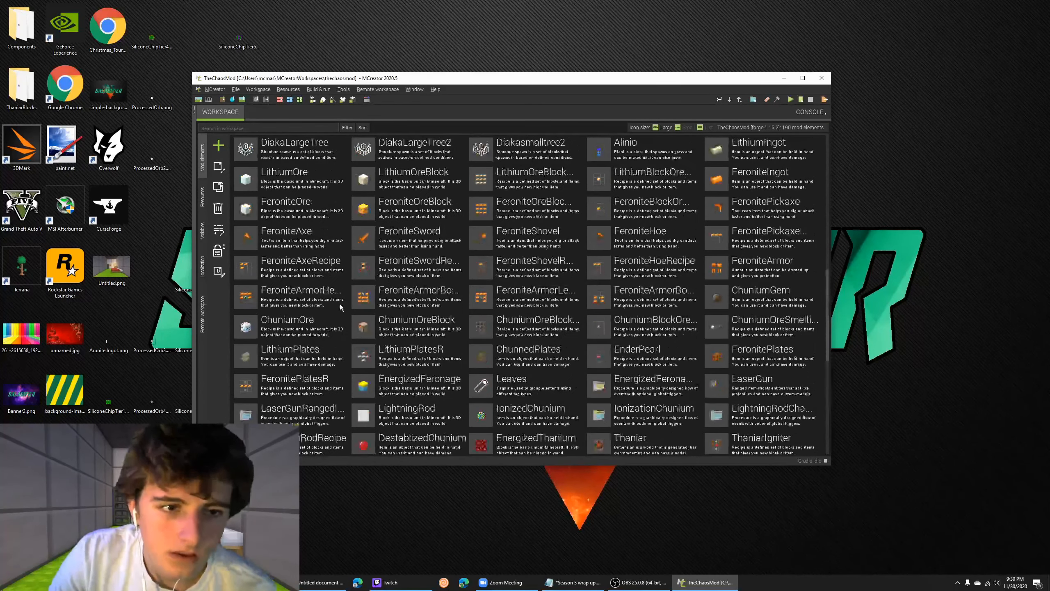
{"action": "scroll", "scroll_direction": "down", "scroll_amount": 3}
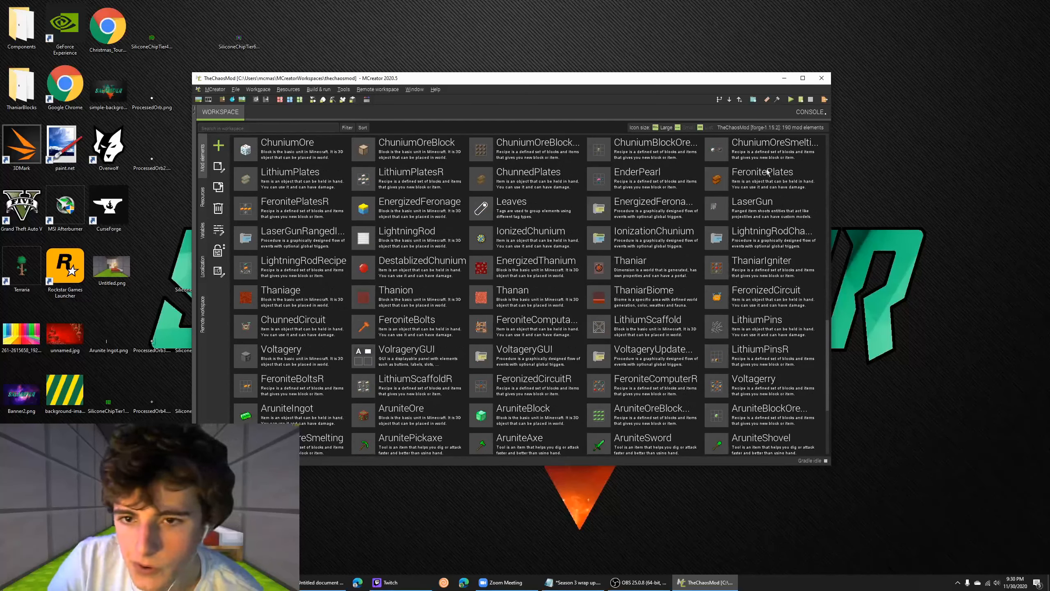
{"action": "left_click", "coordinate": [760, 147]}
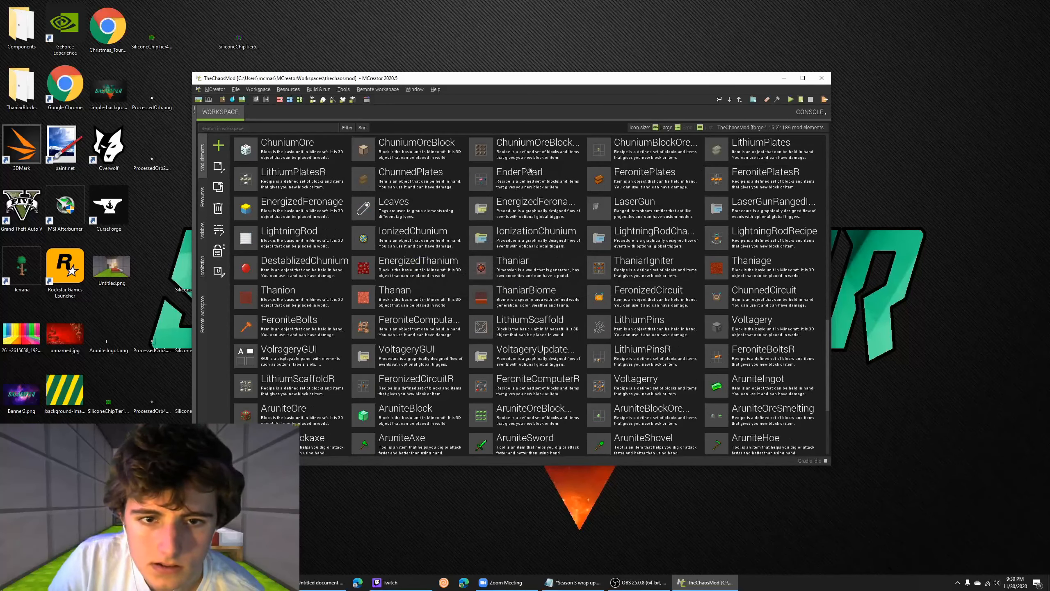
{"action": "scroll", "scroll_direction": "up", "scroll_amount": 3}
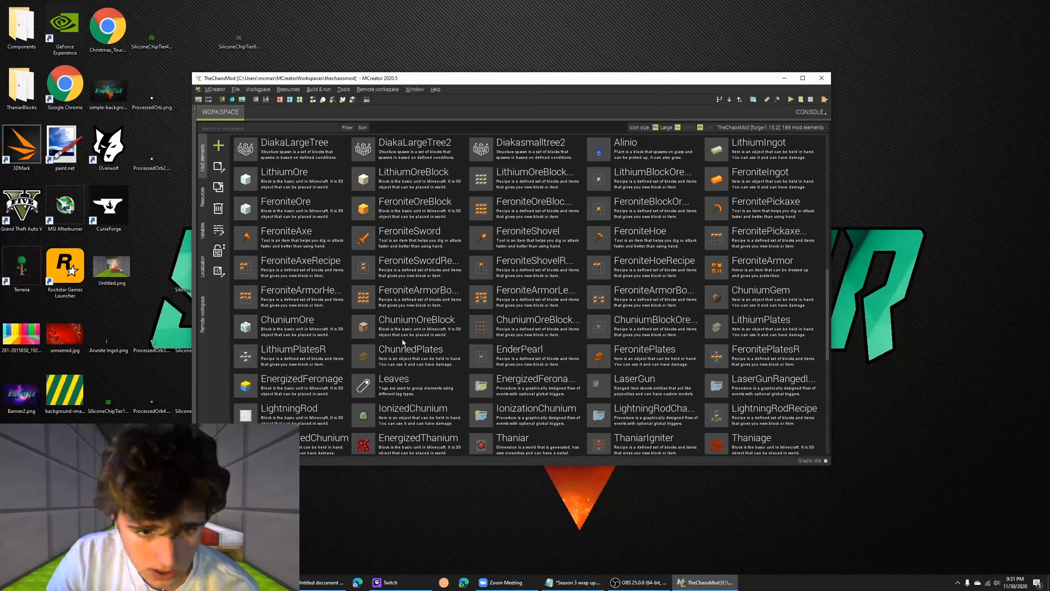
{"action": "double_click", "coordinate": [287, 322]}
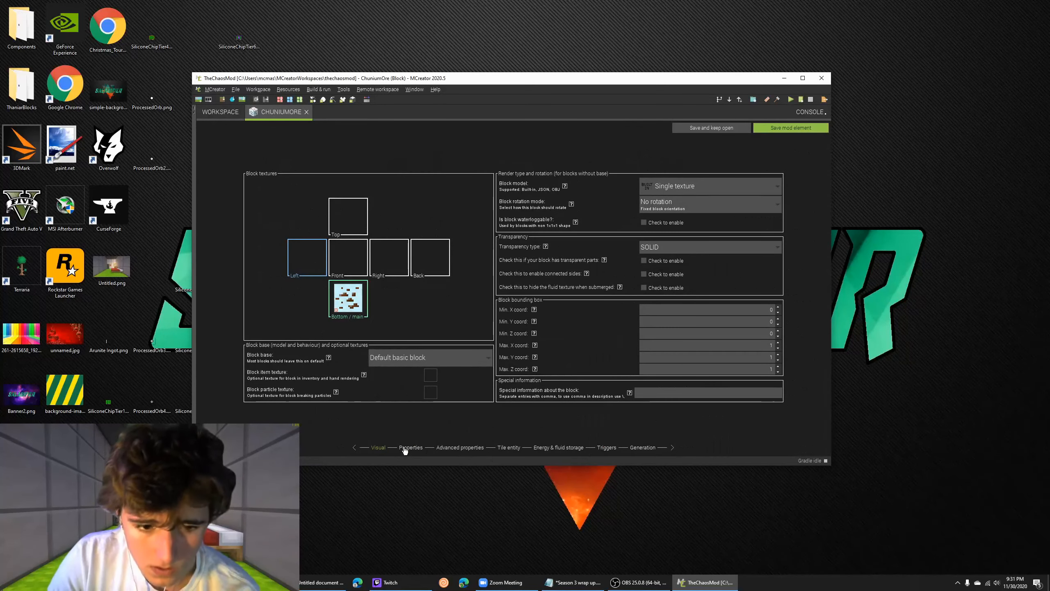
{"action": "left_click", "coordinate": [411, 448]}
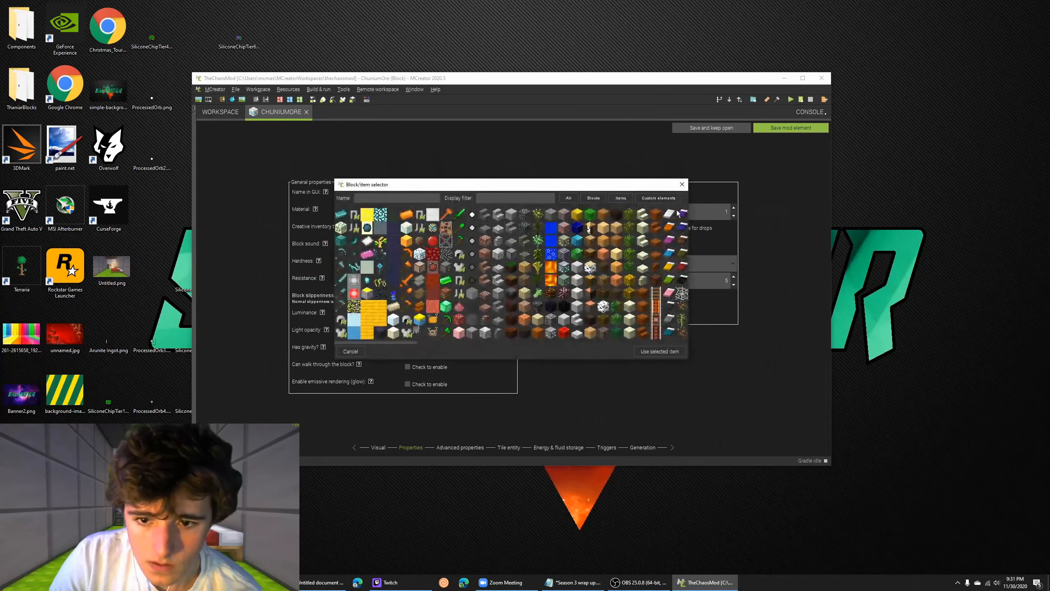
{"action": "left_click", "coordinate": [660, 351]}
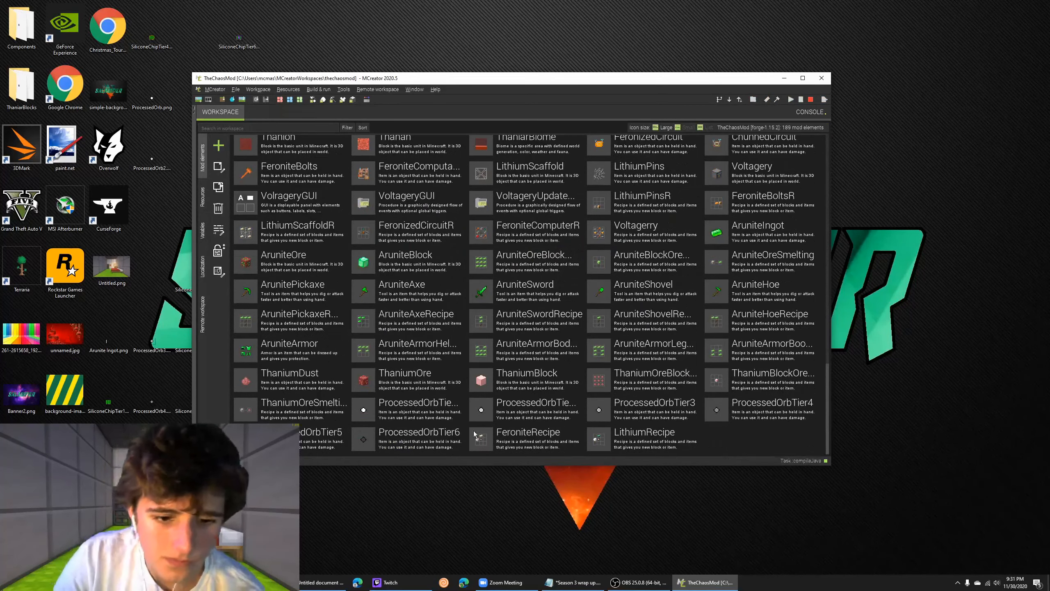
Create a new Recipe mod element named Chunium
{"action": "left_click", "coordinate": [218, 145]}
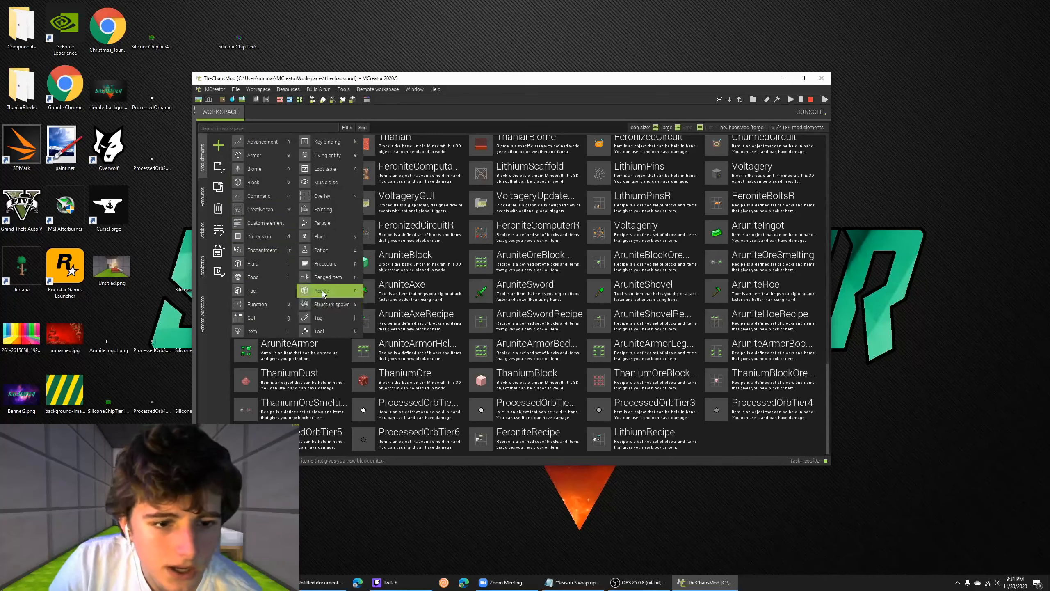
{"action": "left_click", "coordinate": [322, 291]}
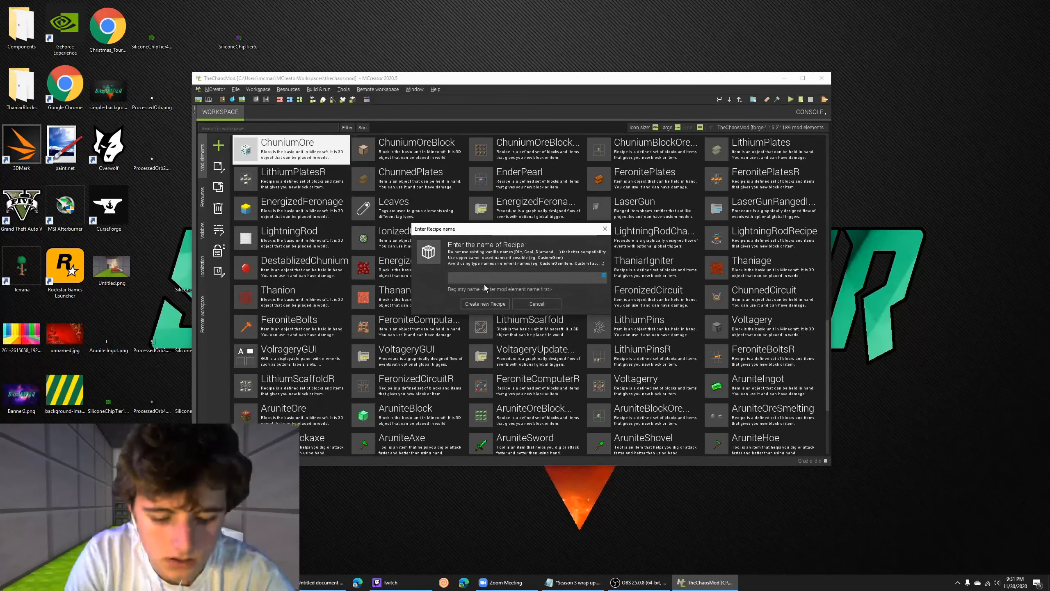
{"action": "type", "text": "Chunium"}
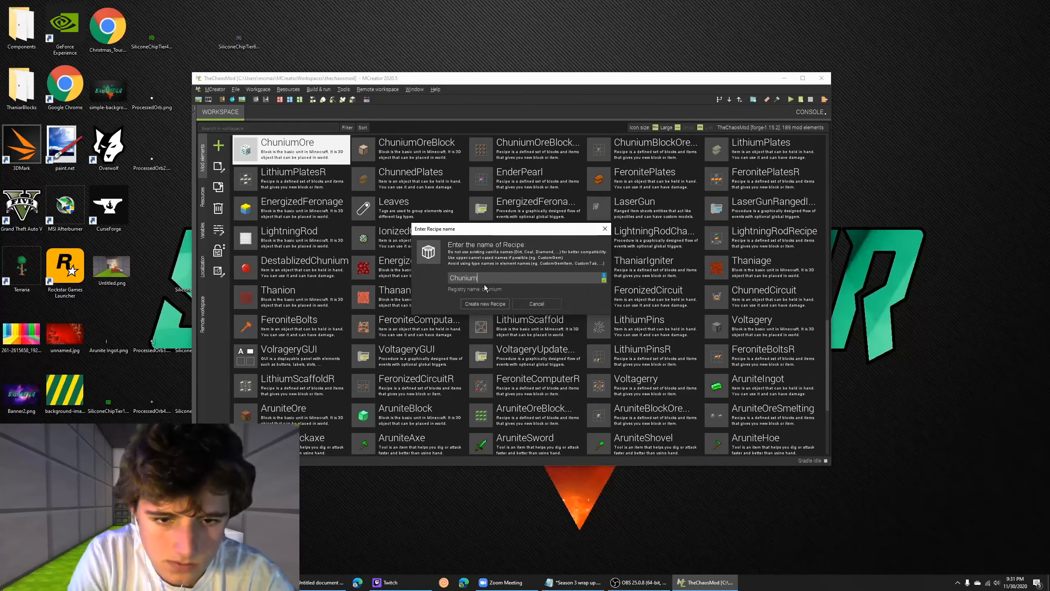
{"action": "left_click", "coordinate": [484, 304]}
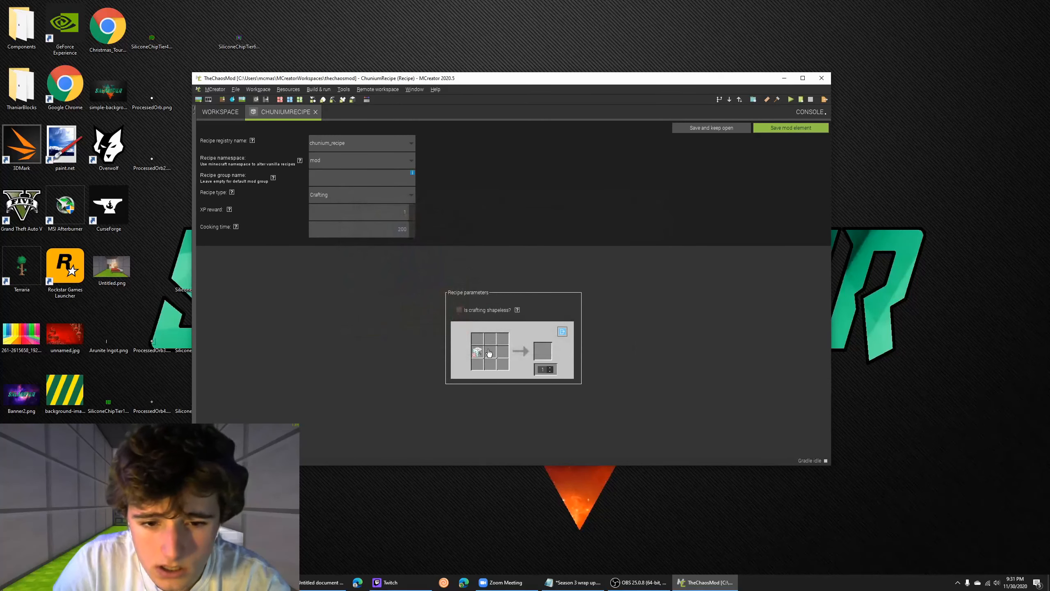
Place the first ingredients into the ChuniumRecipe crafting grid slots
{"action": "left_click", "coordinate": [477, 351]}
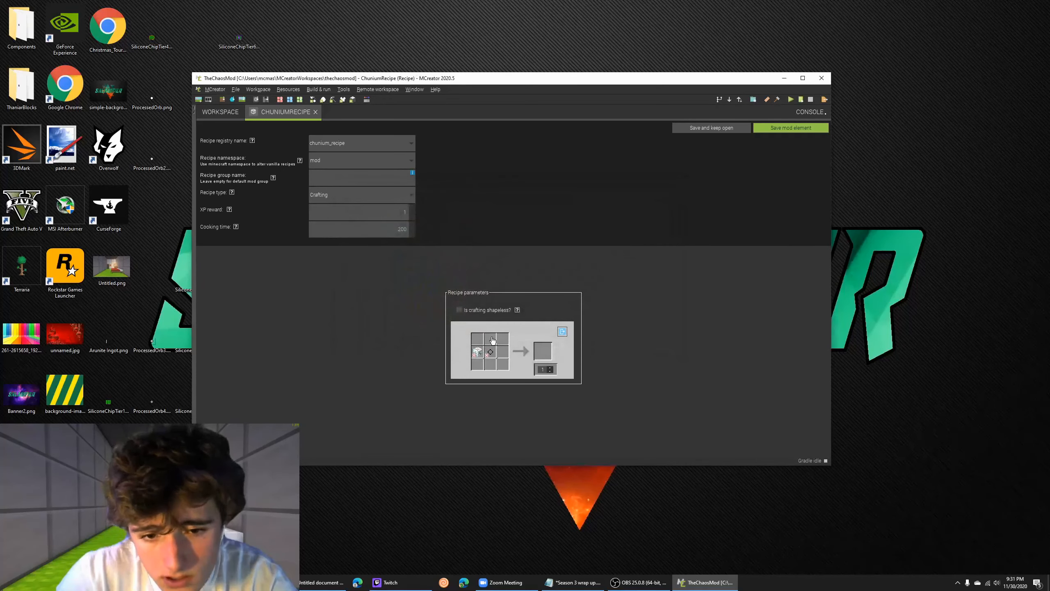
{"action": "left_click", "coordinate": [477, 351]}
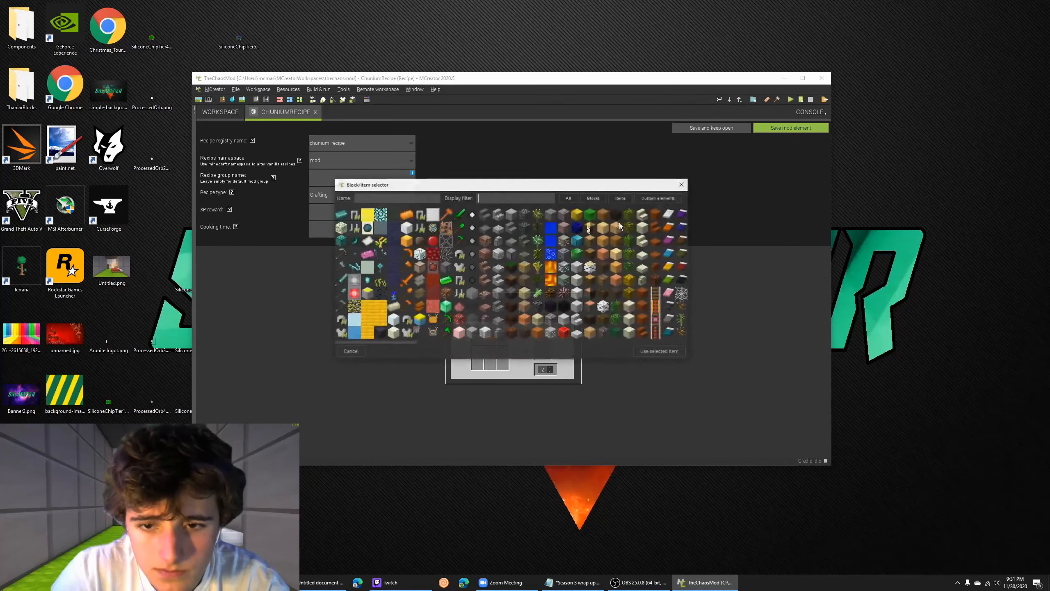
{"action": "left_click", "coordinate": [658, 351]}
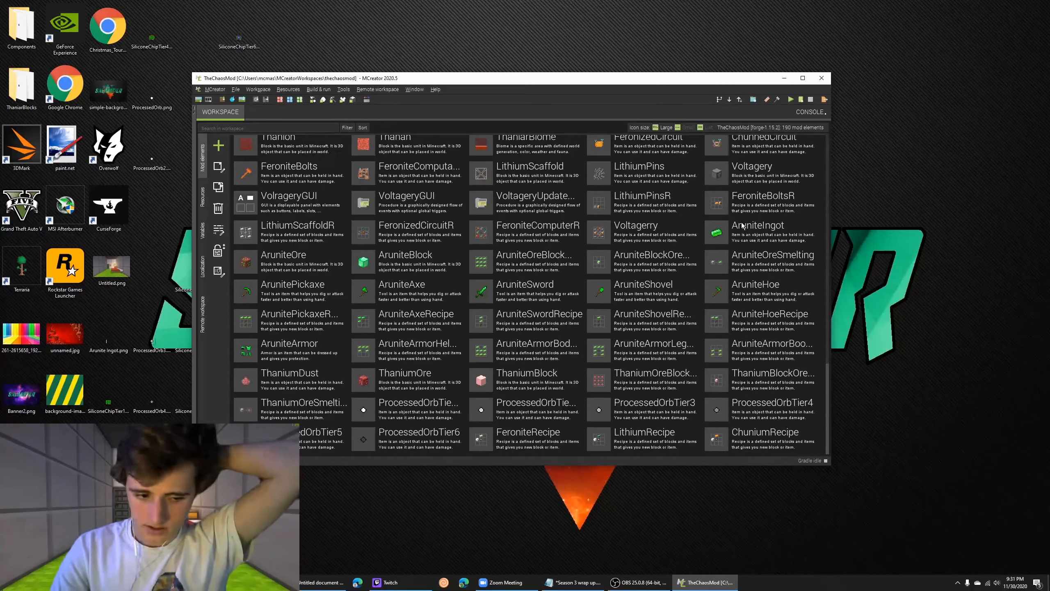
{"action": "mouse_move", "coordinate": [740, 230]}
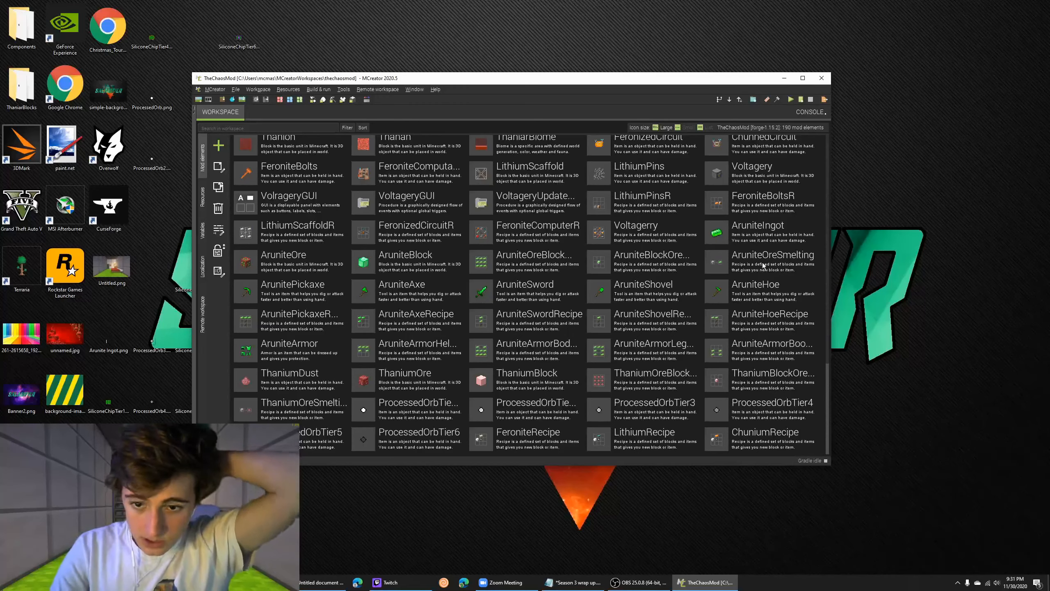
Start another new Recipe element to bring up the recipe name prompt
{"action": "double_click", "coordinate": [774, 254]}
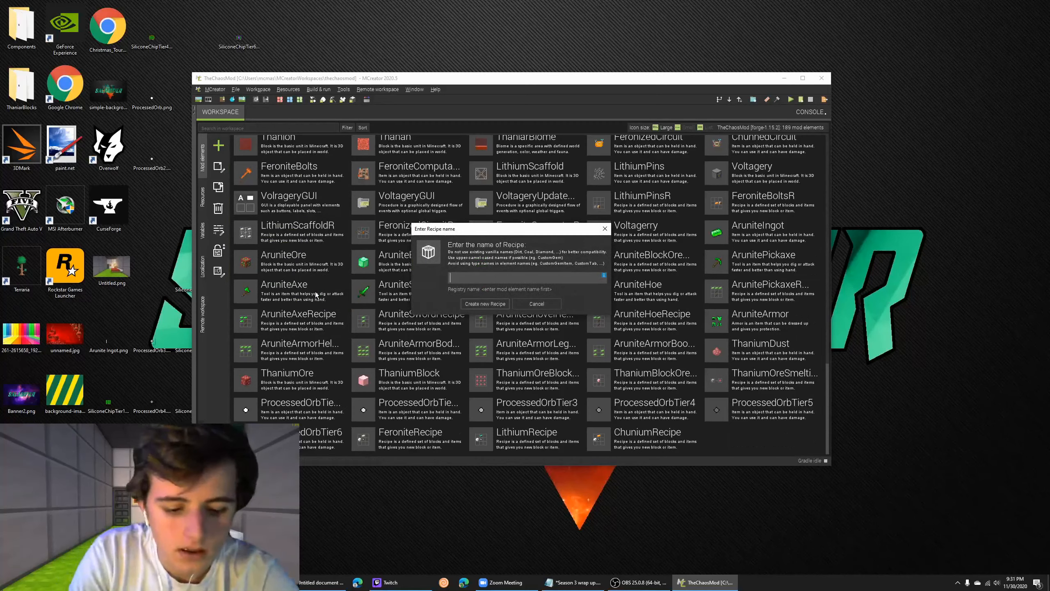
Create AruniteRecipe outputting AruniteIngot from three grid ingredients, then save it
{"action": "left_click", "coordinate": [484, 303]}
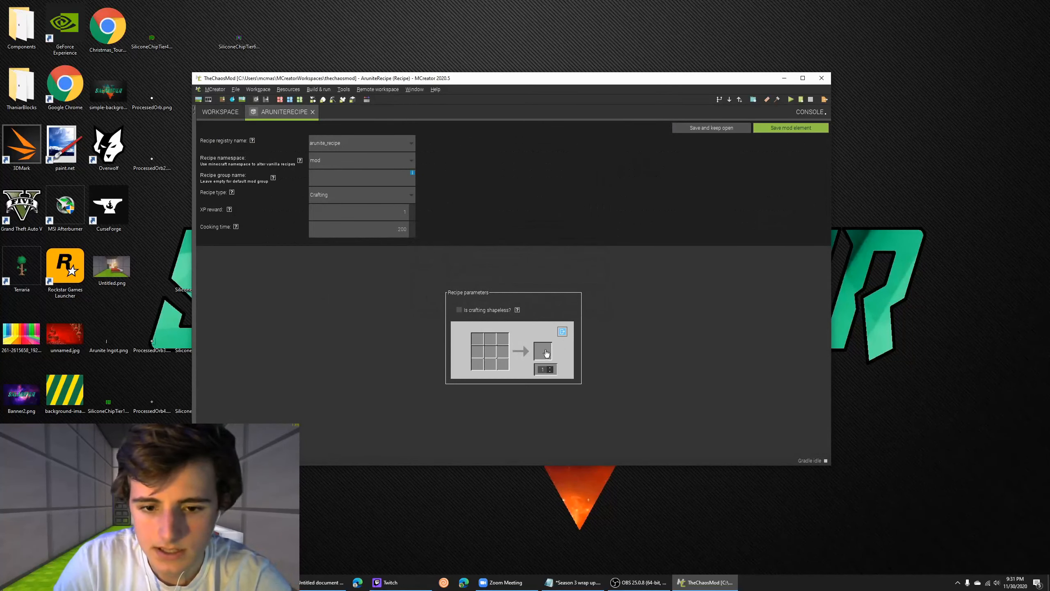
{"action": "left_click", "coordinate": [545, 350]}
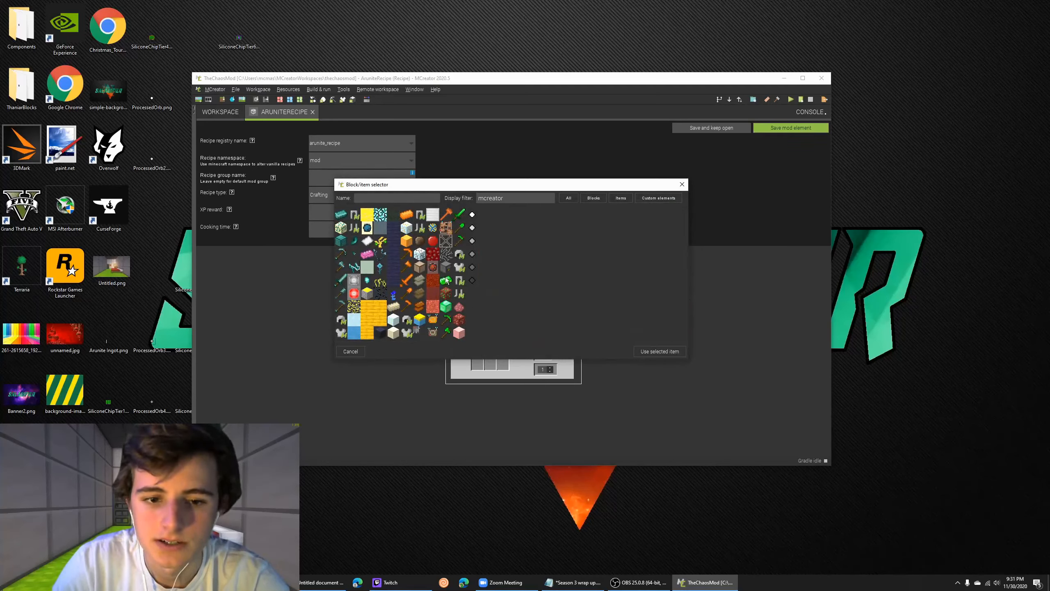
{"action": "left_click", "coordinate": [659, 351]}
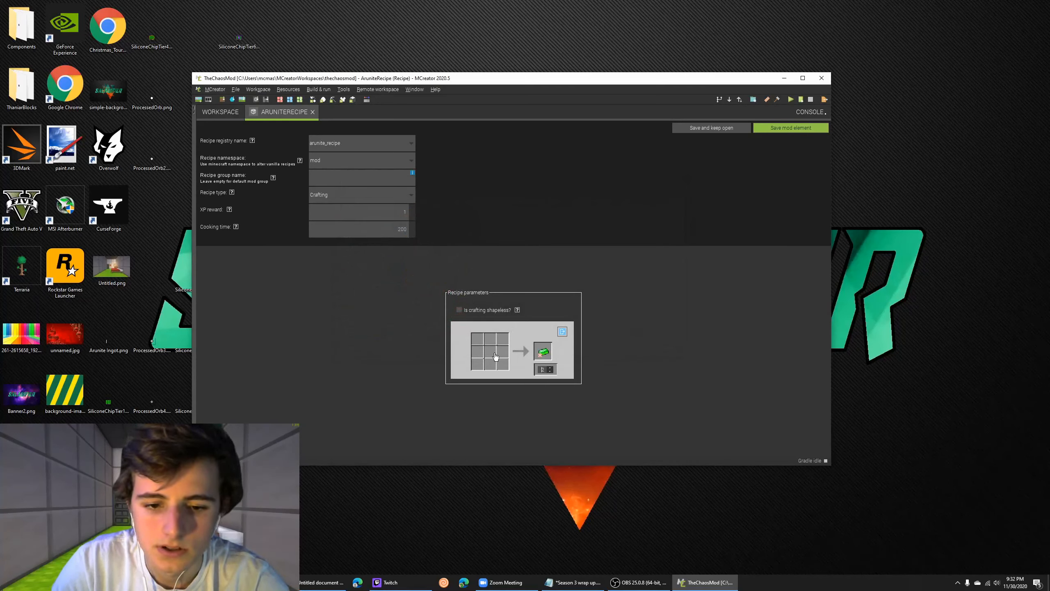
{"action": "left_click", "coordinate": [477, 350]}
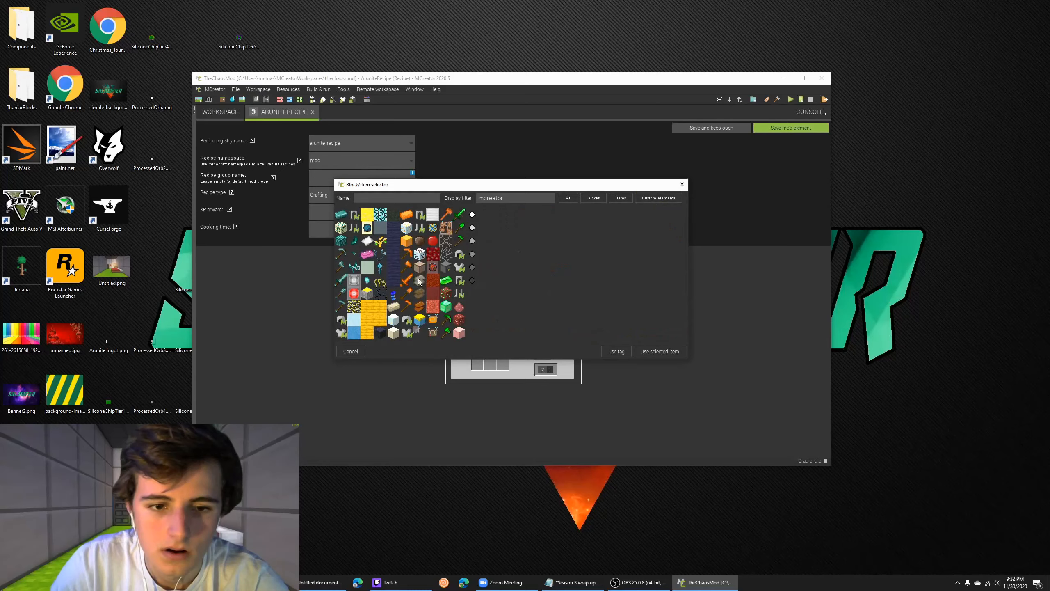
{"action": "left_click", "coordinate": [659, 351]}
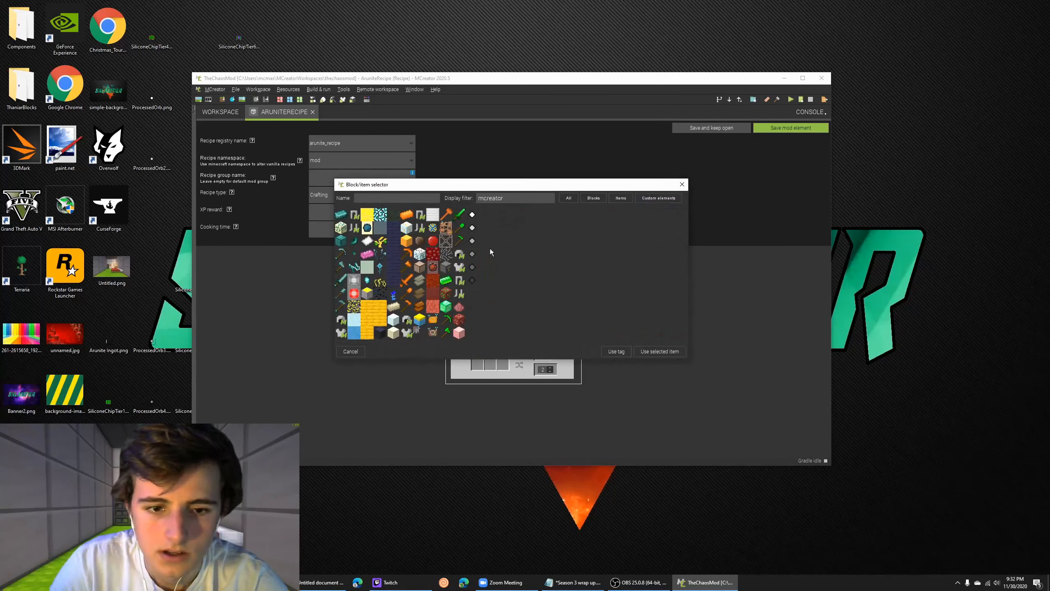
{"action": "left_click", "coordinate": [658, 351]}
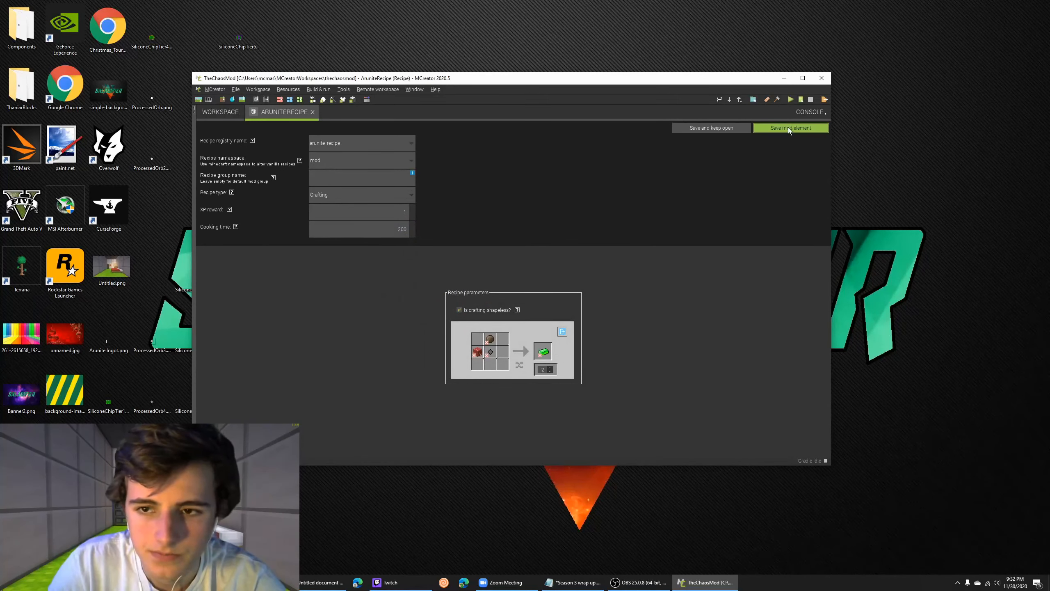
{"action": "left_click", "coordinate": [790, 127]}
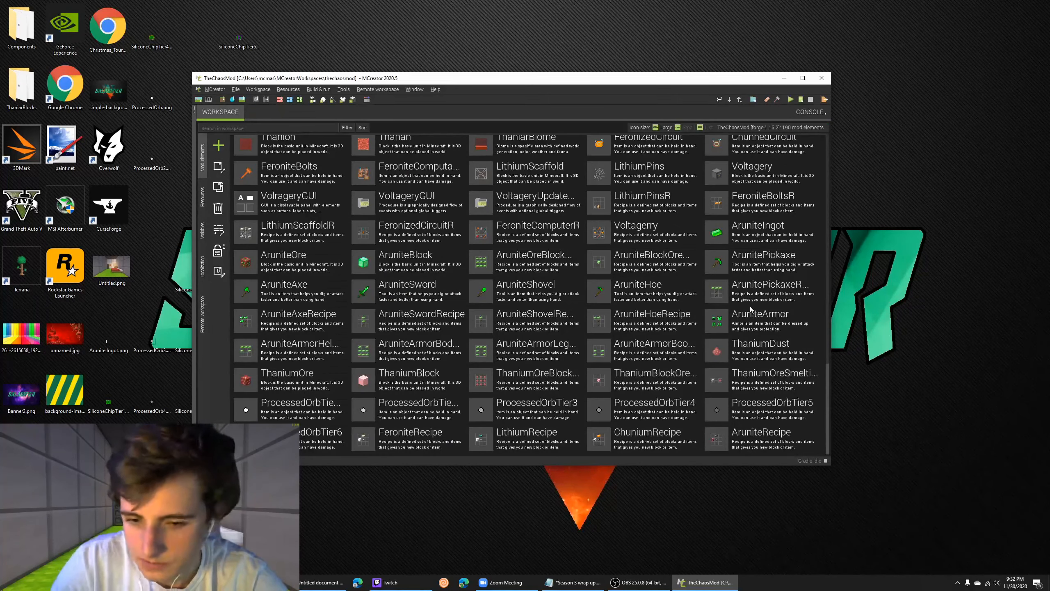
{"action": "double_click", "coordinate": [647, 431]}
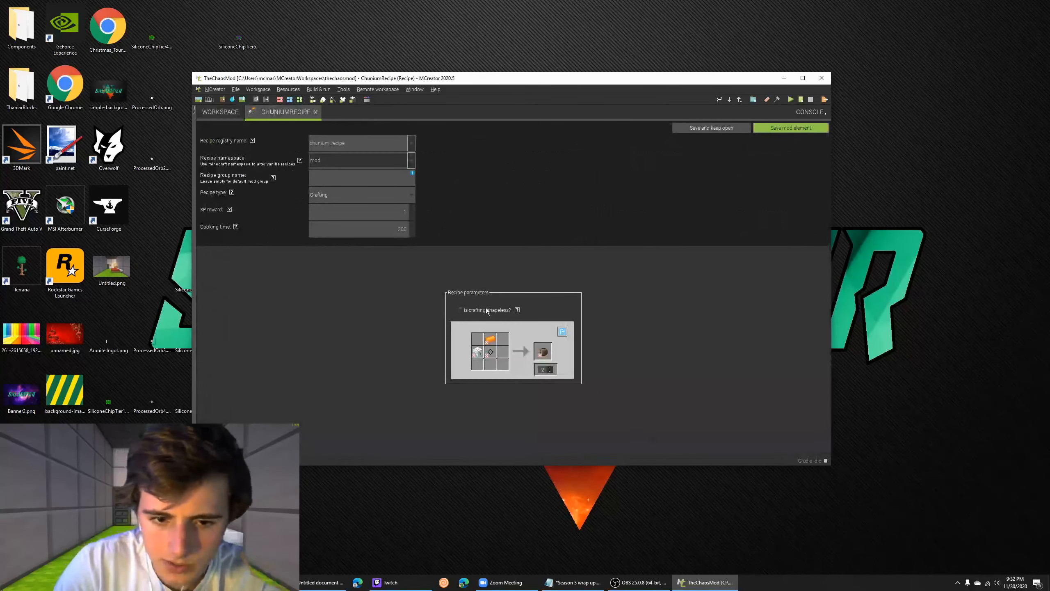
{"action": "left_click", "coordinate": [460, 309]}
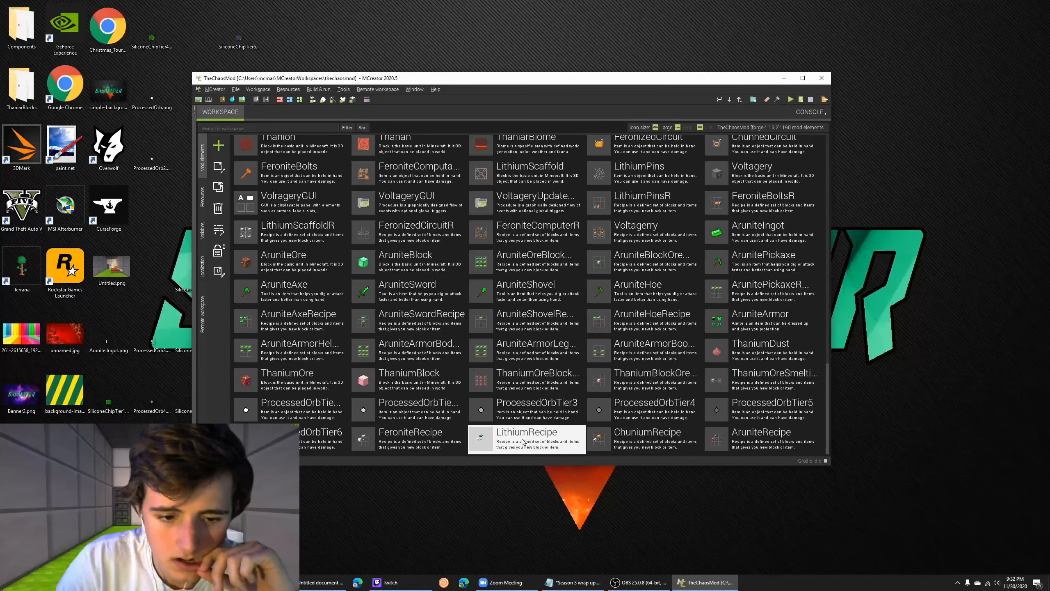
{"action": "double_click", "coordinate": [410, 432]}
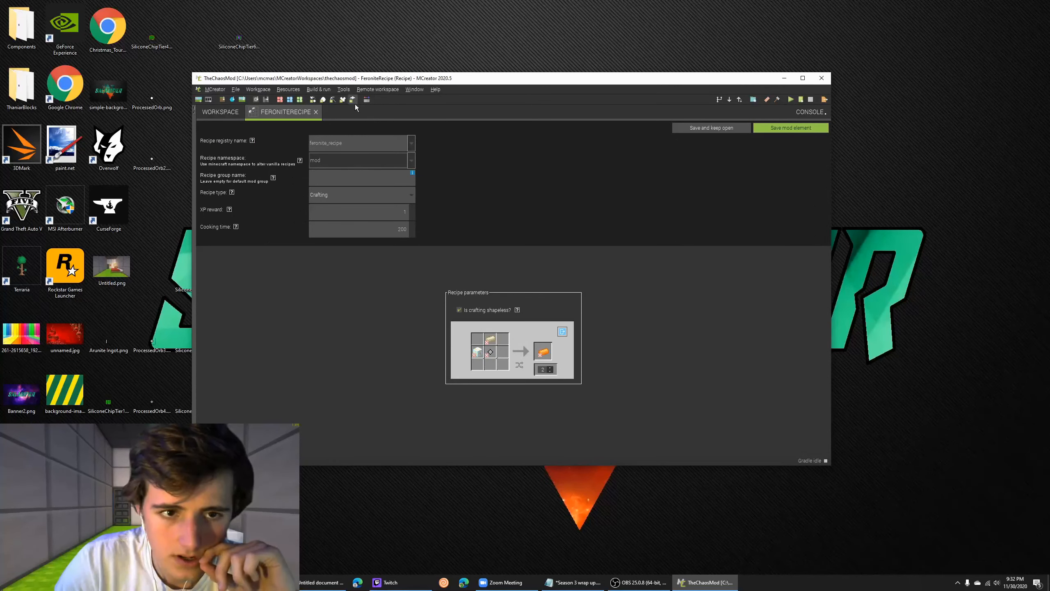
{"action": "left_click", "coordinate": [315, 112]}
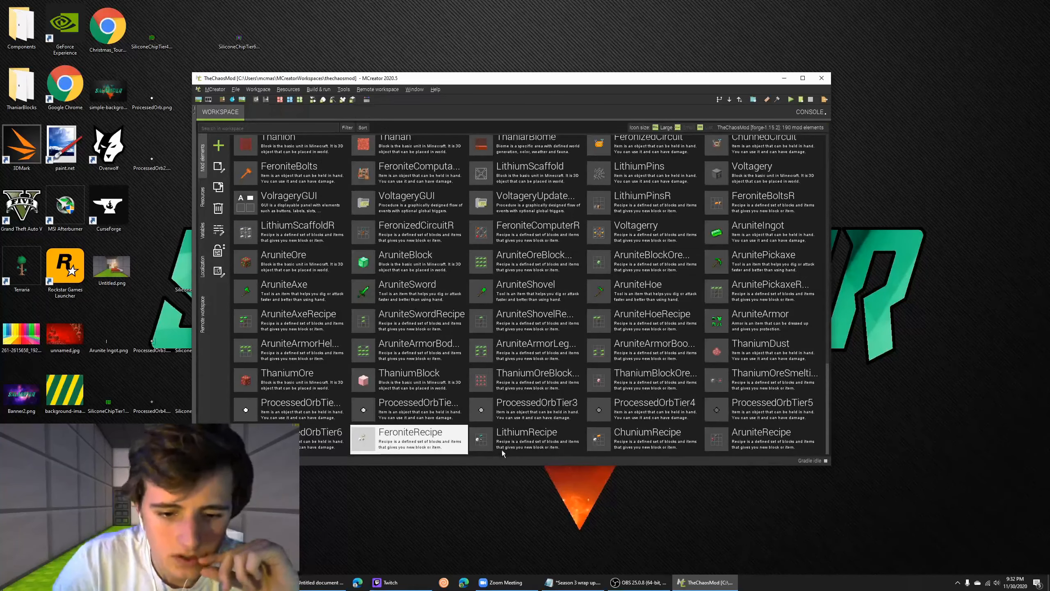
{"action": "double_click", "coordinate": [526, 431]}
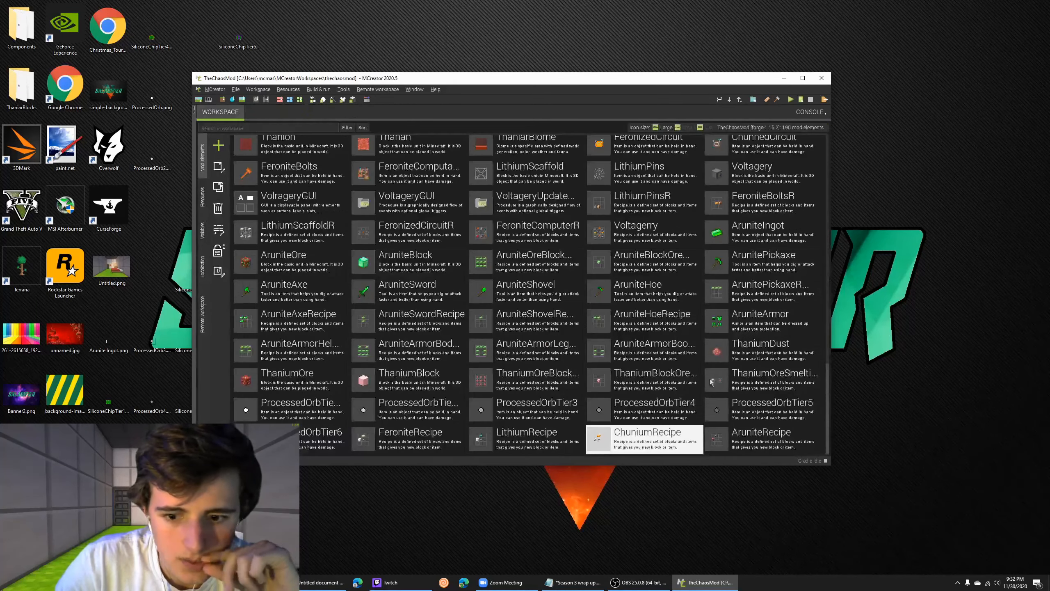
{"action": "double_click", "coordinate": [761, 431]}
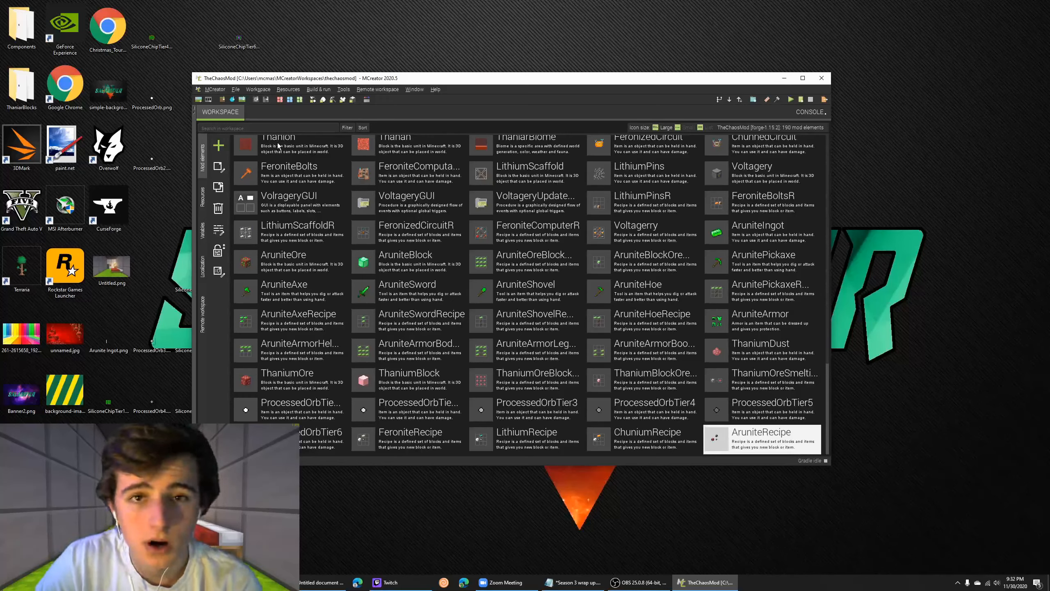
{"action": "mouse_move", "coordinate": [583, 82]}
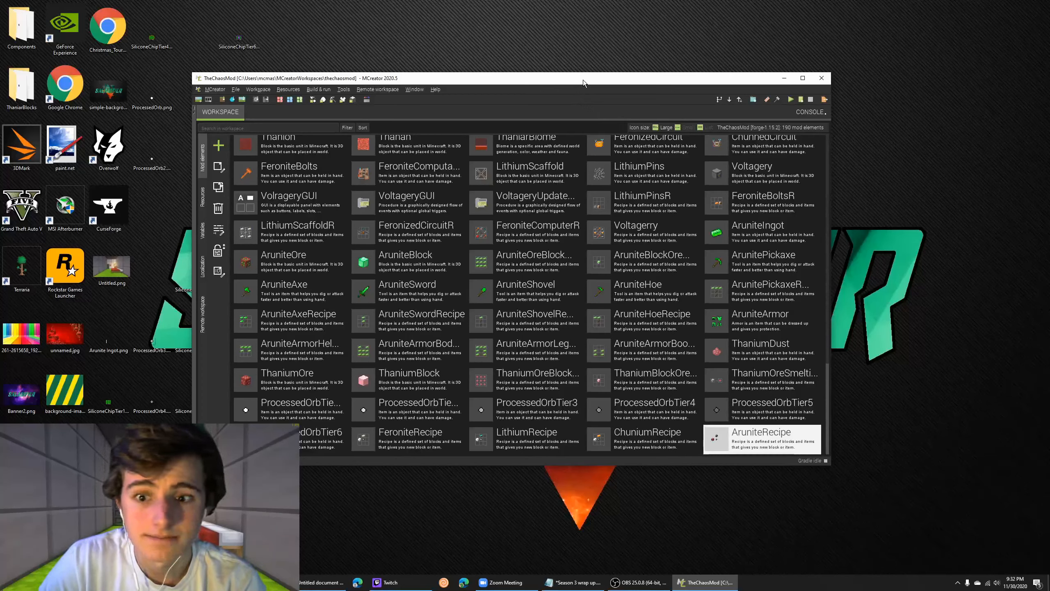
{"action": "mouse_move", "coordinate": [274, 282]}
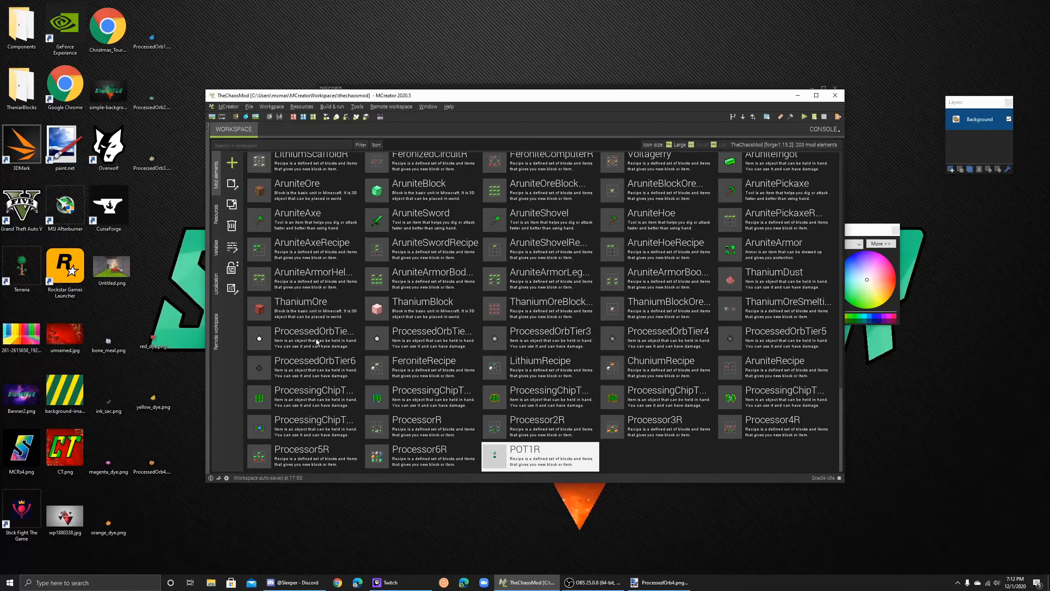
Select the ProcessedOrbTier items, including Tier5 and Tier6, in the workspace grid
{"action": "left_click", "coordinate": [773, 338]}
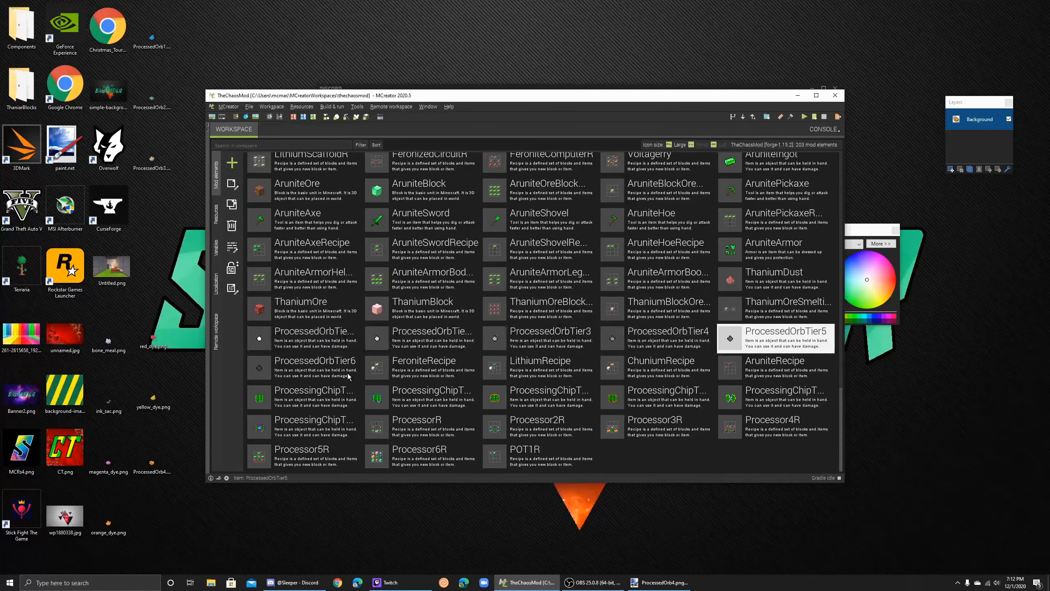
{"action": "left_click", "coordinate": [313, 338]}
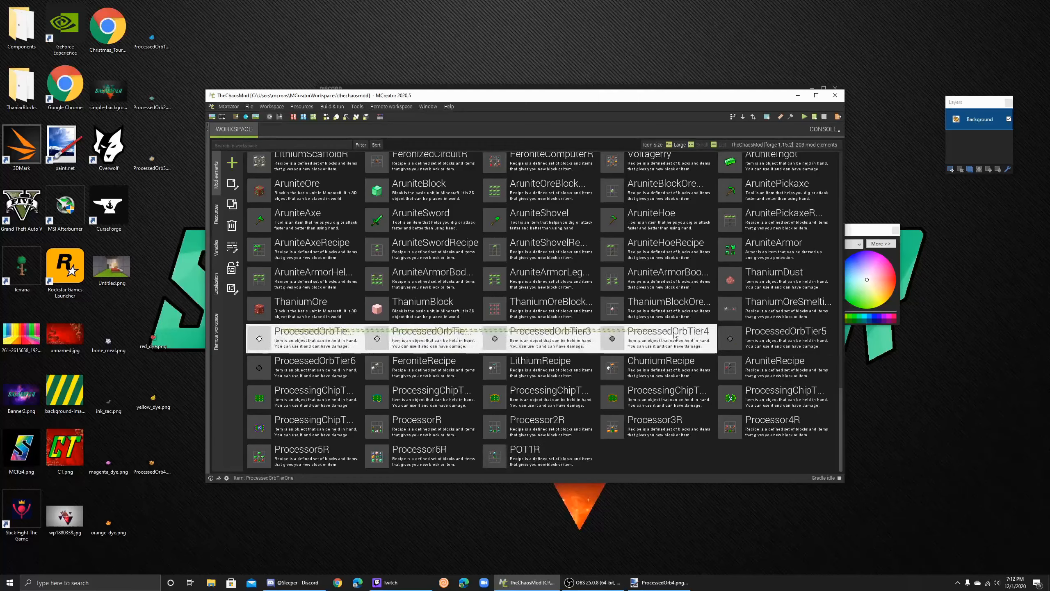
{"action": "left_click", "coordinate": [302, 368]}
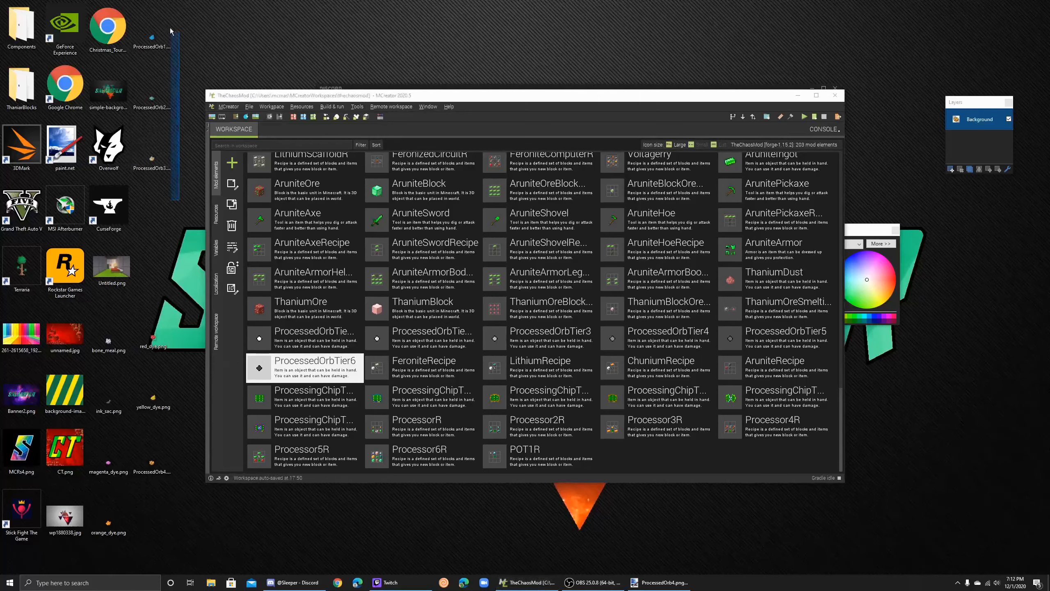
{"action": "mouse_move", "coordinate": [154, 345]}
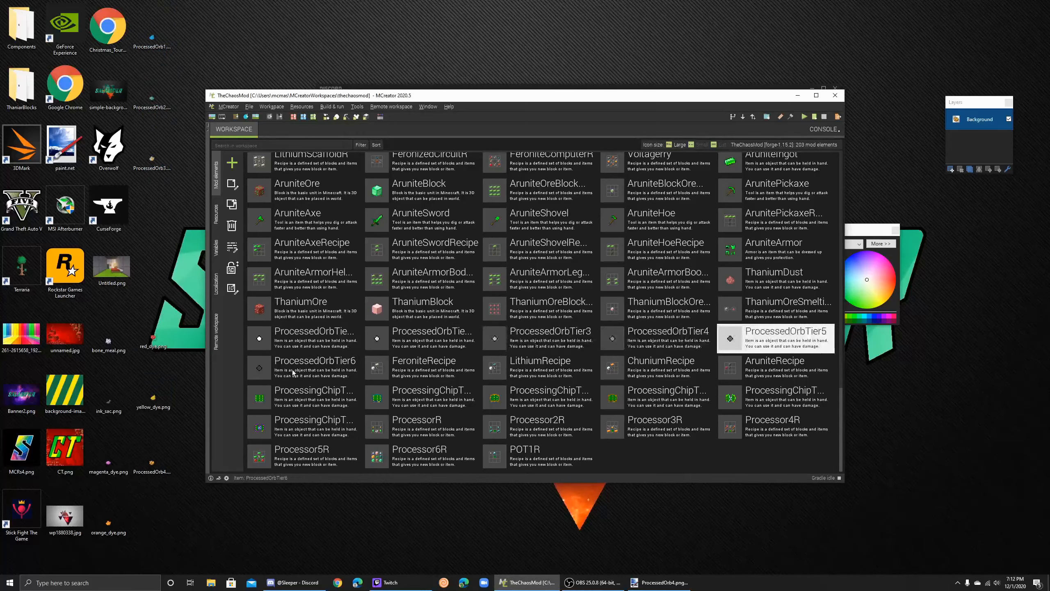
{"action": "left_click", "coordinate": [540, 452]}
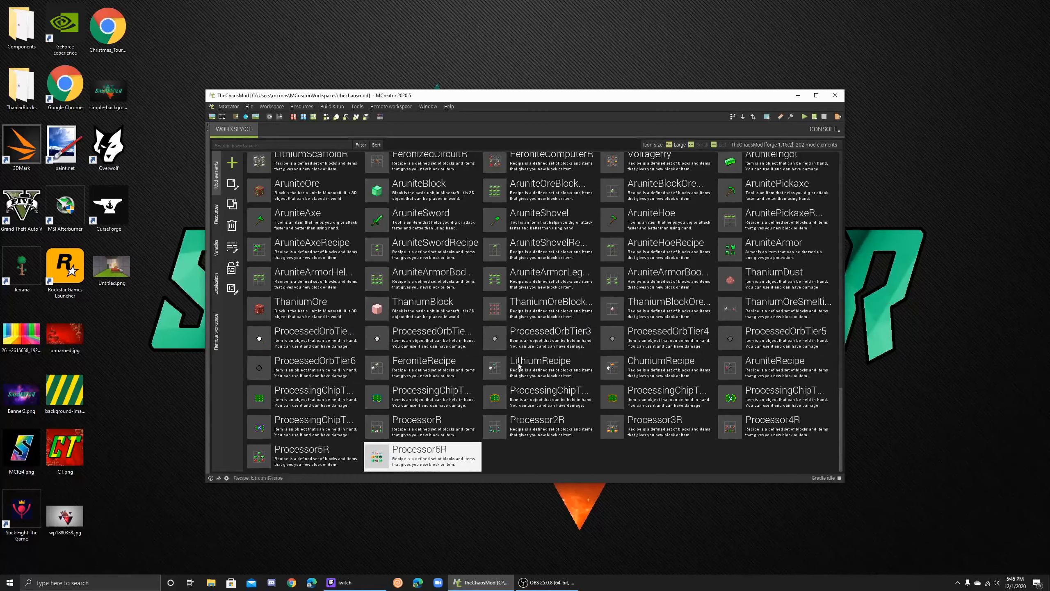
{"action": "mouse_move", "coordinate": [388, 337]}
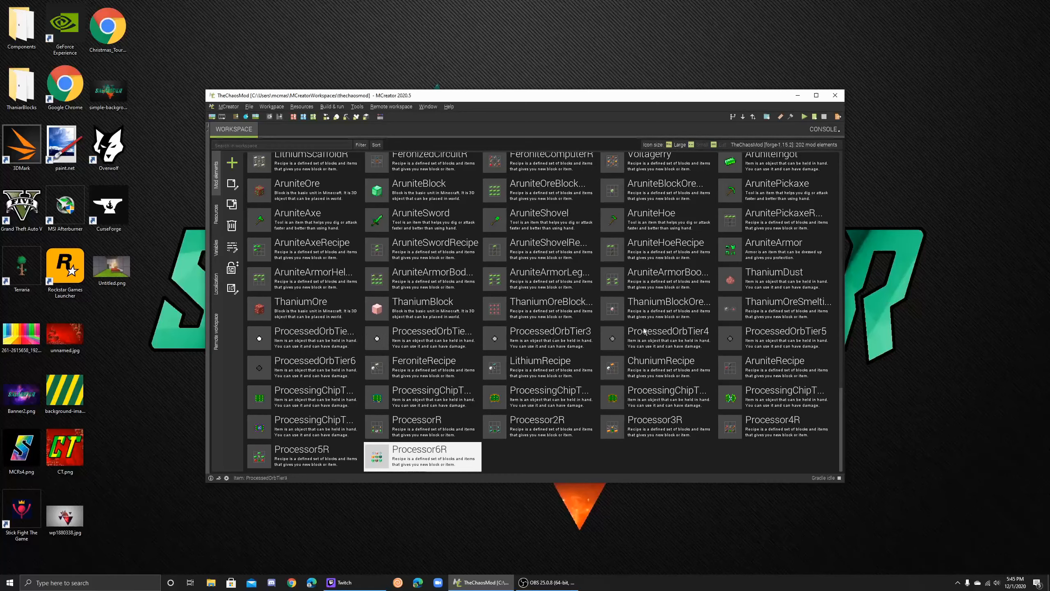
{"action": "mouse_move", "coordinate": [650, 342]}
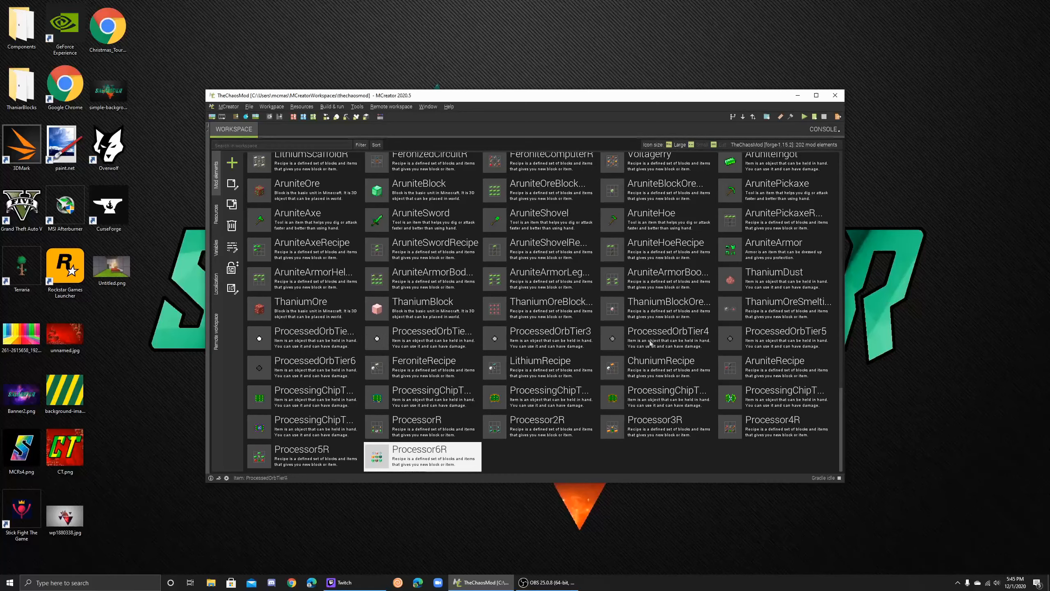
{"action": "mouse_move", "coordinate": [611, 444]}
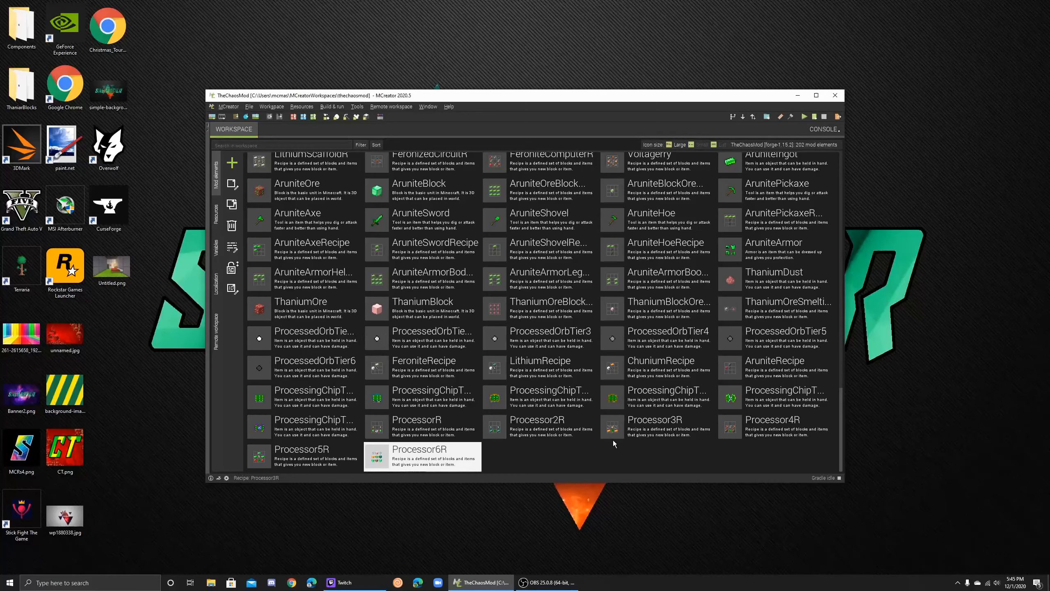
{"action": "mouse_move", "coordinate": [433, 278]}
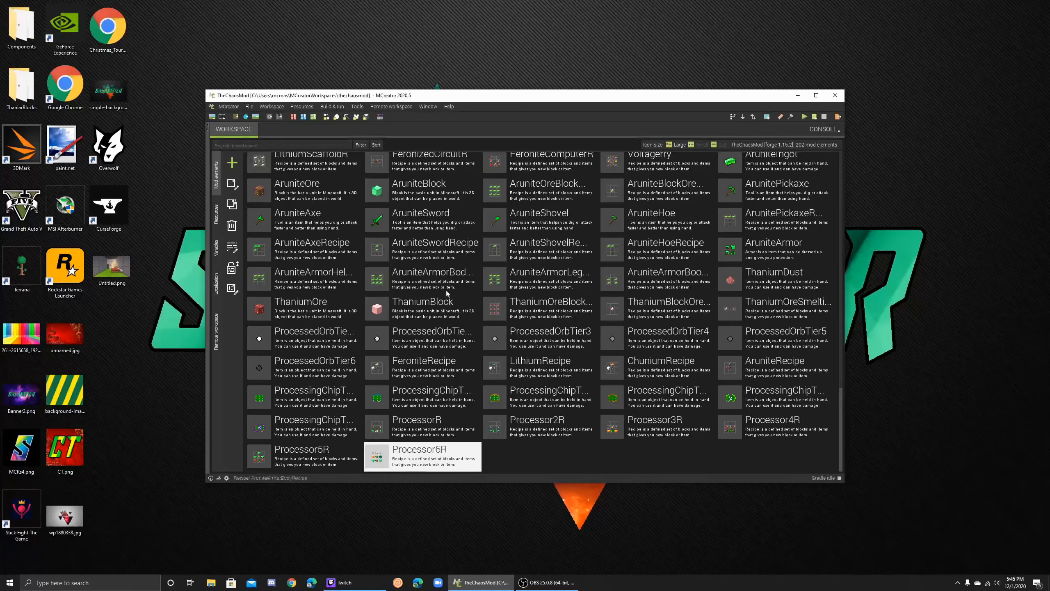
{"action": "mouse_move", "coordinate": [342, 321]}
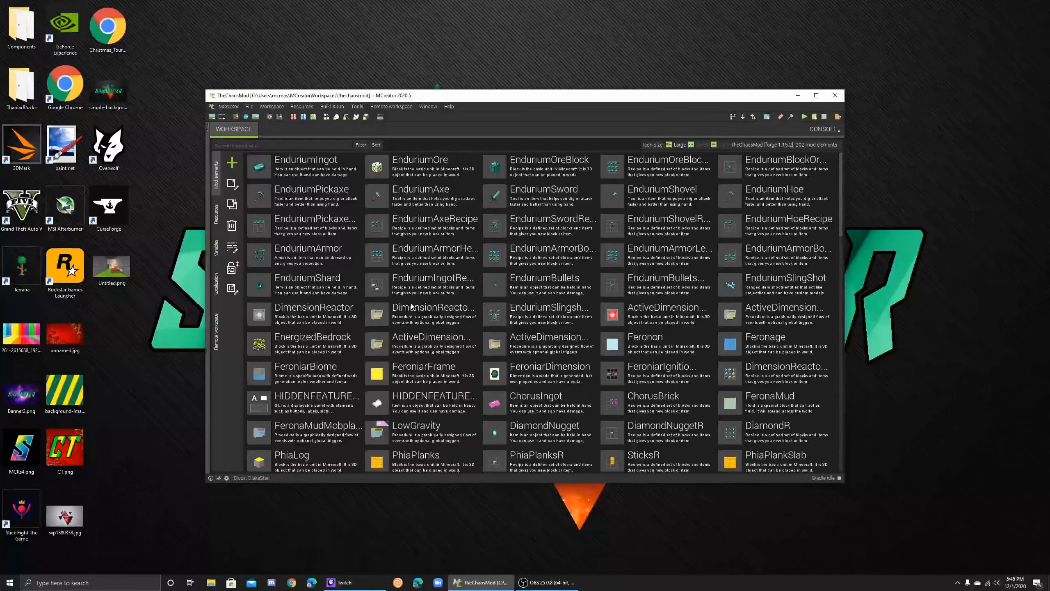
Scroll the element list down from the Endurium elements to Processor6R
{"action": "scroll", "scroll_direction": "down", "scroll_amount": 3}
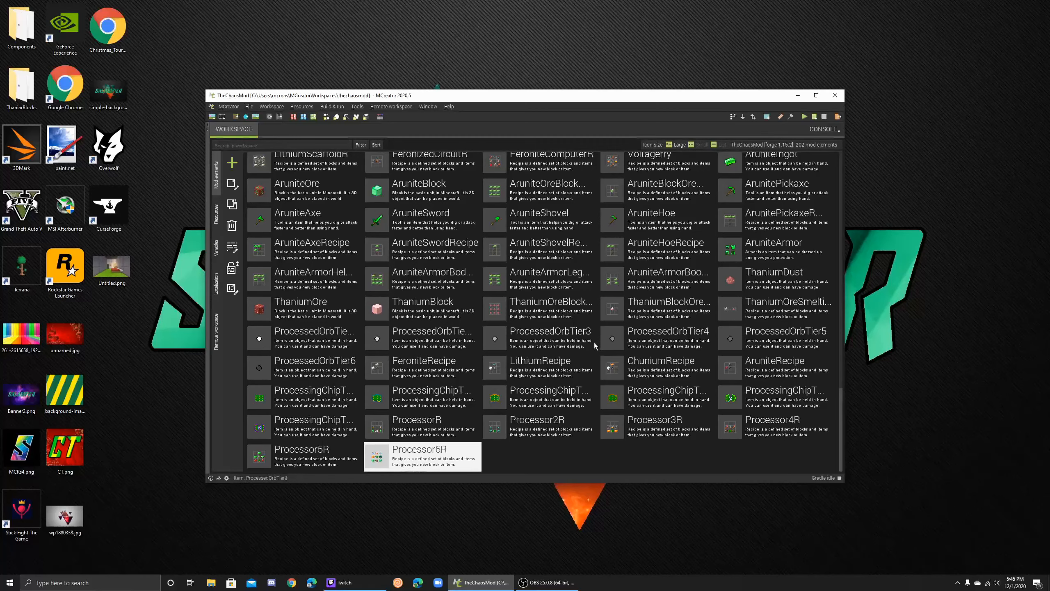
{"action": "mouse_move", "coordinate": [452, 314]}
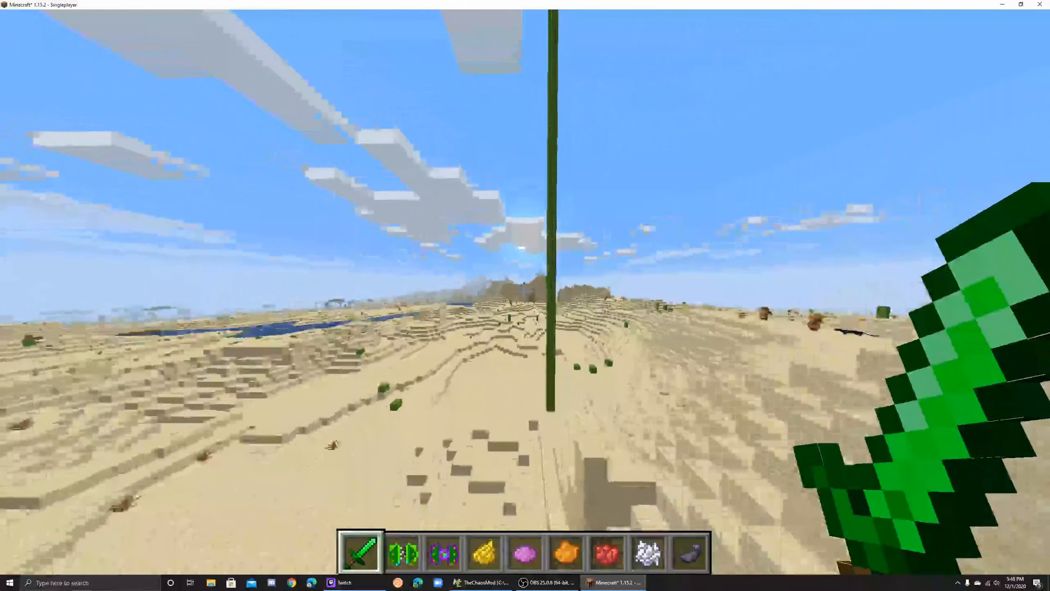
Switch to hotbar slot 2 to hold the green processing chip
{"action": "key", "text": "2"}
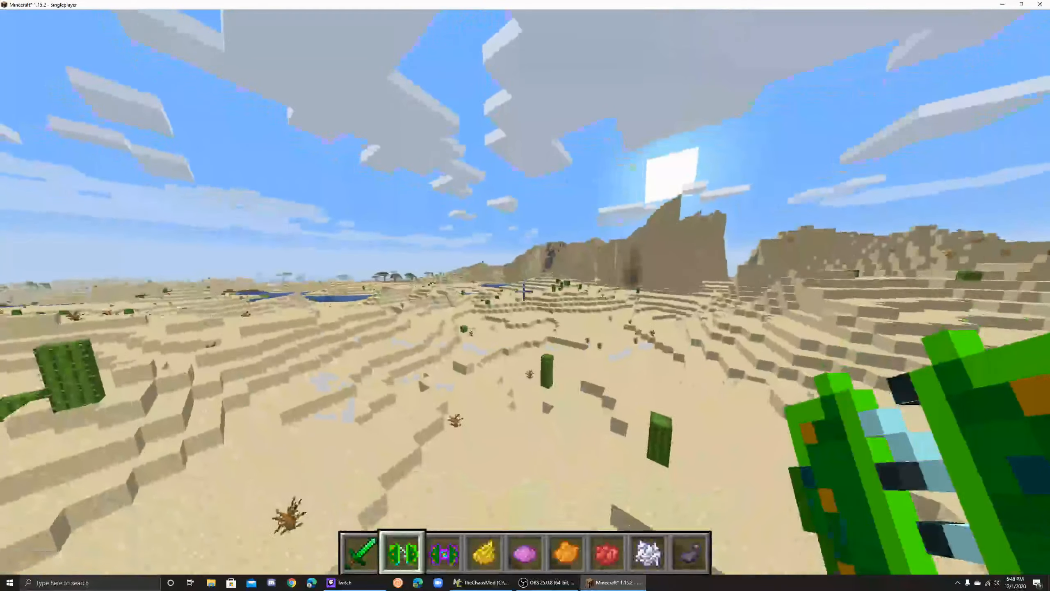
{"action": "mouse_move", "coordinate": [525, 292]}
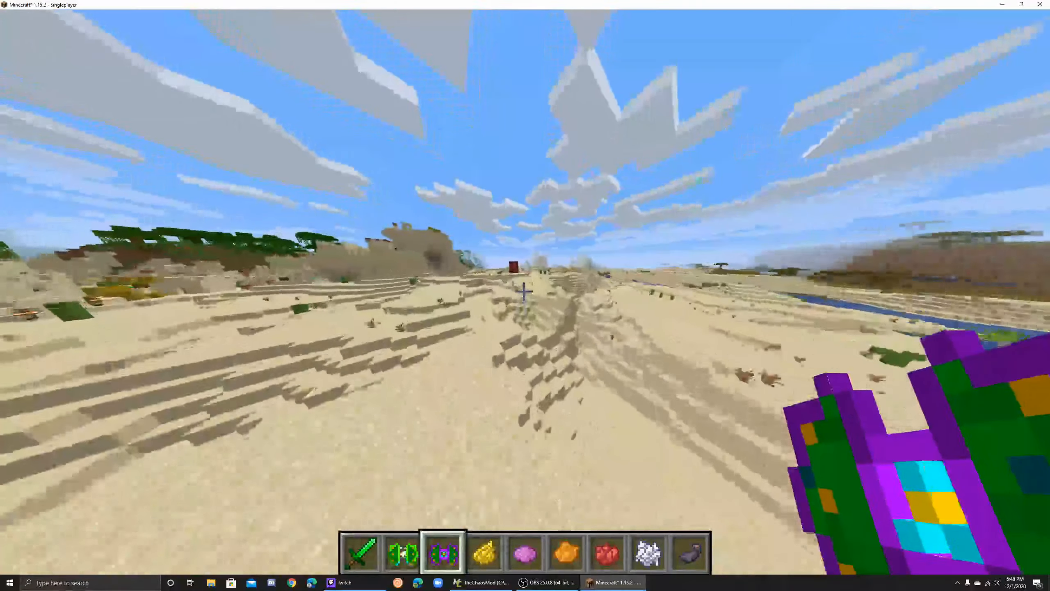
{"action": "mouse_move", "coordinate": [526, 291]}
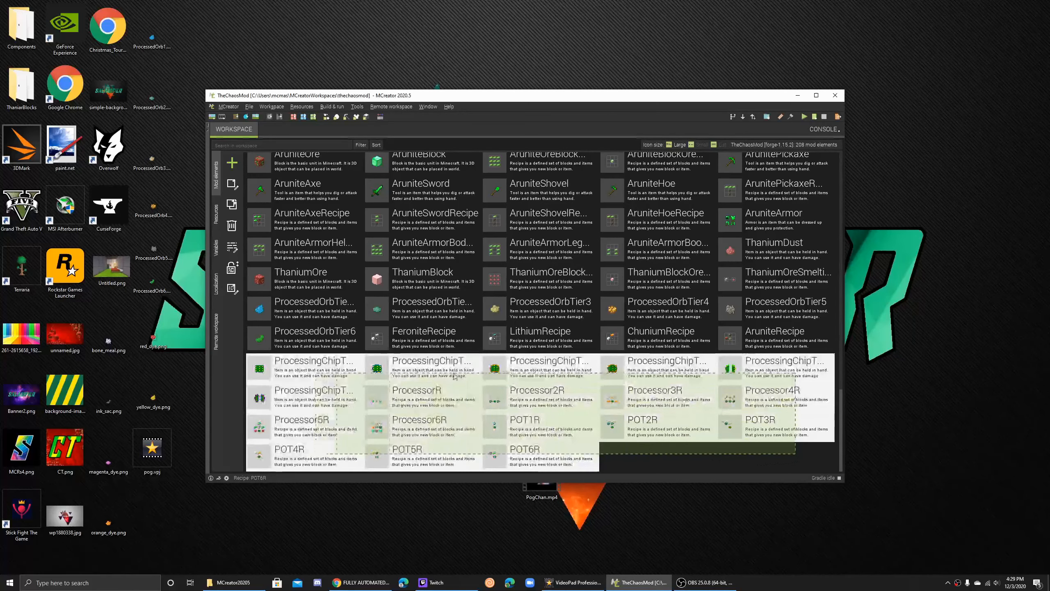
Select the processed orb items, ProcessedOrbTier6, and the POT6R recipe in the workspace
{"action": "left_click", "coordinate": [525, 456]}
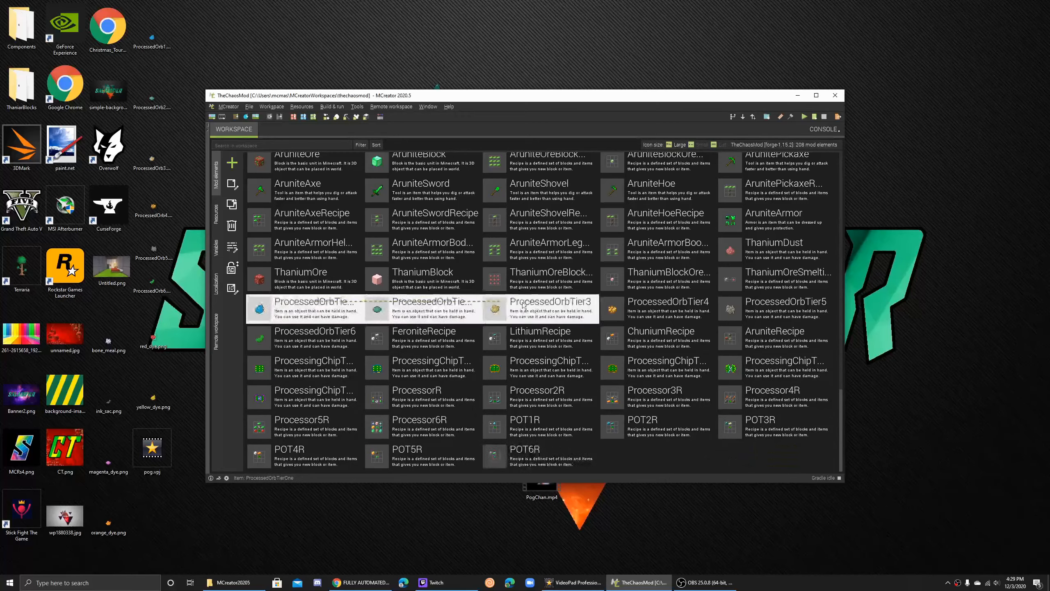
{"action": "left_click", "coordinate": [313, 337]}
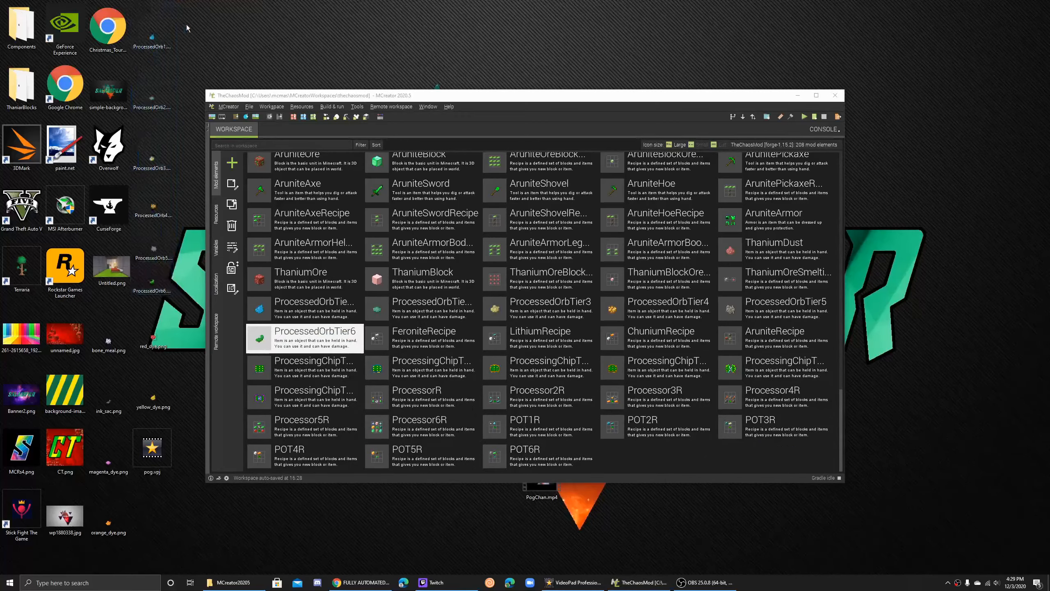
{"action": "mouse_move", "coordinate": [627, 186]}
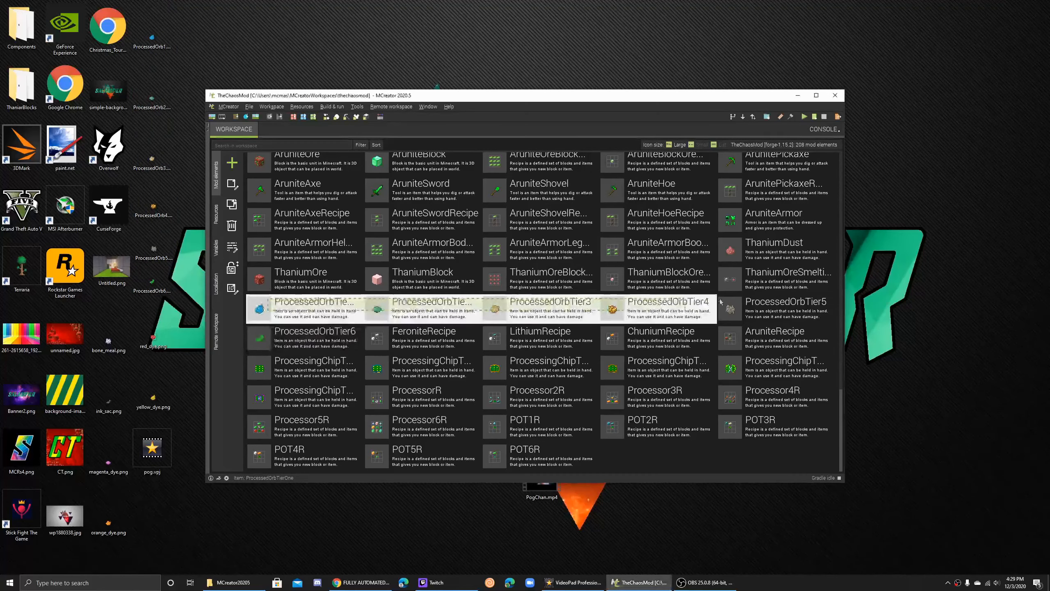
{"action": "left_click", "coordinate": [539, 456]}
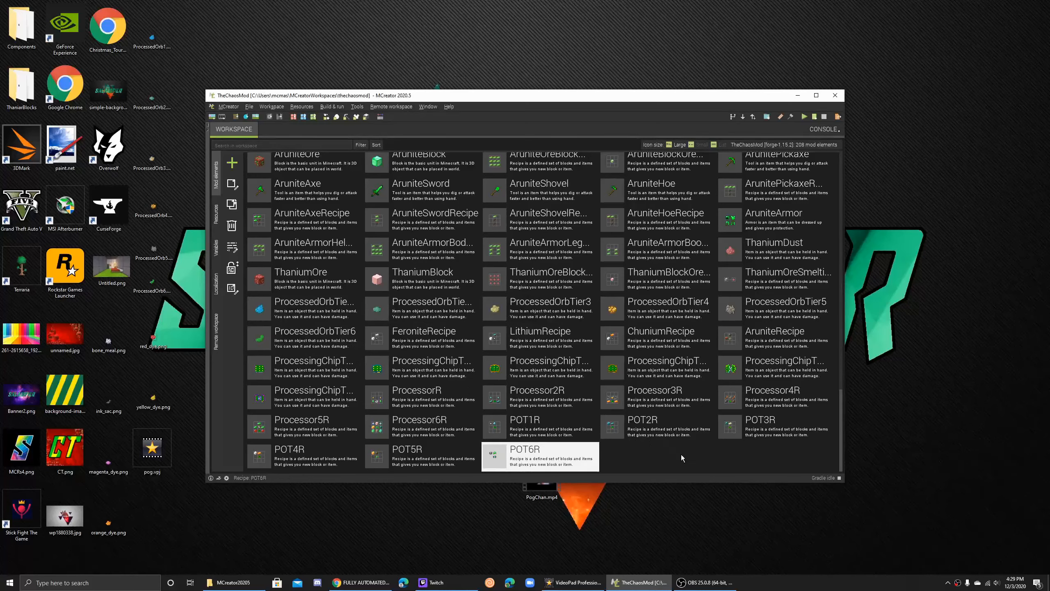
{"action": "mouse_move", "coordinate": [357, 486]}
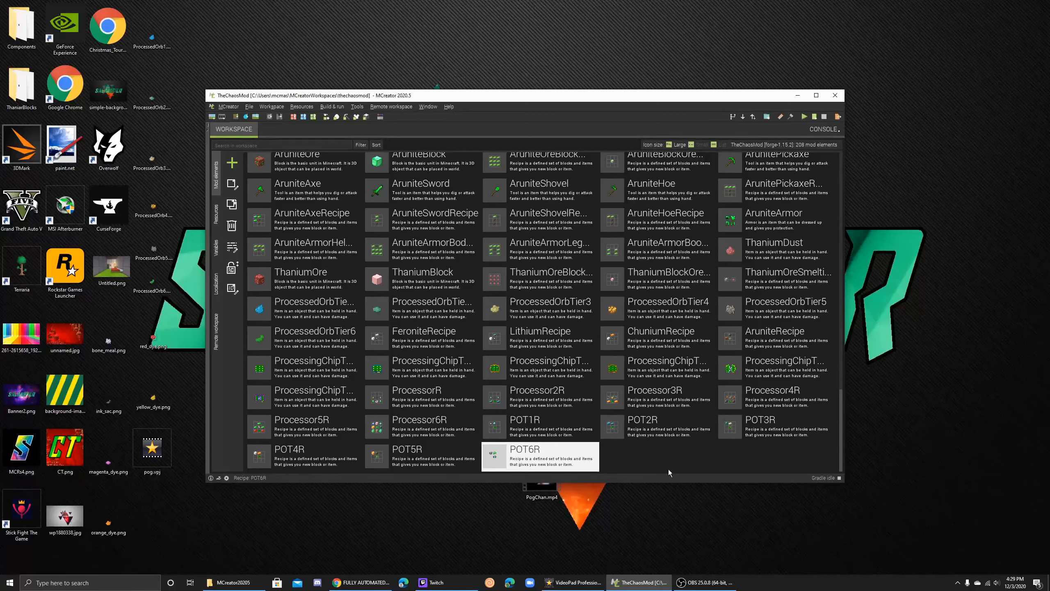
{"action": "mouse_move", "coordinate": [663, 469]}
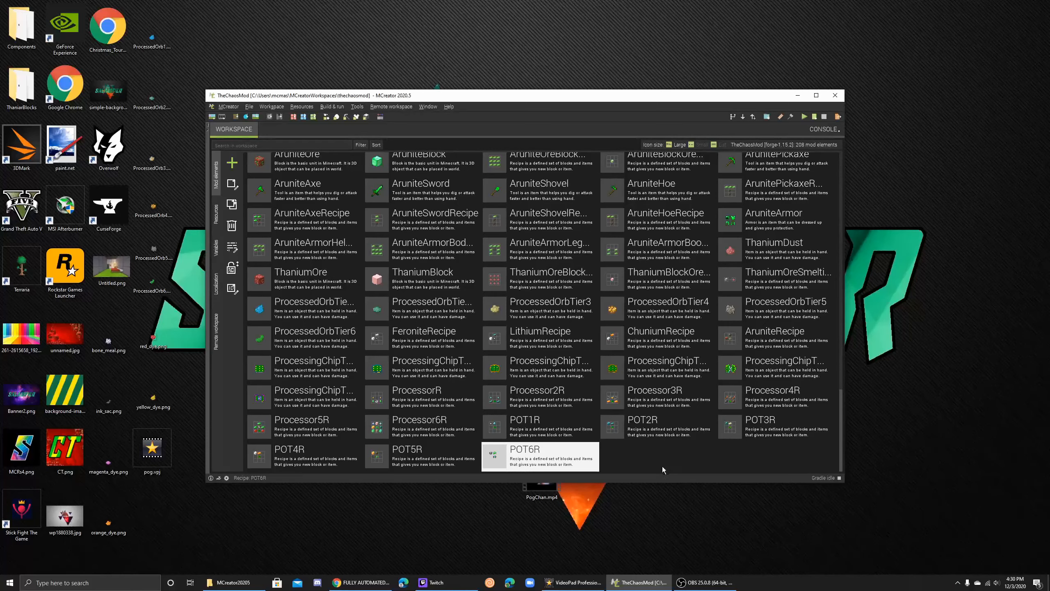